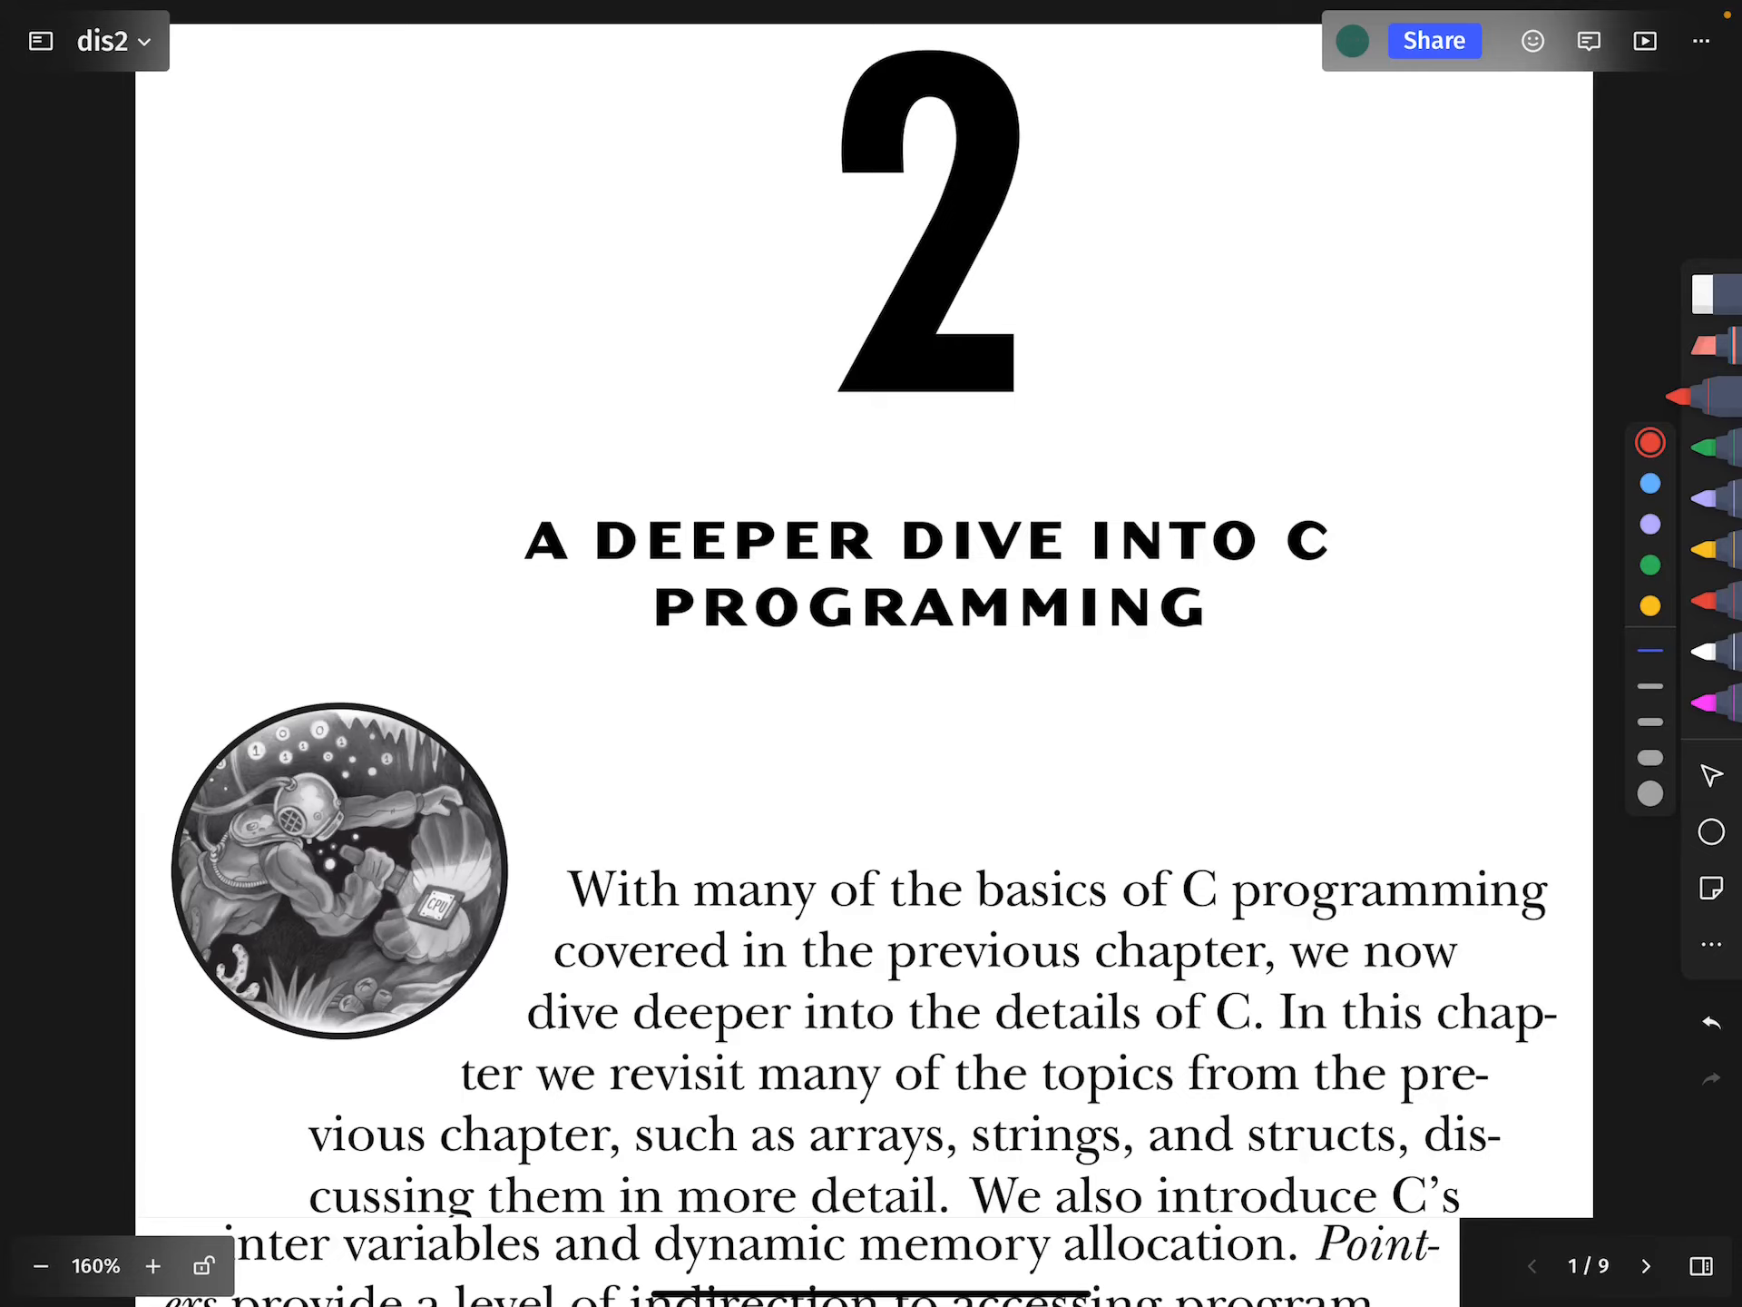
Circle int val; and val = n1; in max with the red pen
scroll(down, 3)
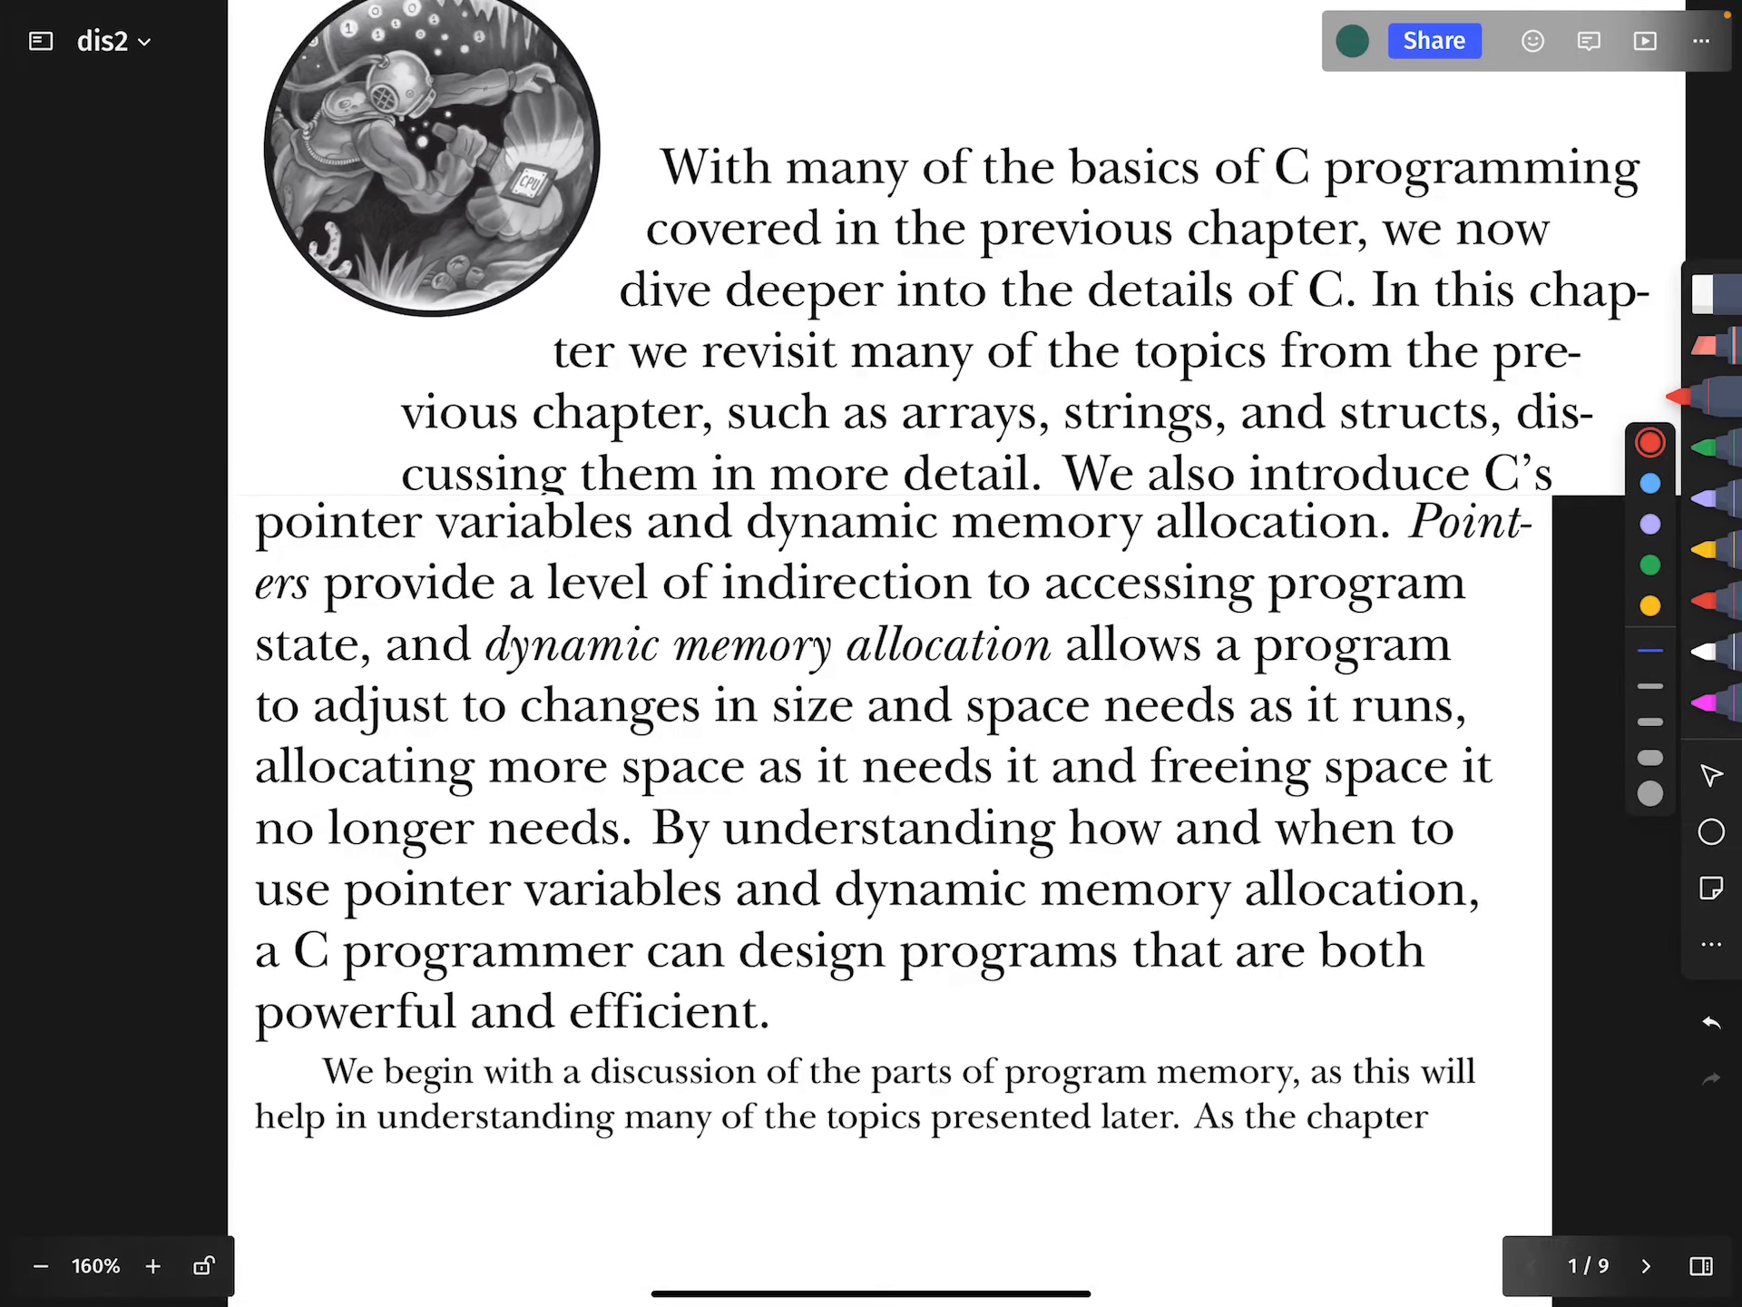
scroll(down, 3)
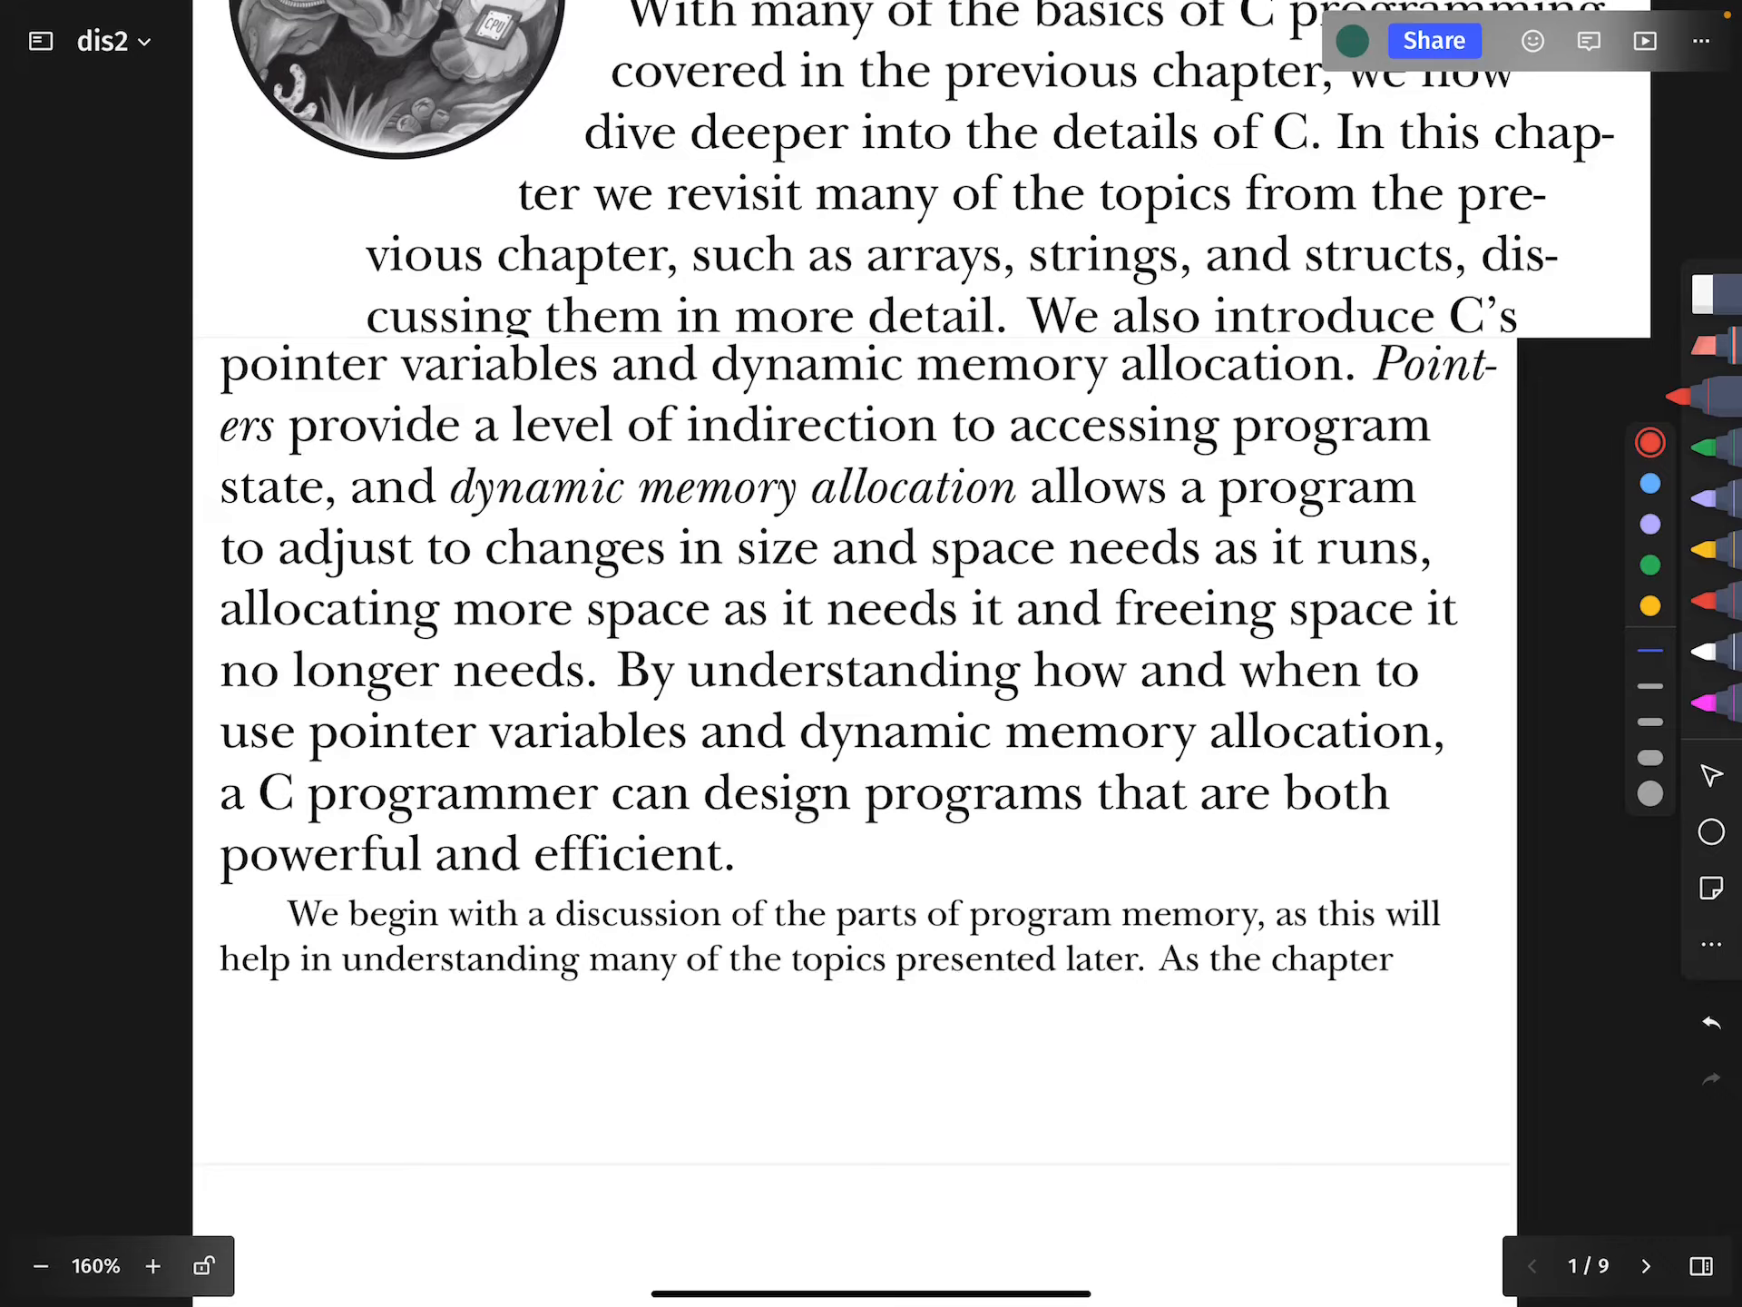
scroll(down, 3)
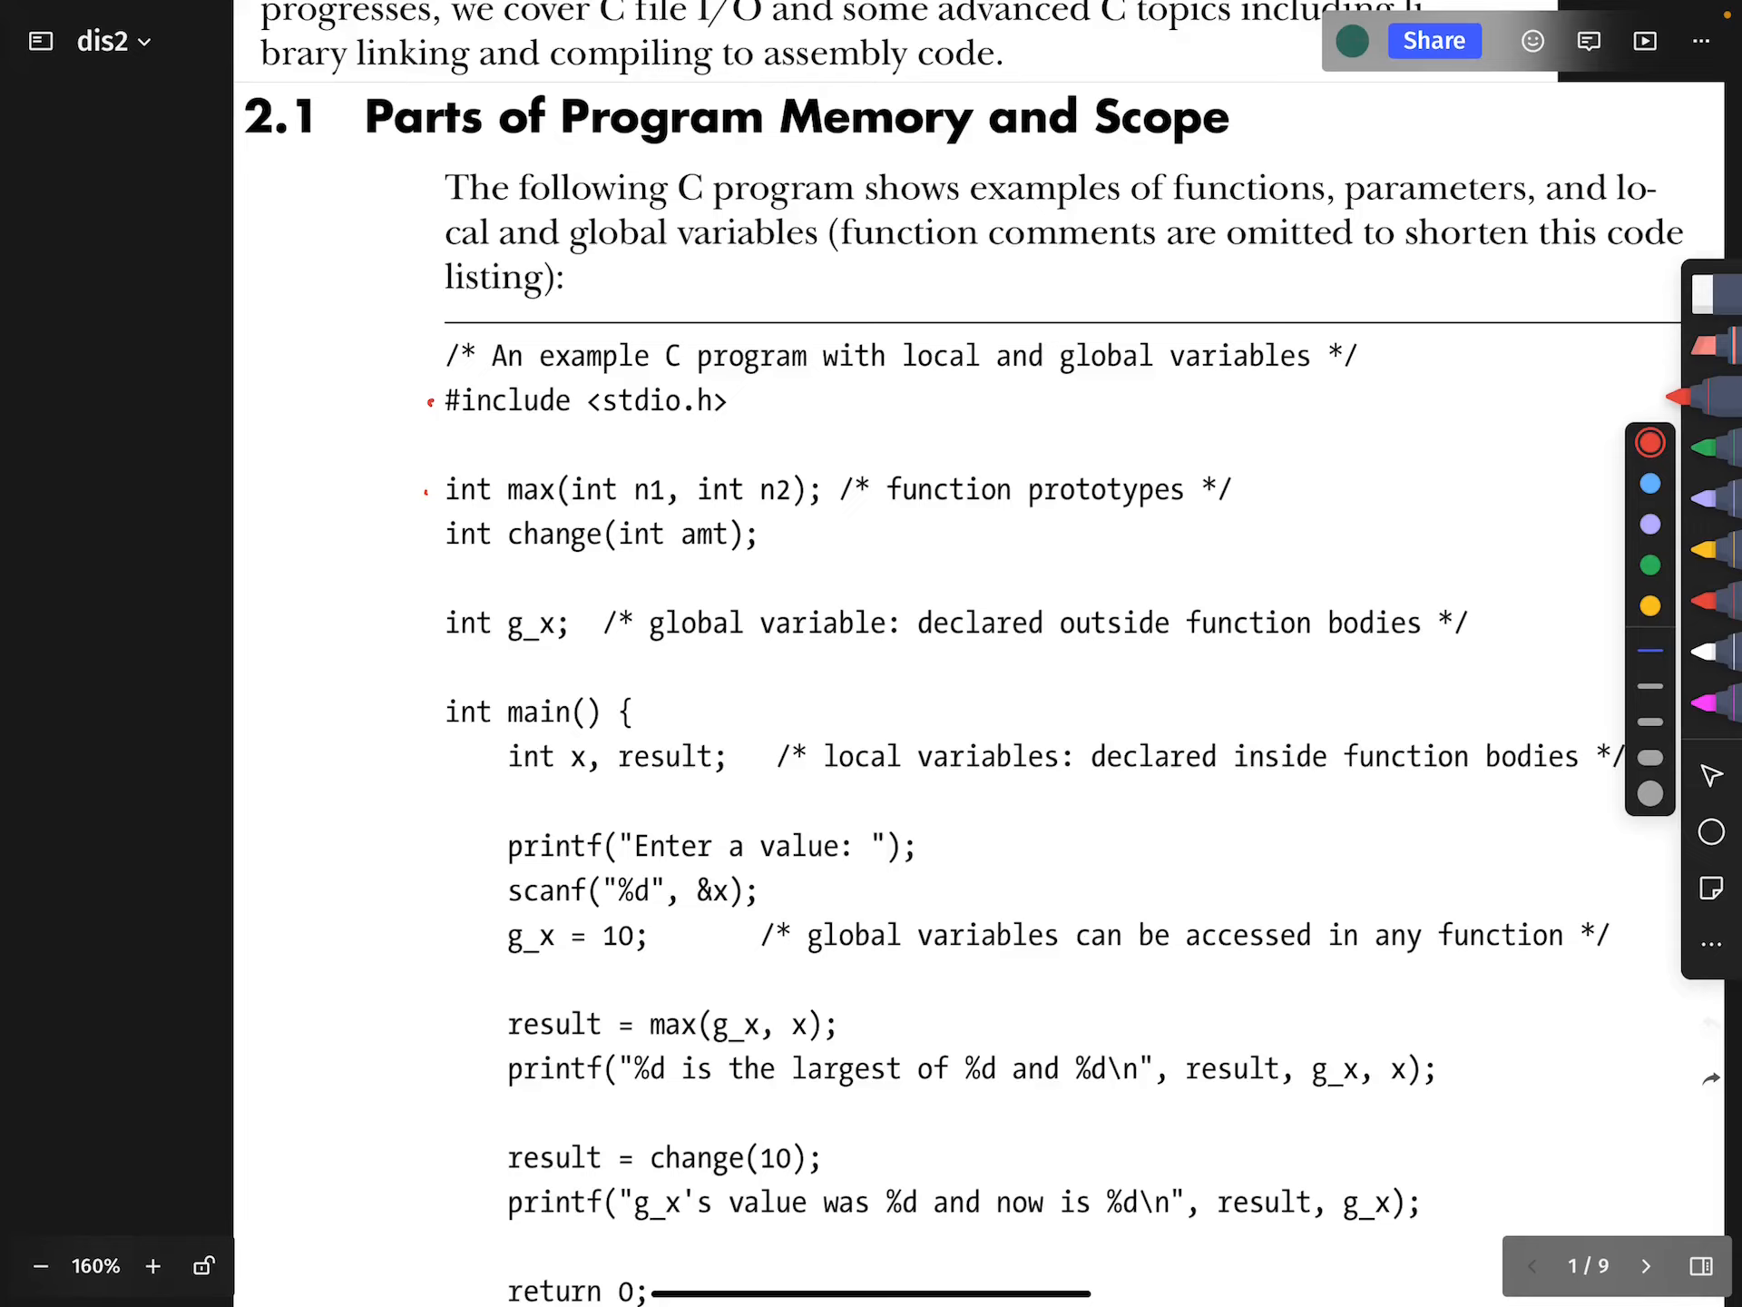
scroll(down, 3)
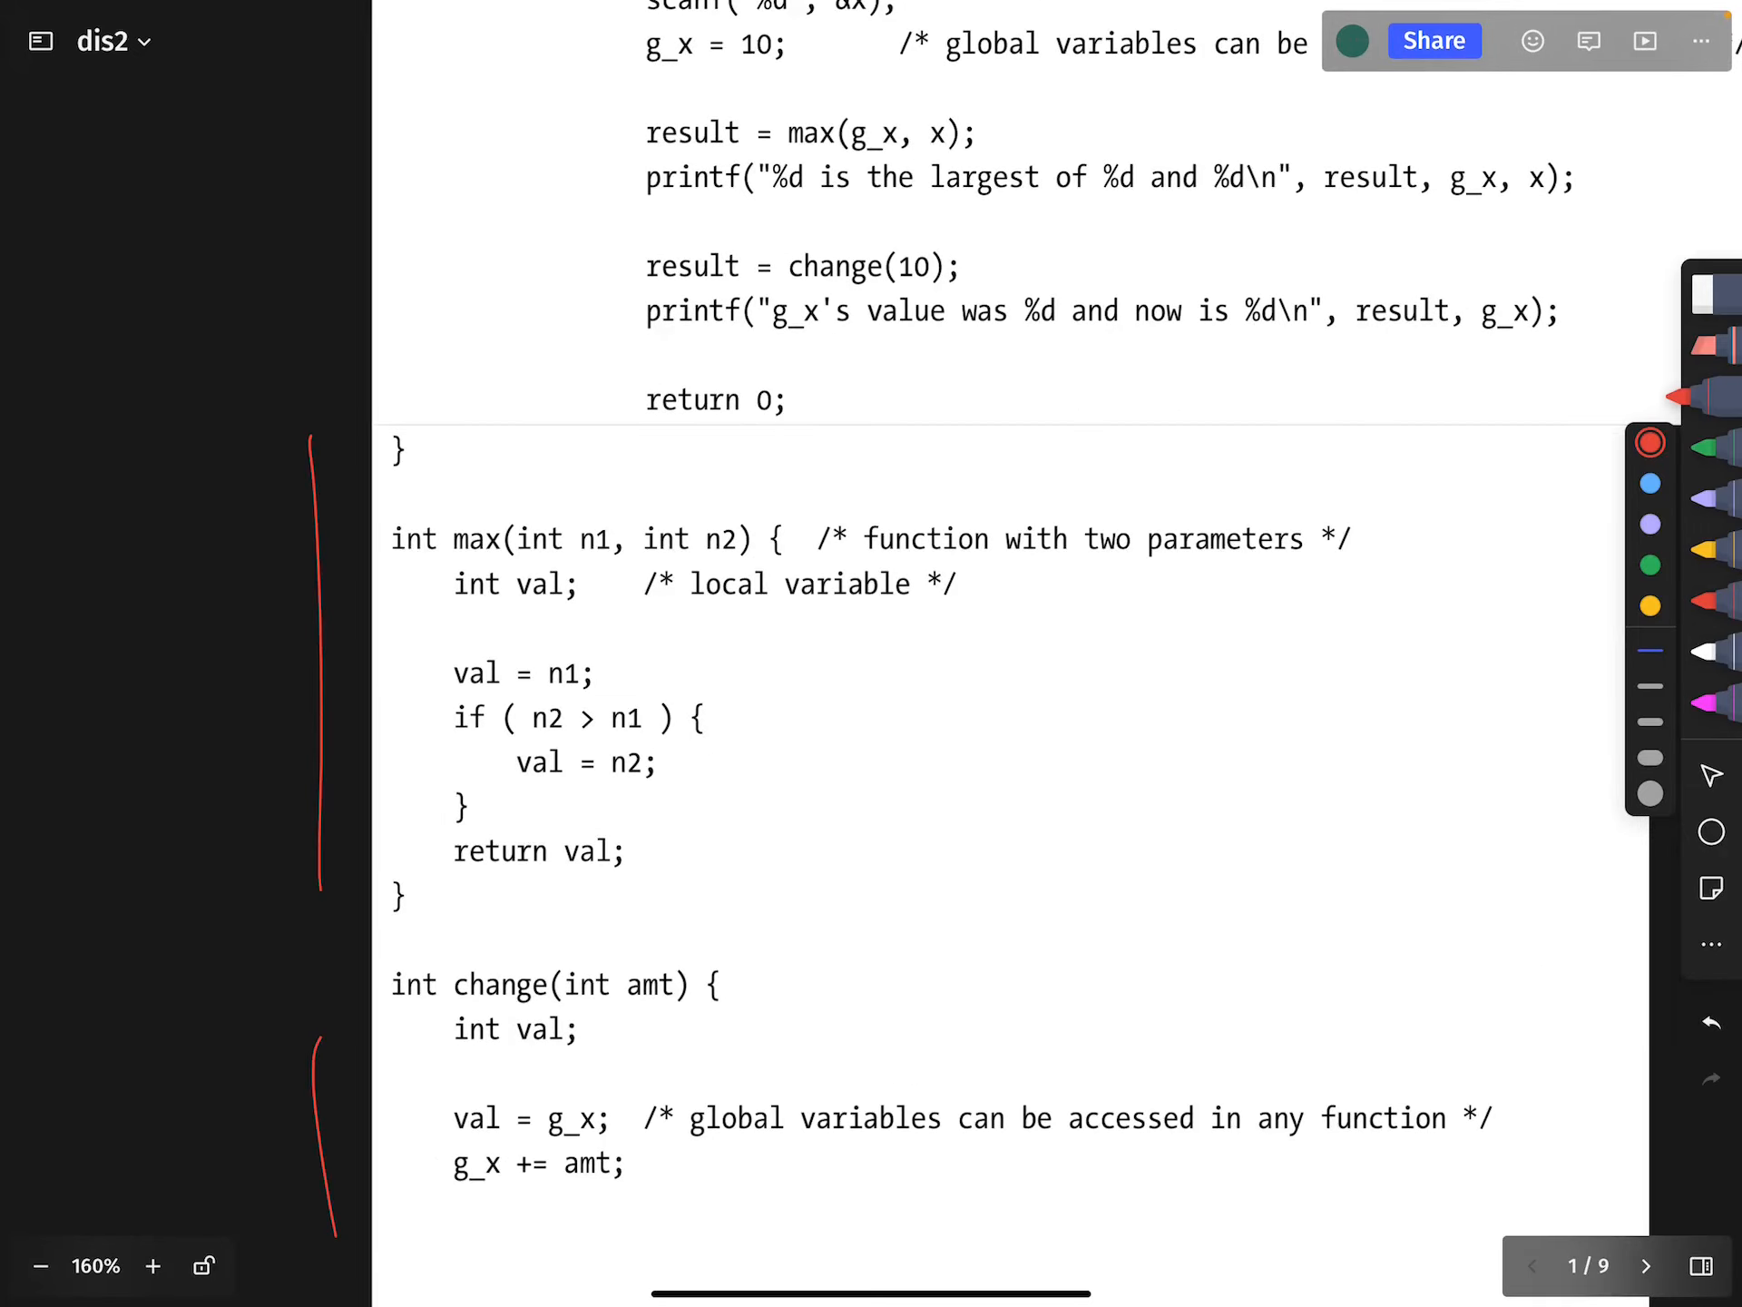
scroll(down, 3)
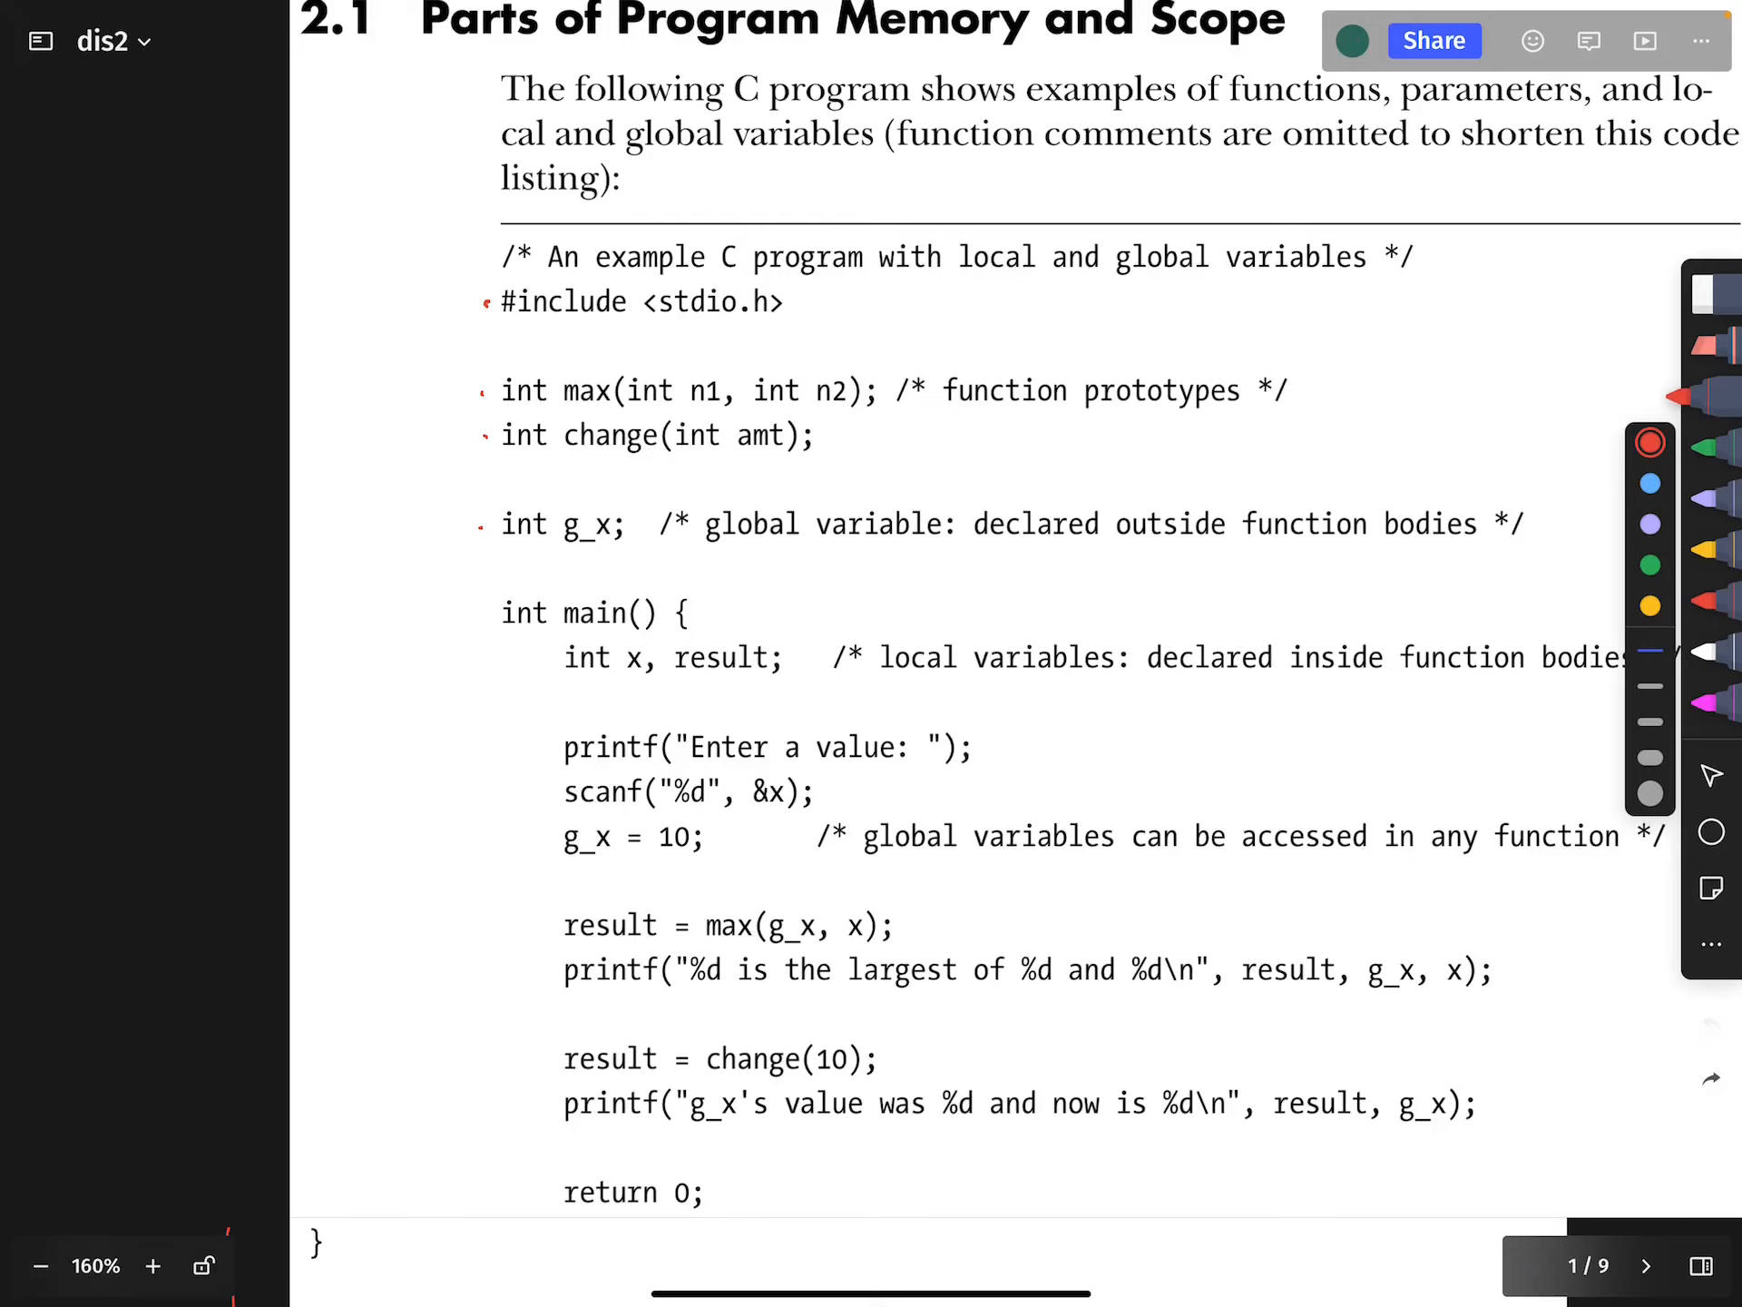
scroll(down, 3)
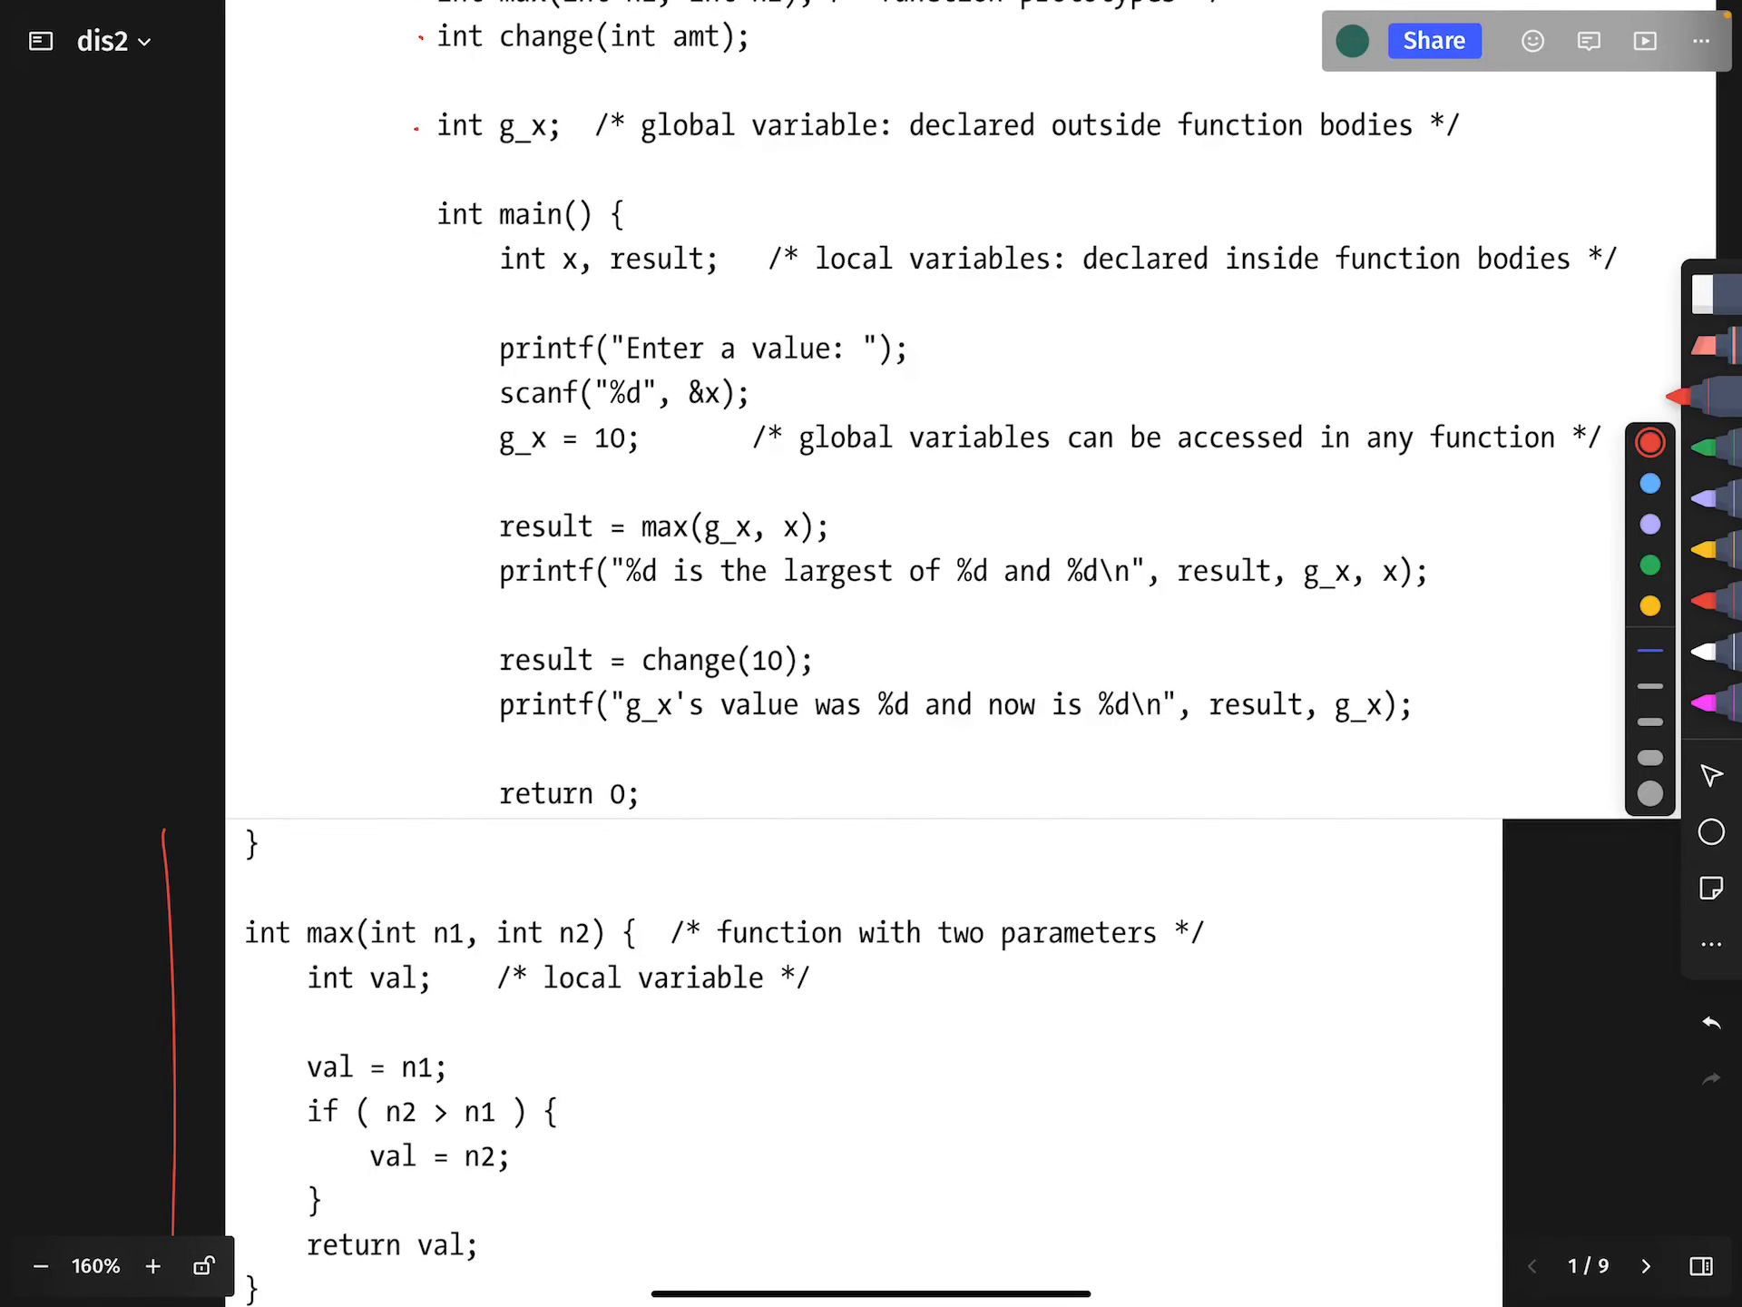
scroll(down, 3)
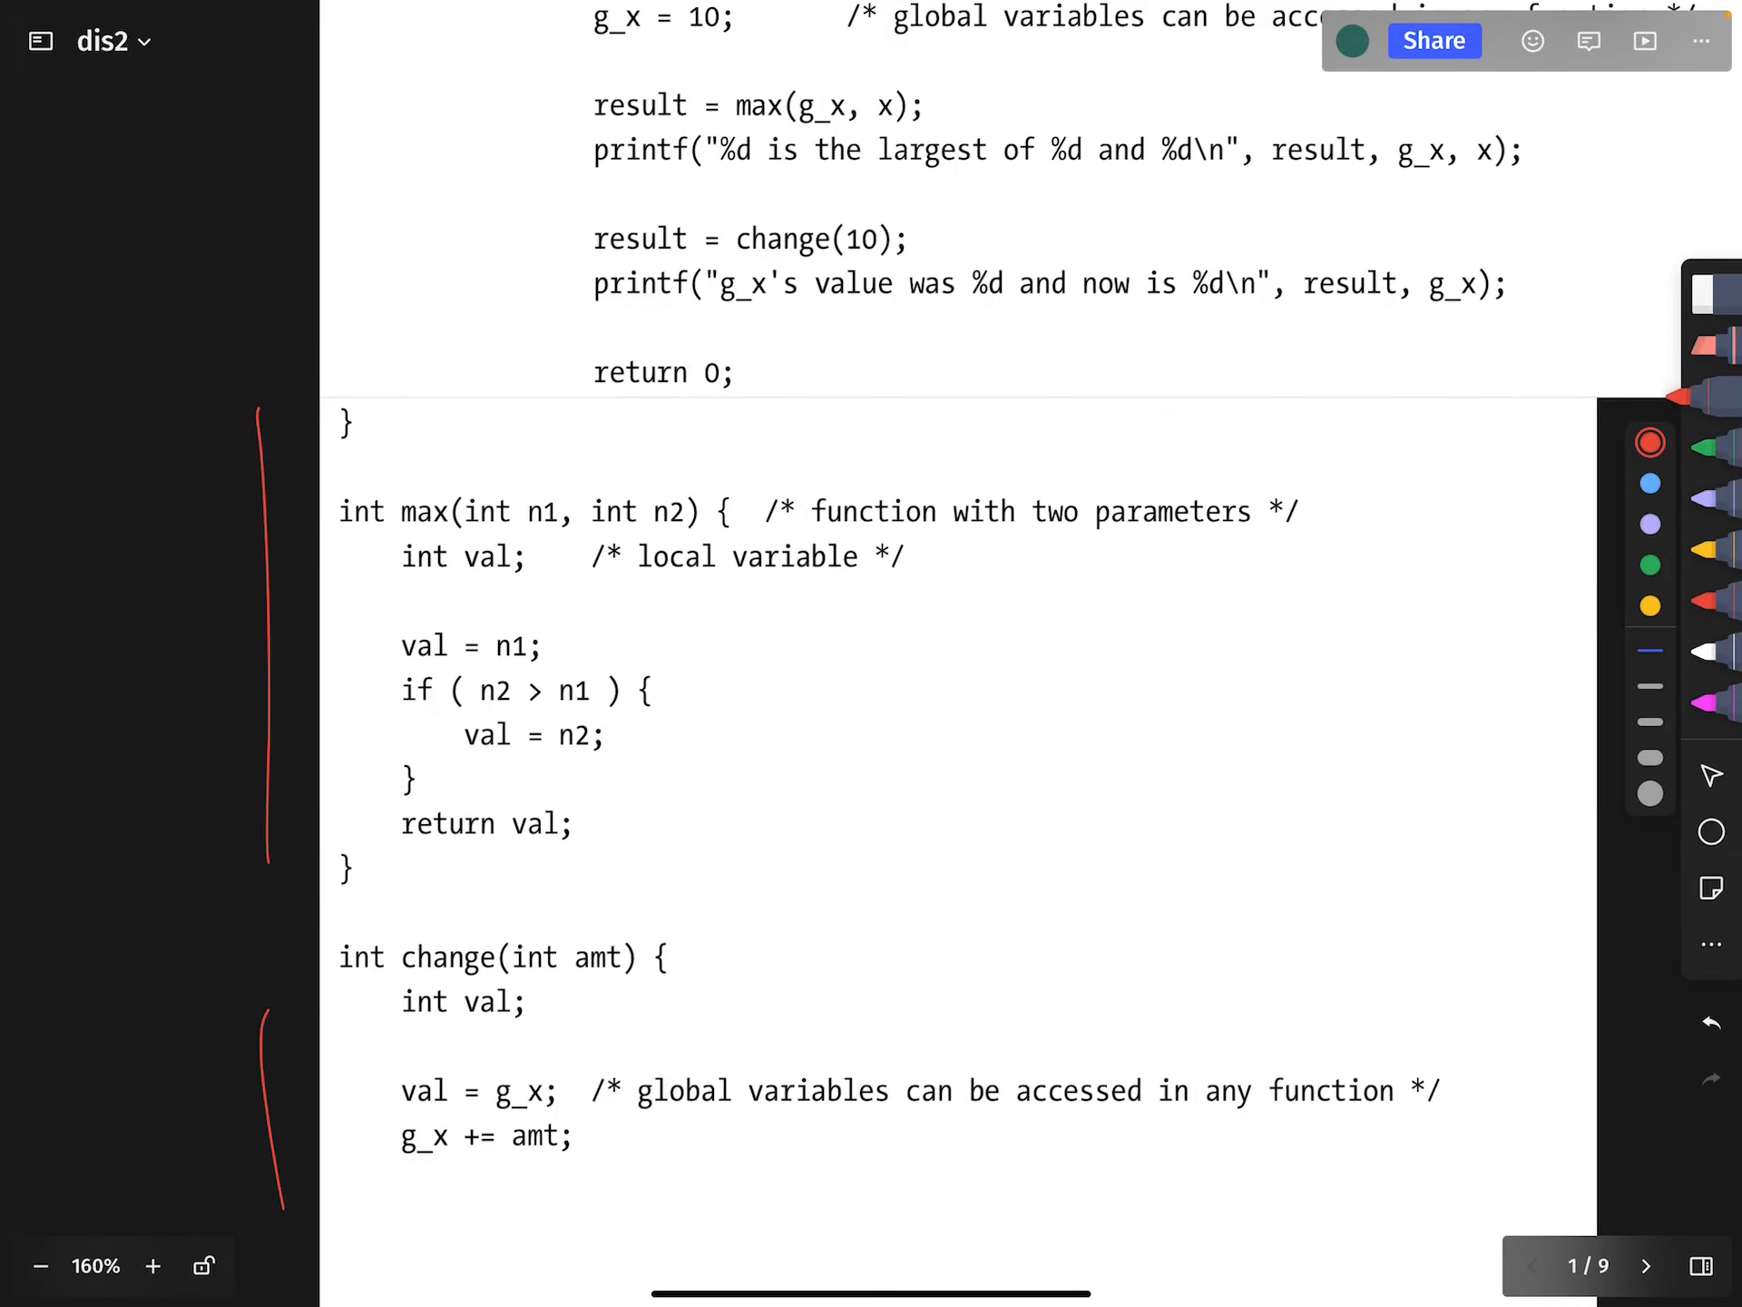
drag(394, 534, 534, 567)
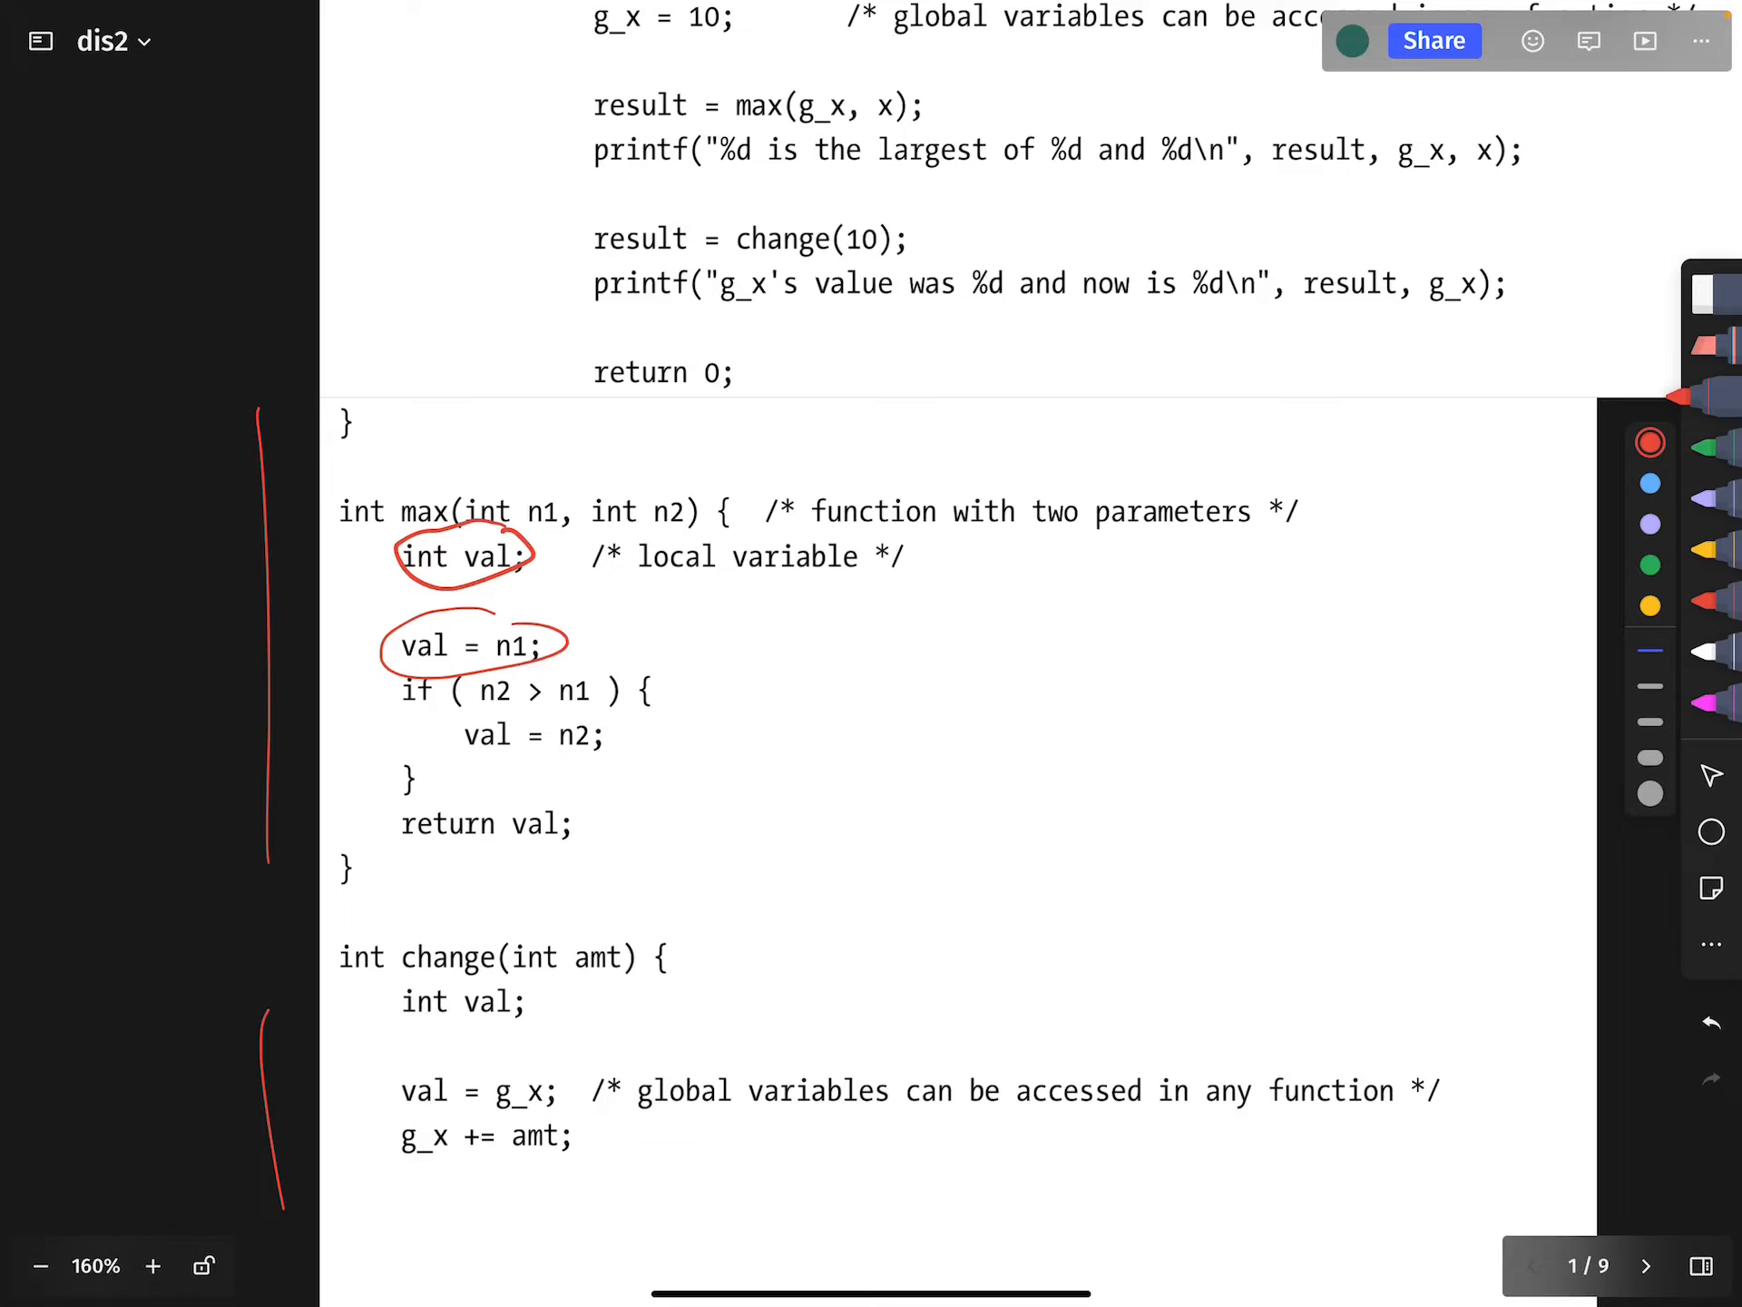
scroll(down, 3)
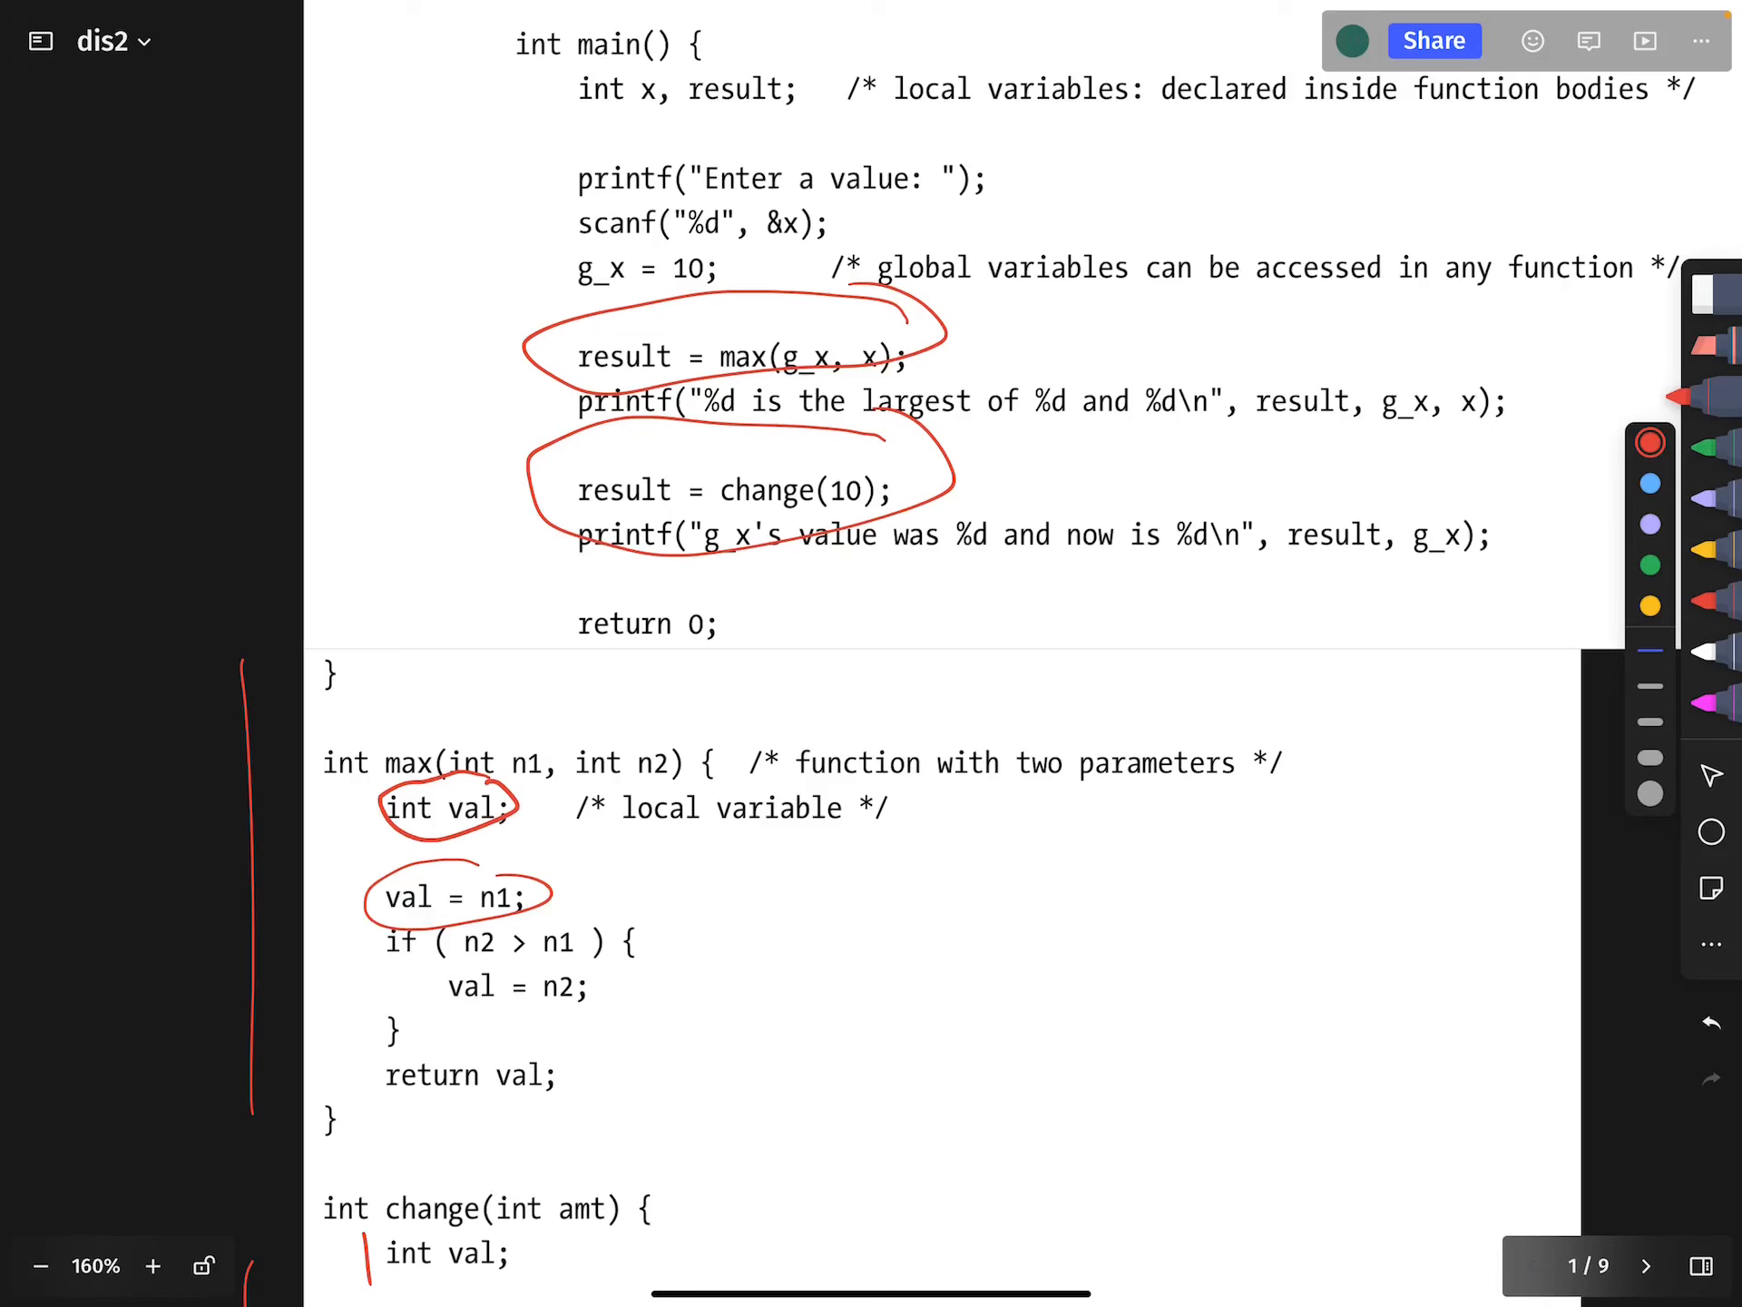
Undo the recent red circles, keeping only the circle on int val; in max
scroll(down, 3)
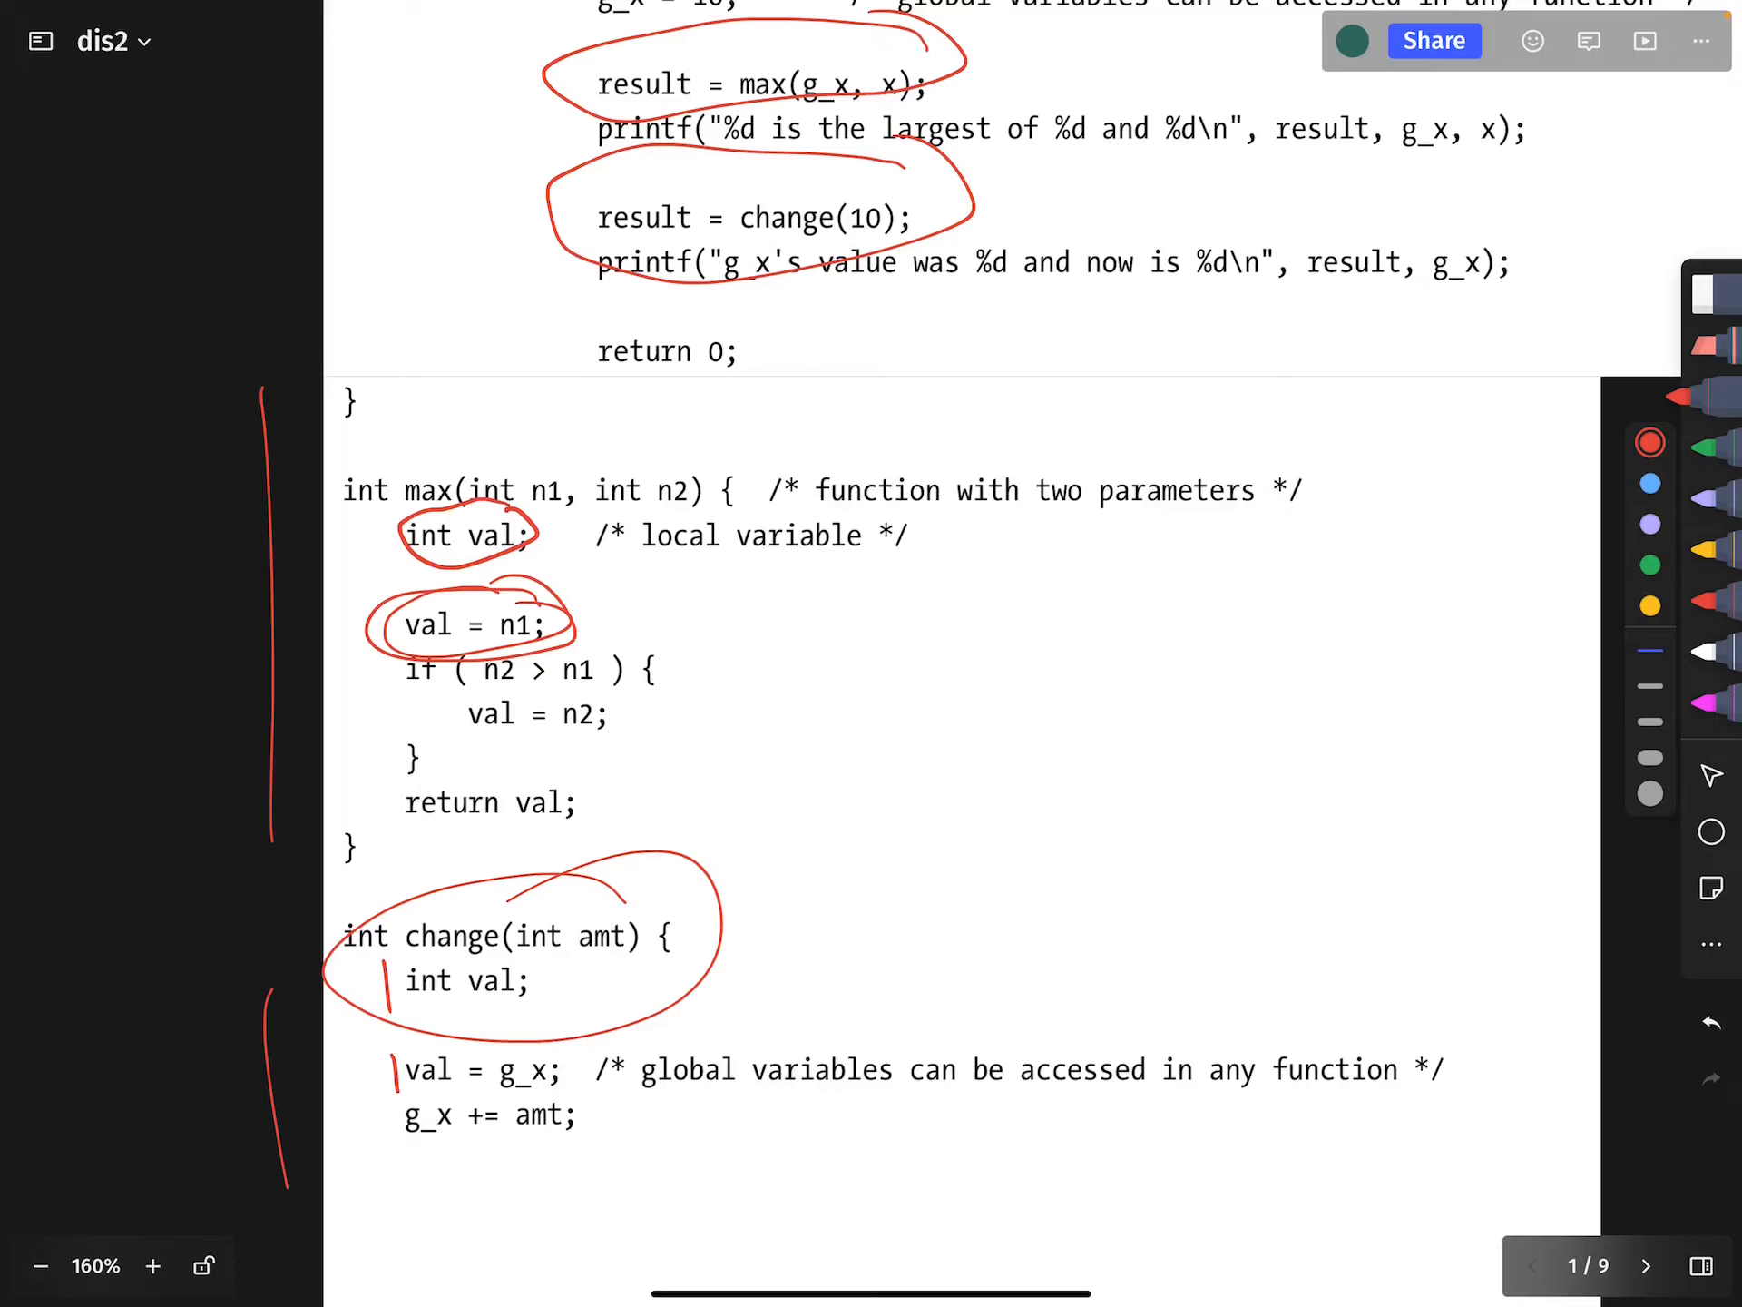
click(1710, 1020)
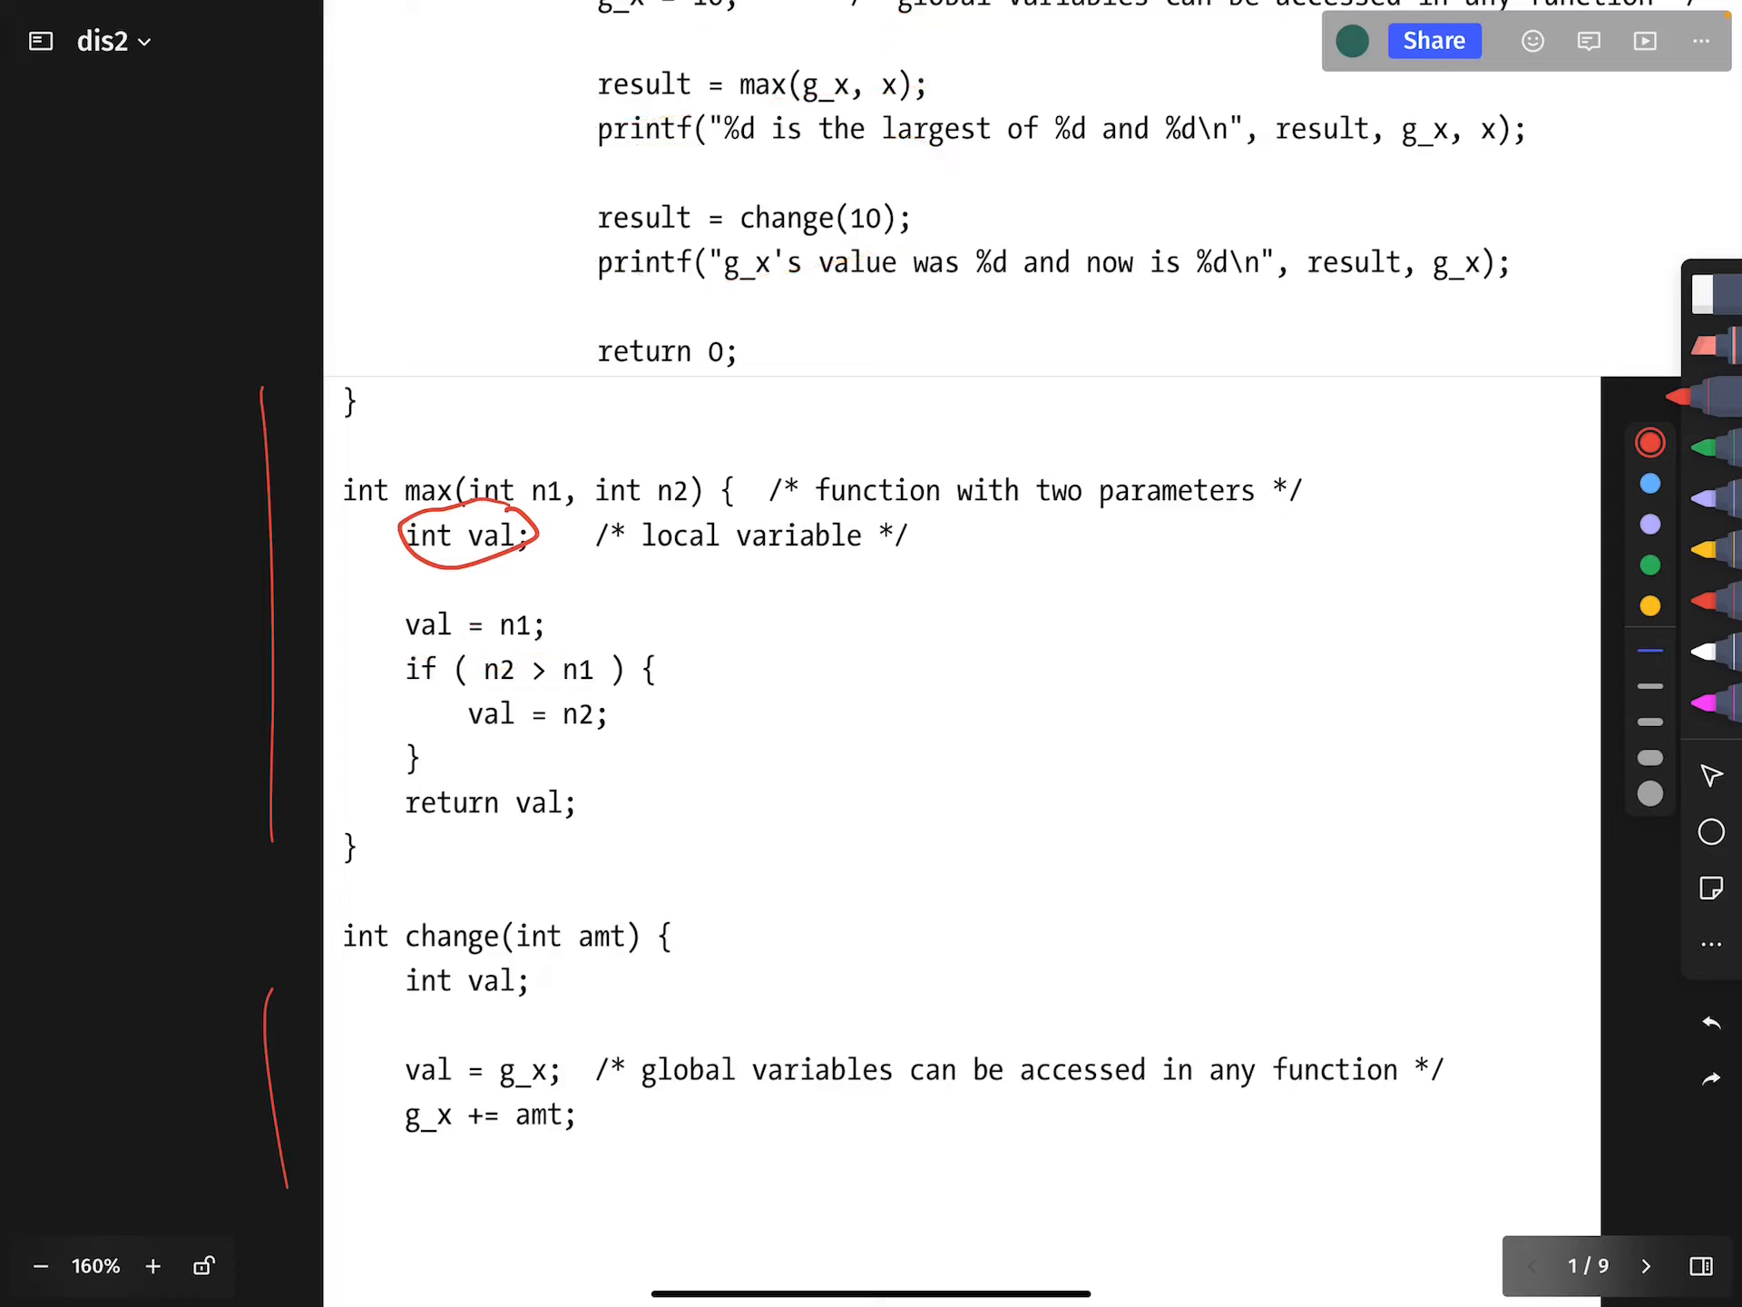
Undo the last circle and underline int val; in both max and change in red
click(1710, 1020)
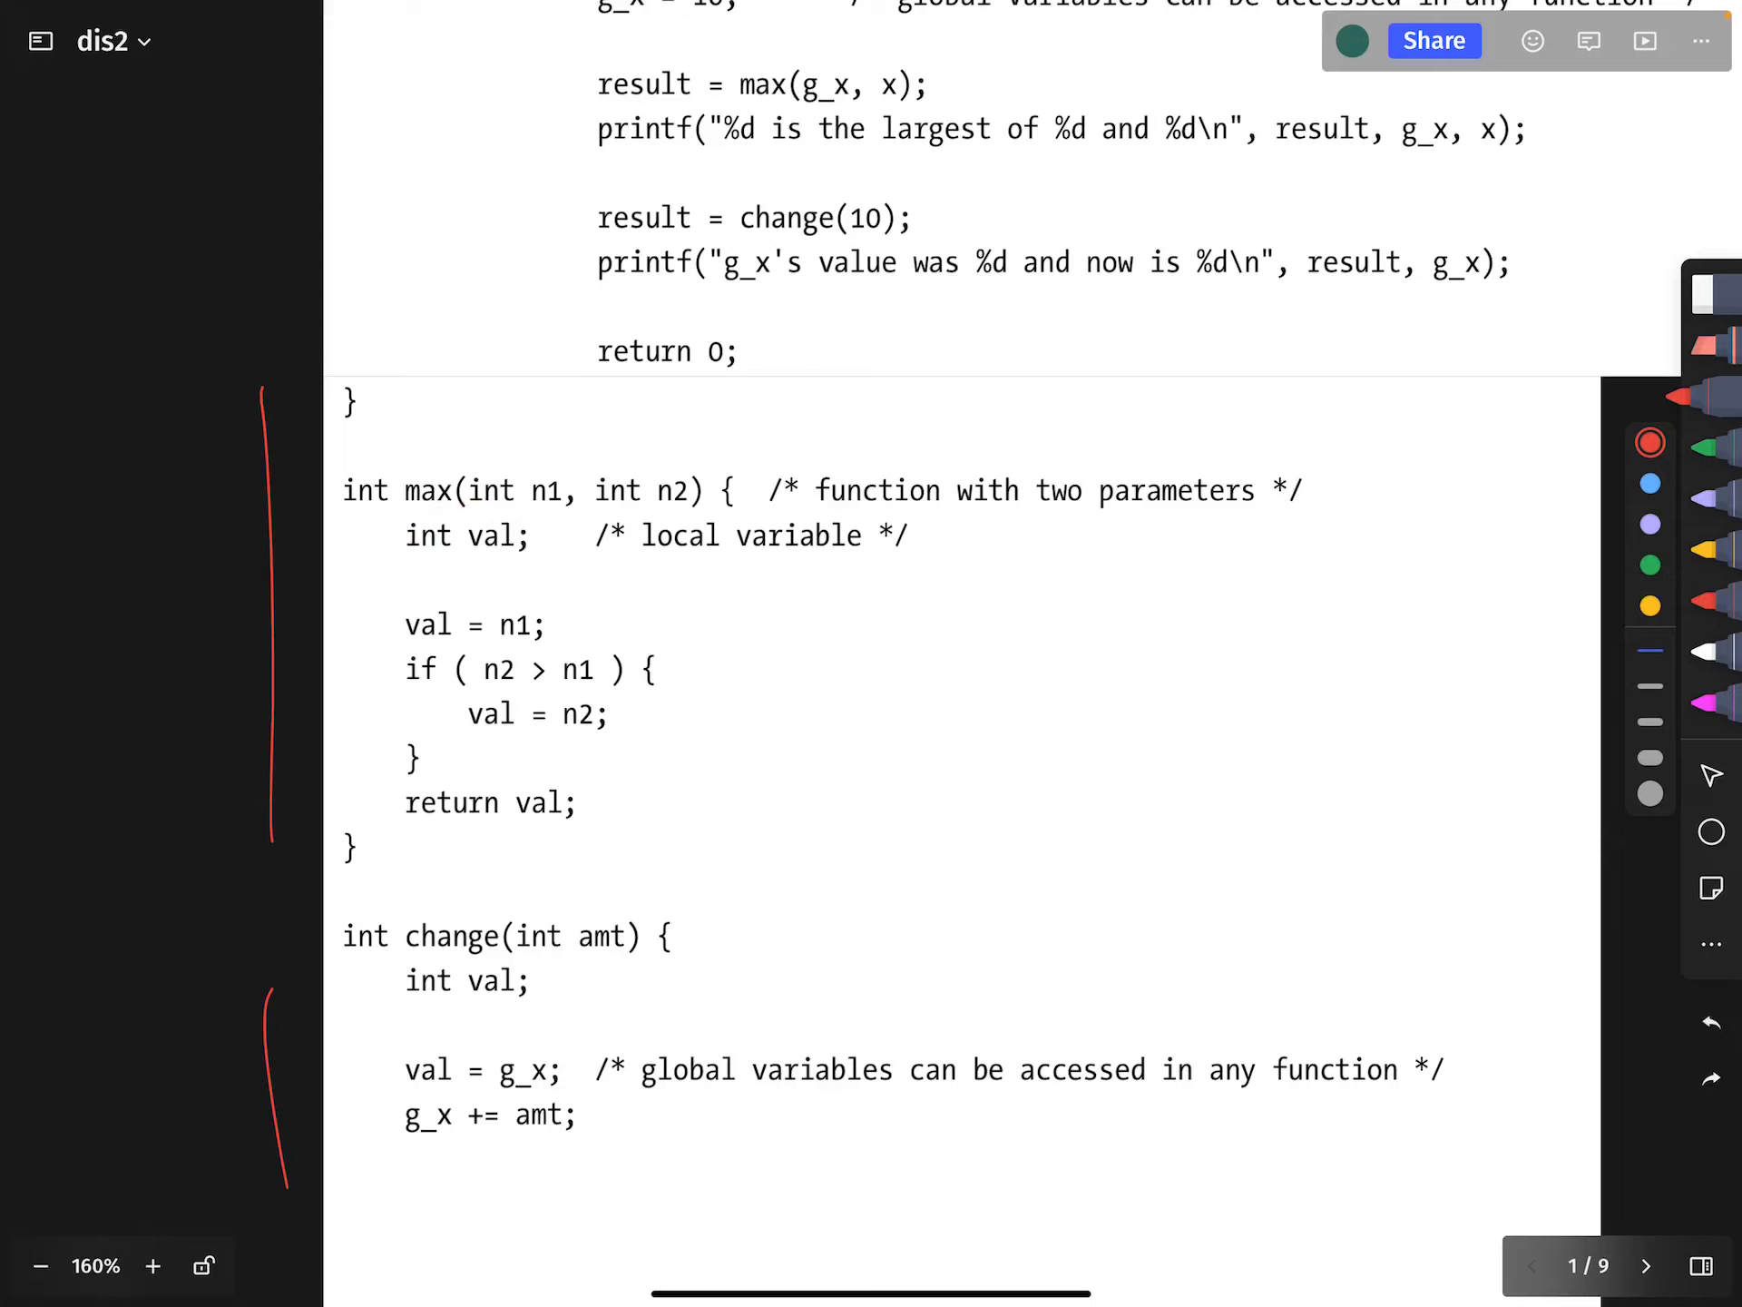
drag(395, 575, 543, 575)
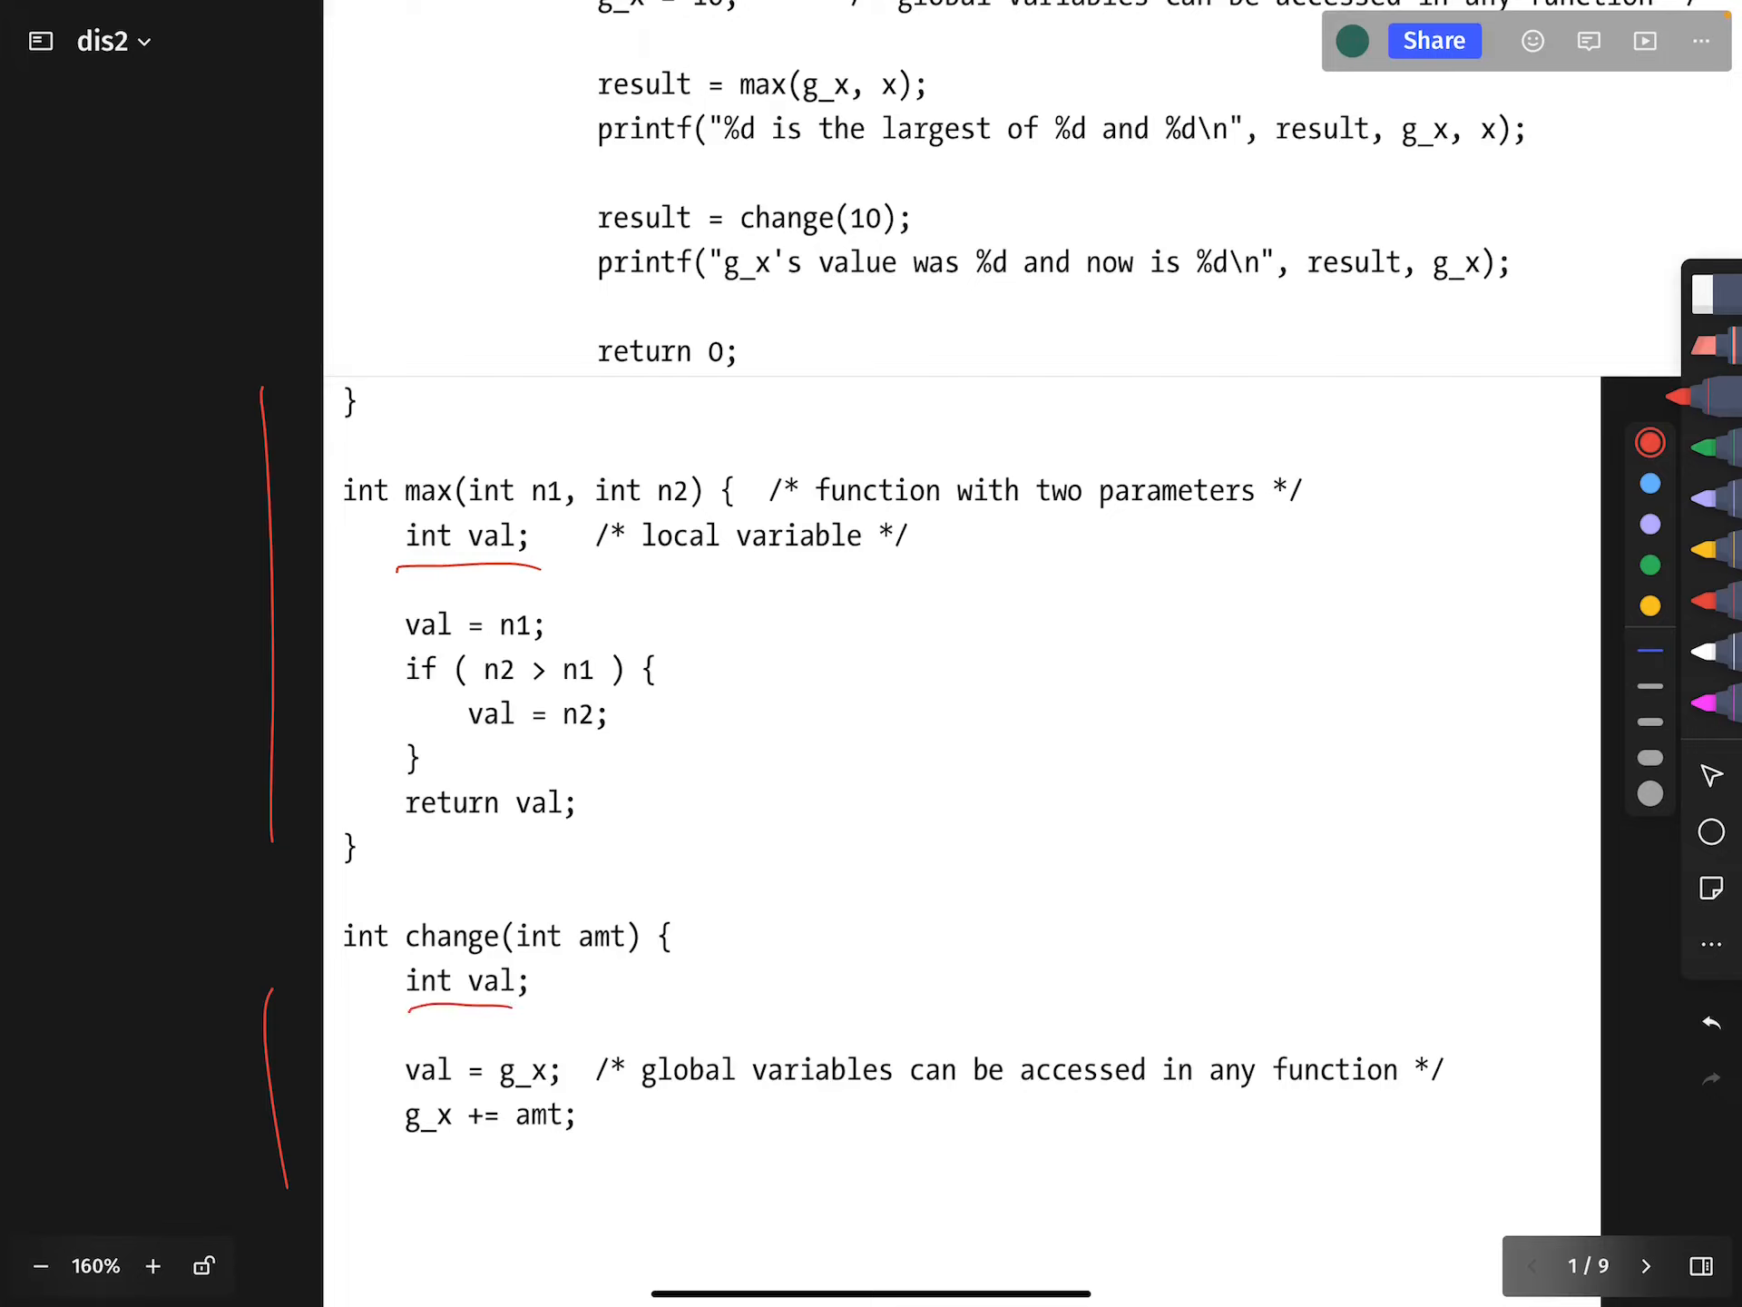
drag(388, 622, 545, 622)
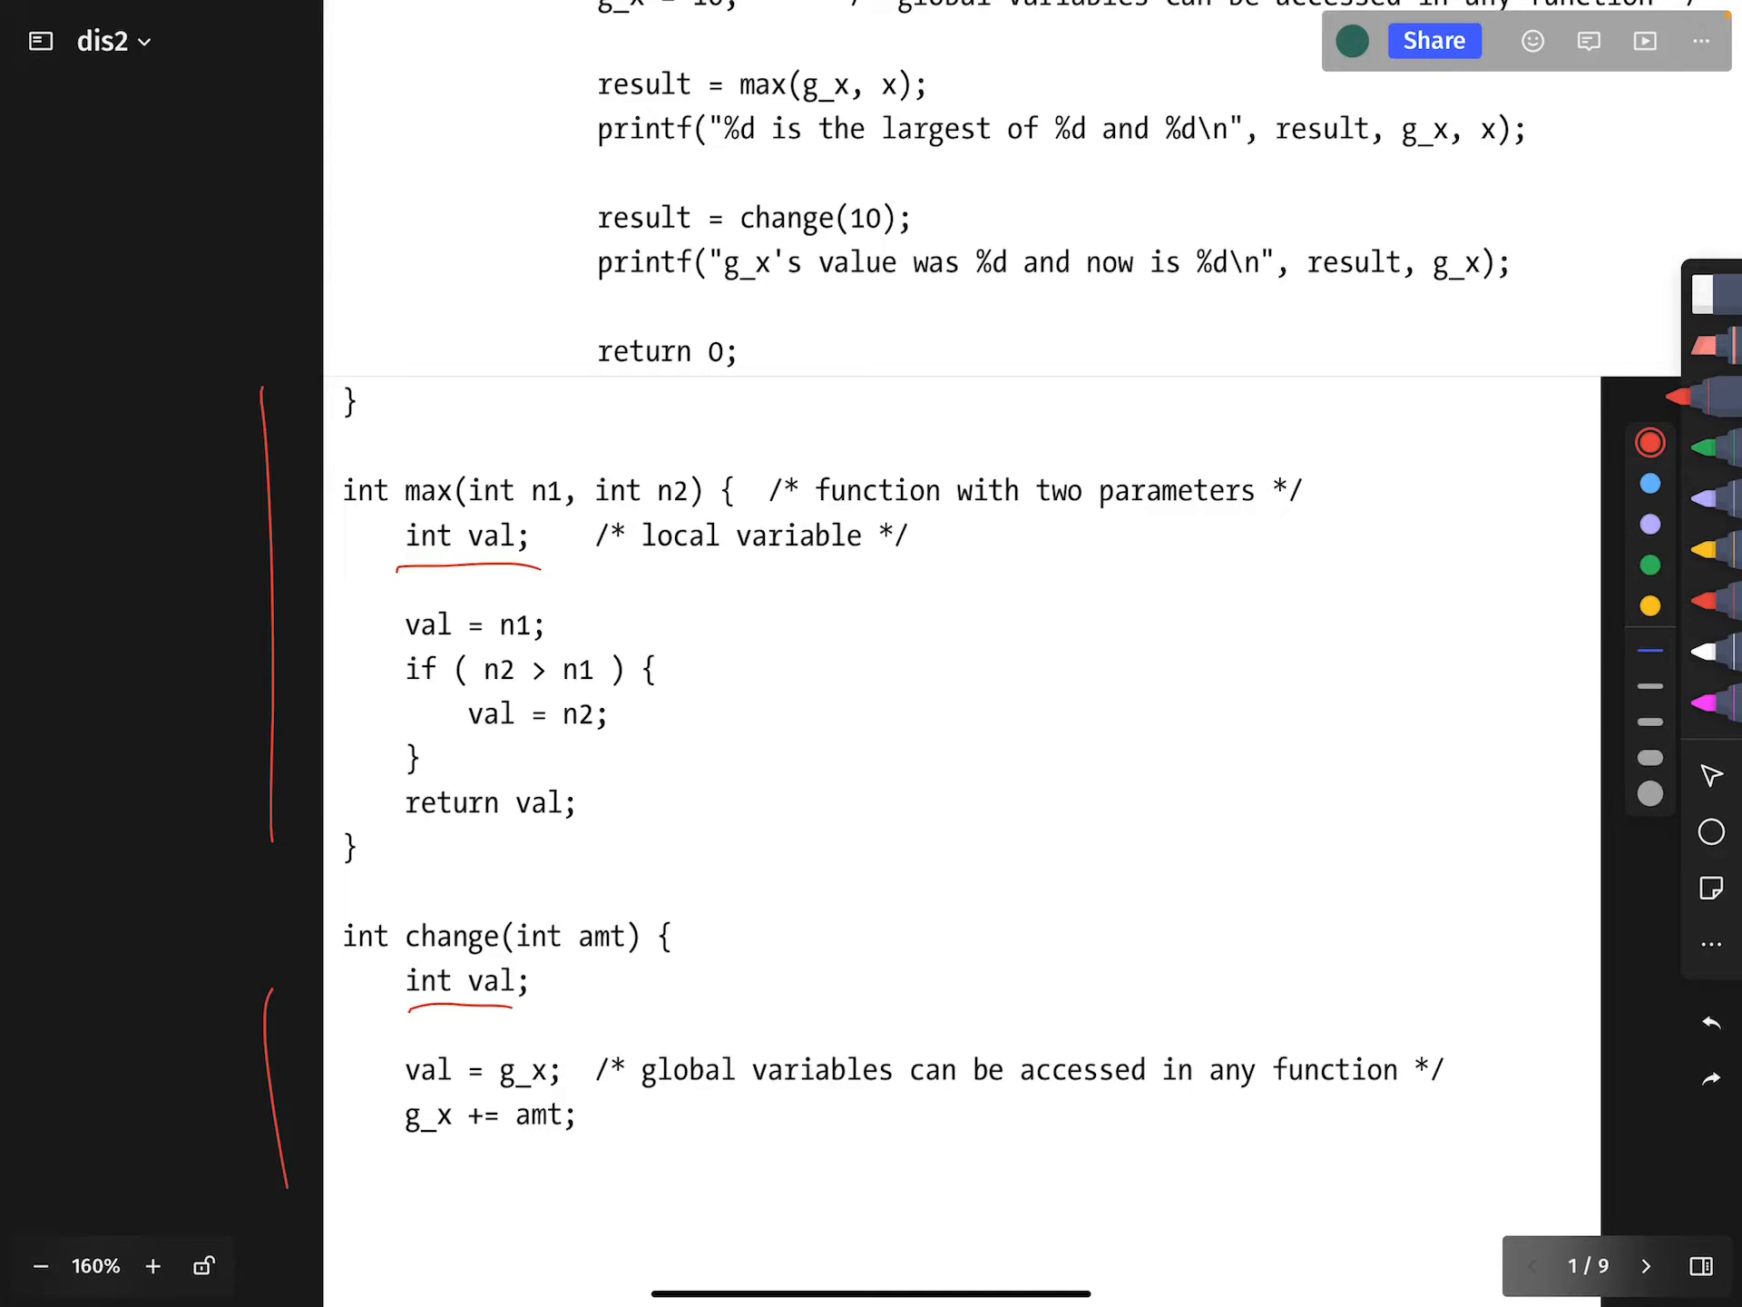
scroll(down, 3)
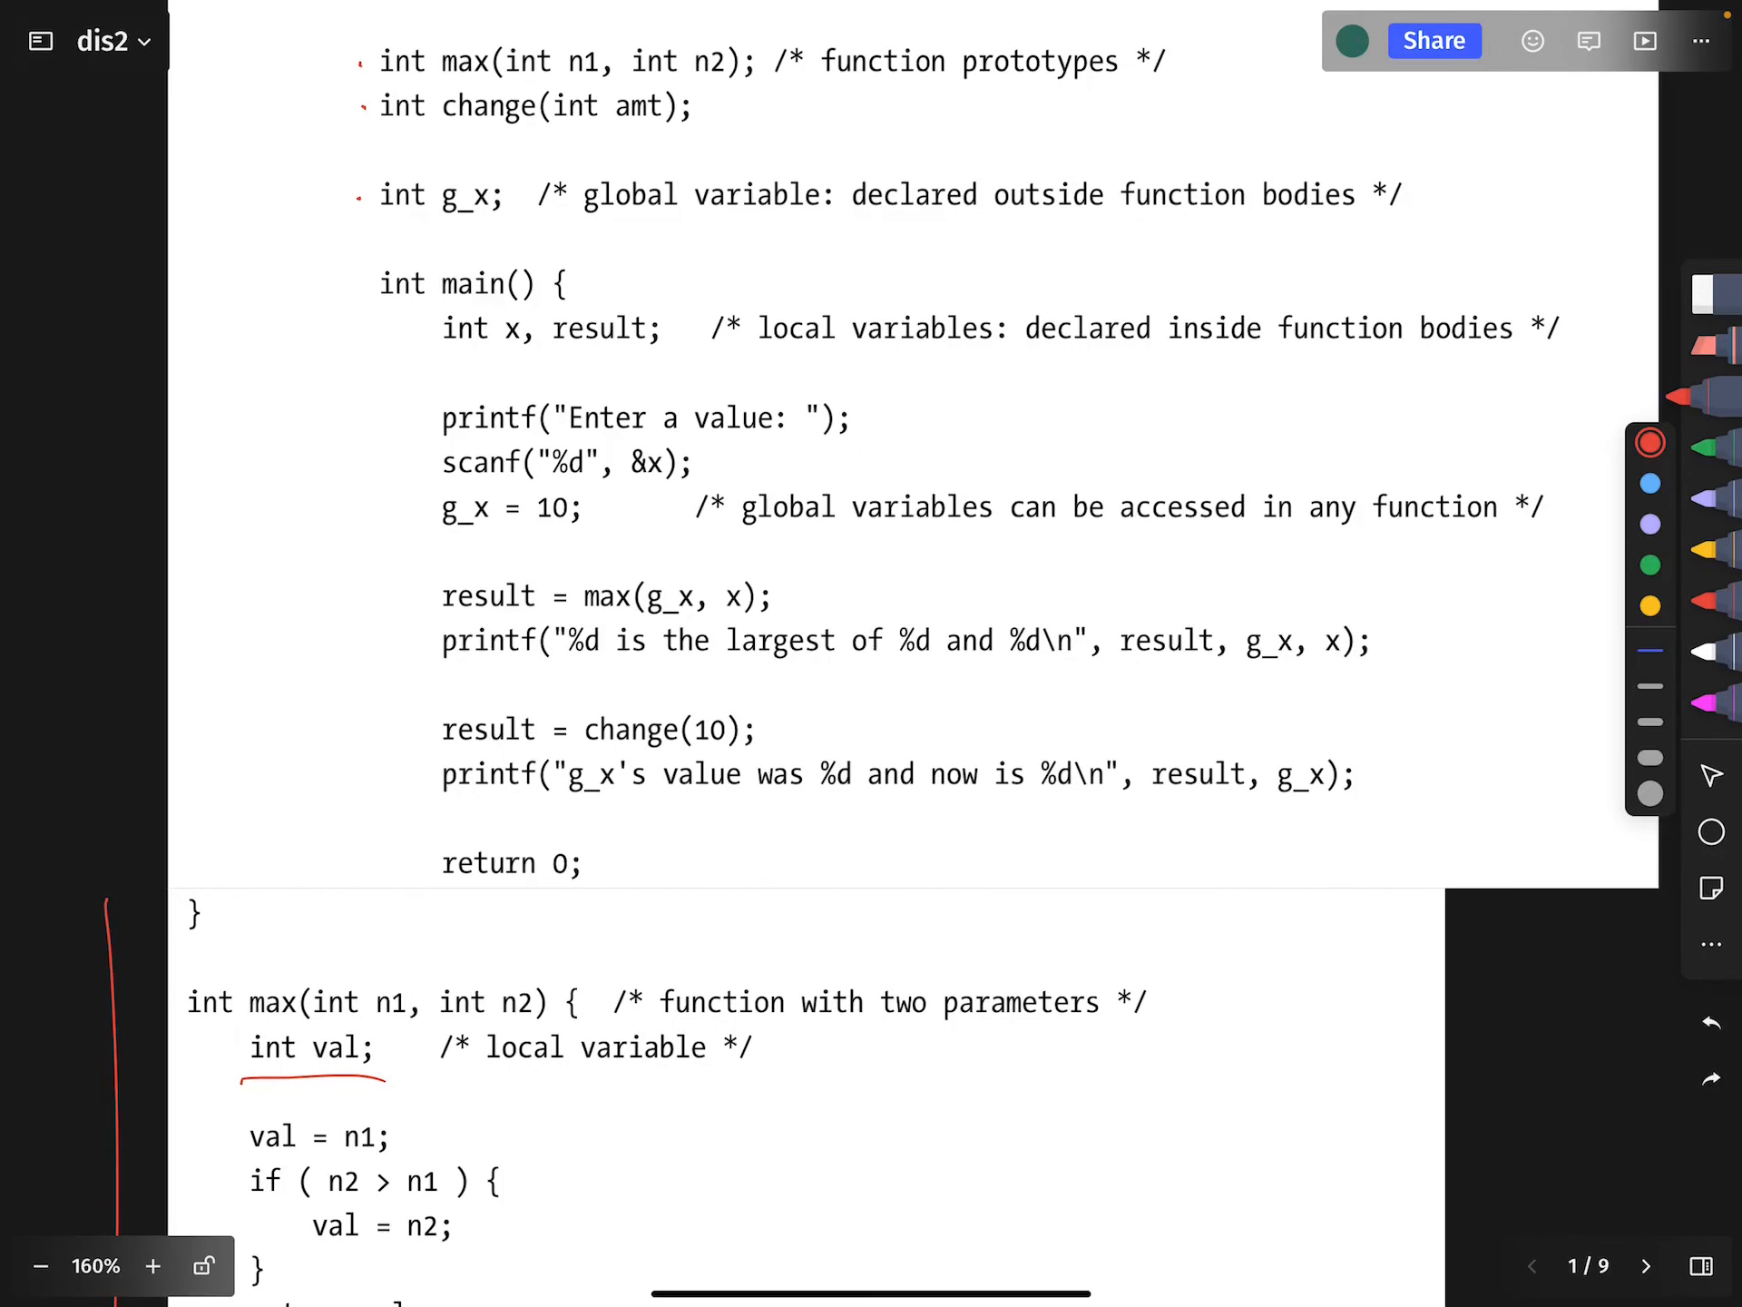
Circle the global int g_x; declaration in red and move down to its uses
scroll(down, 3)
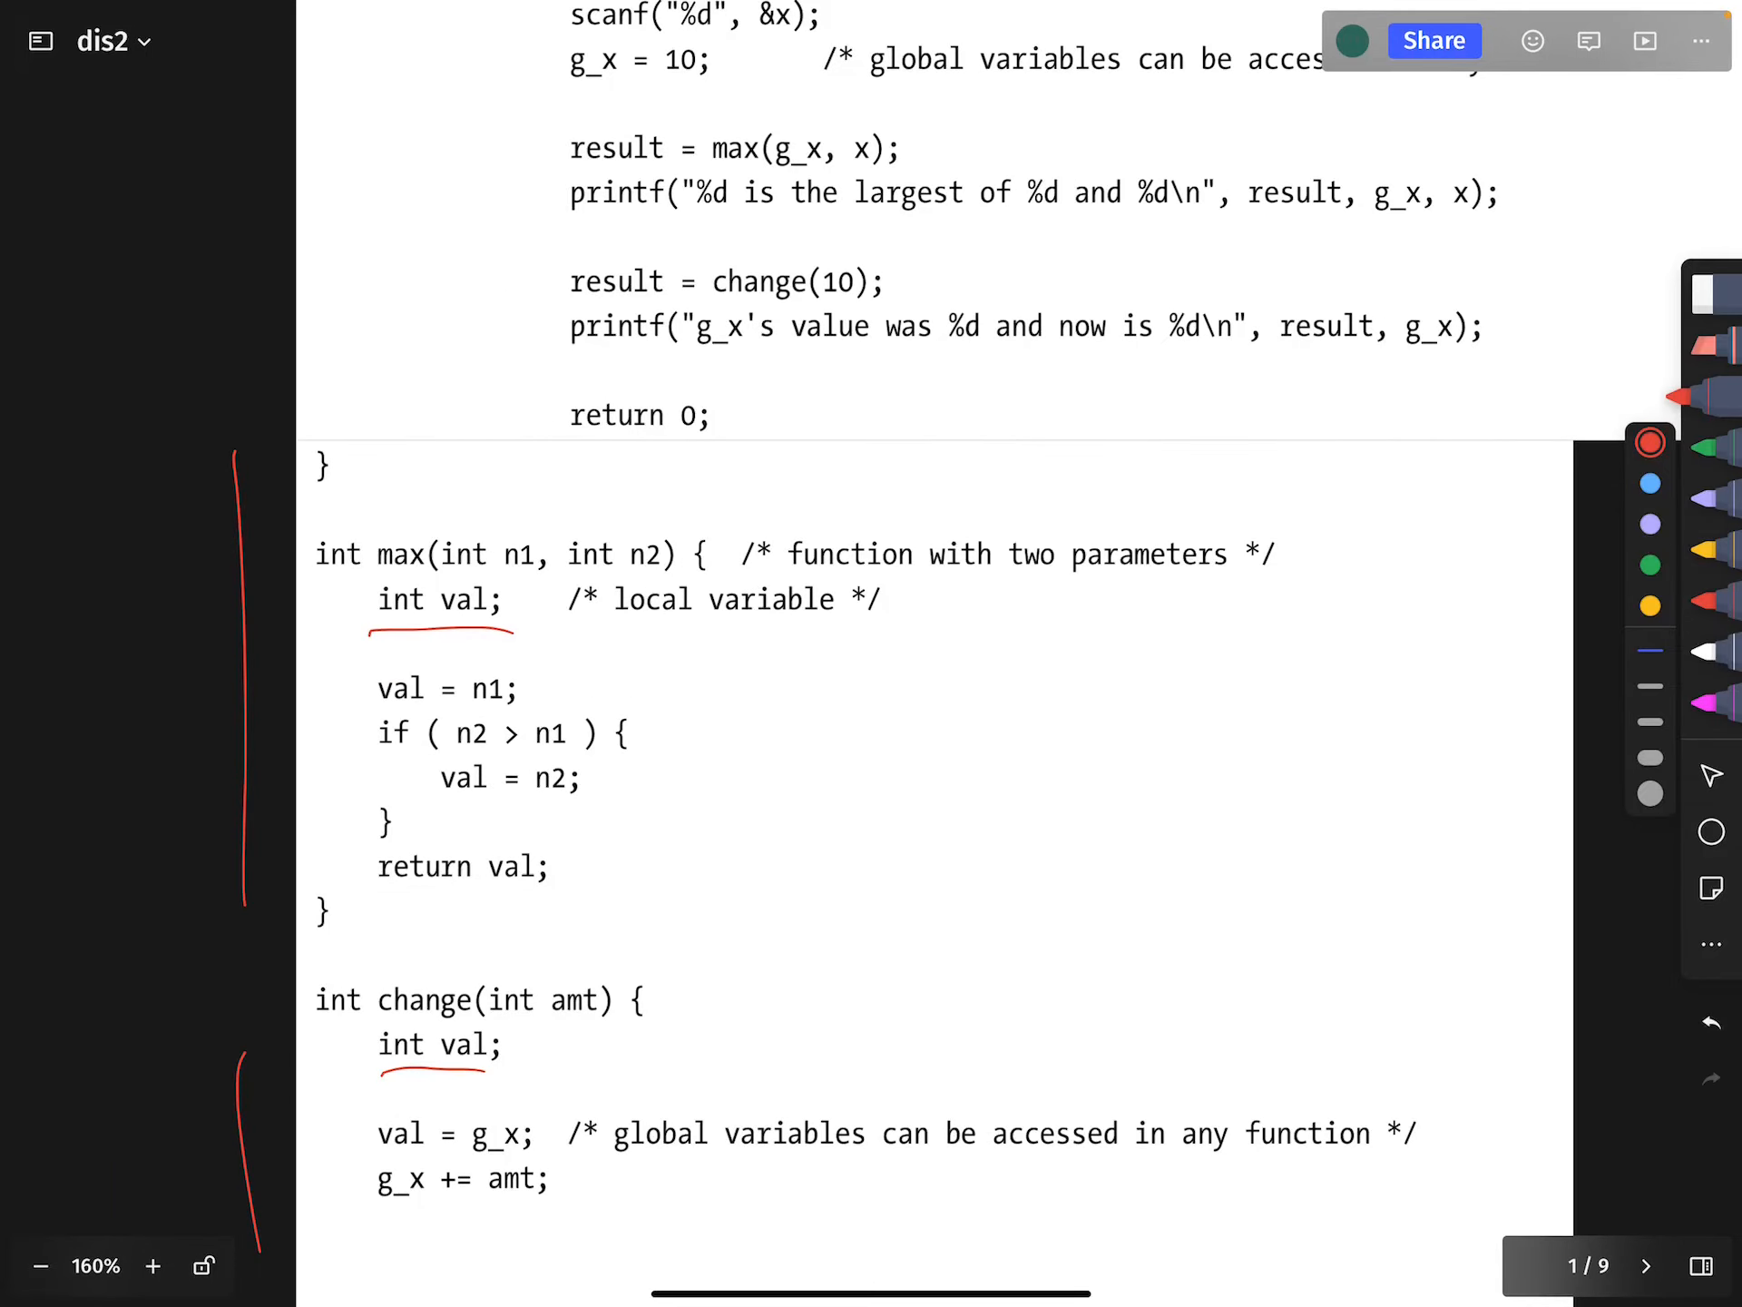
drag(334, 1133, 555, 1133)
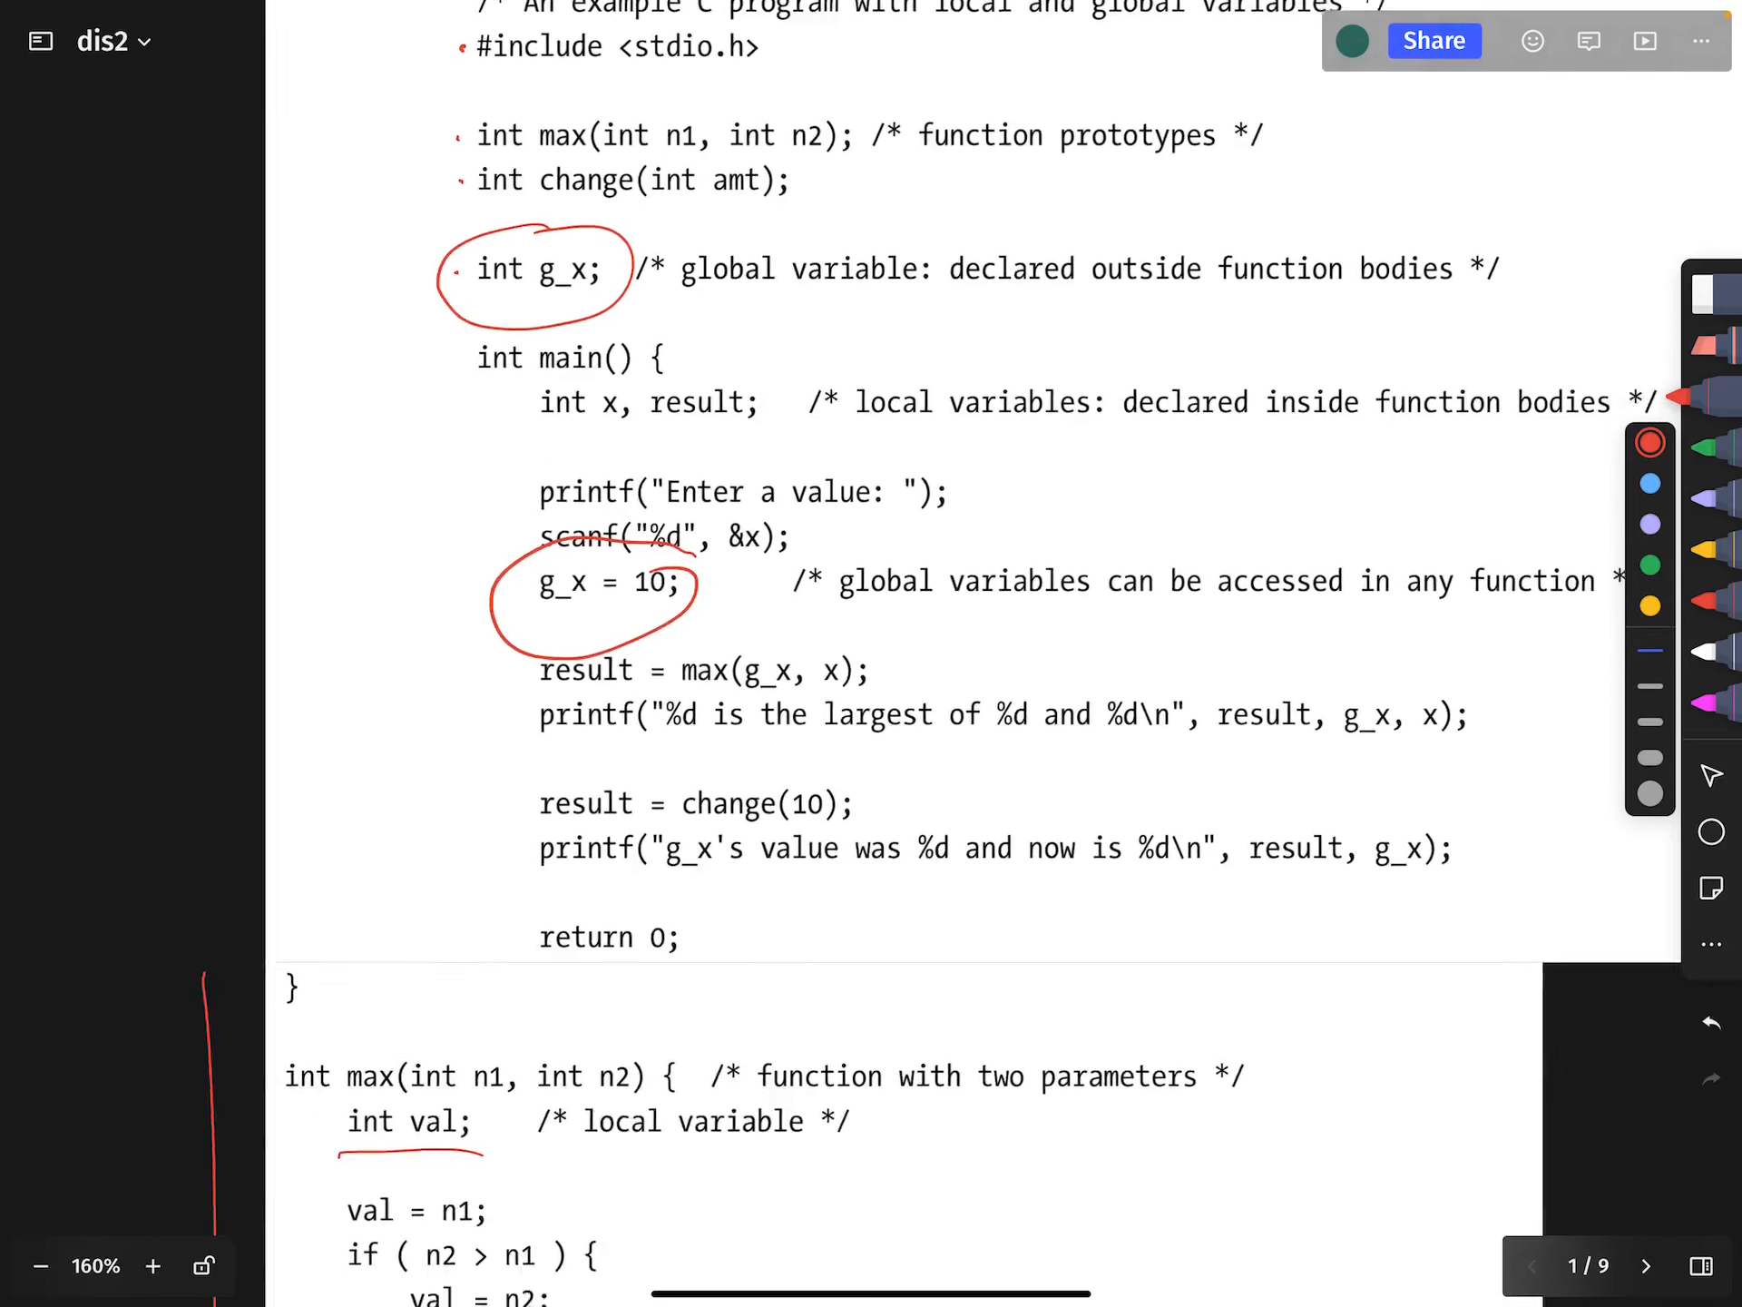
scroll(down, 3)
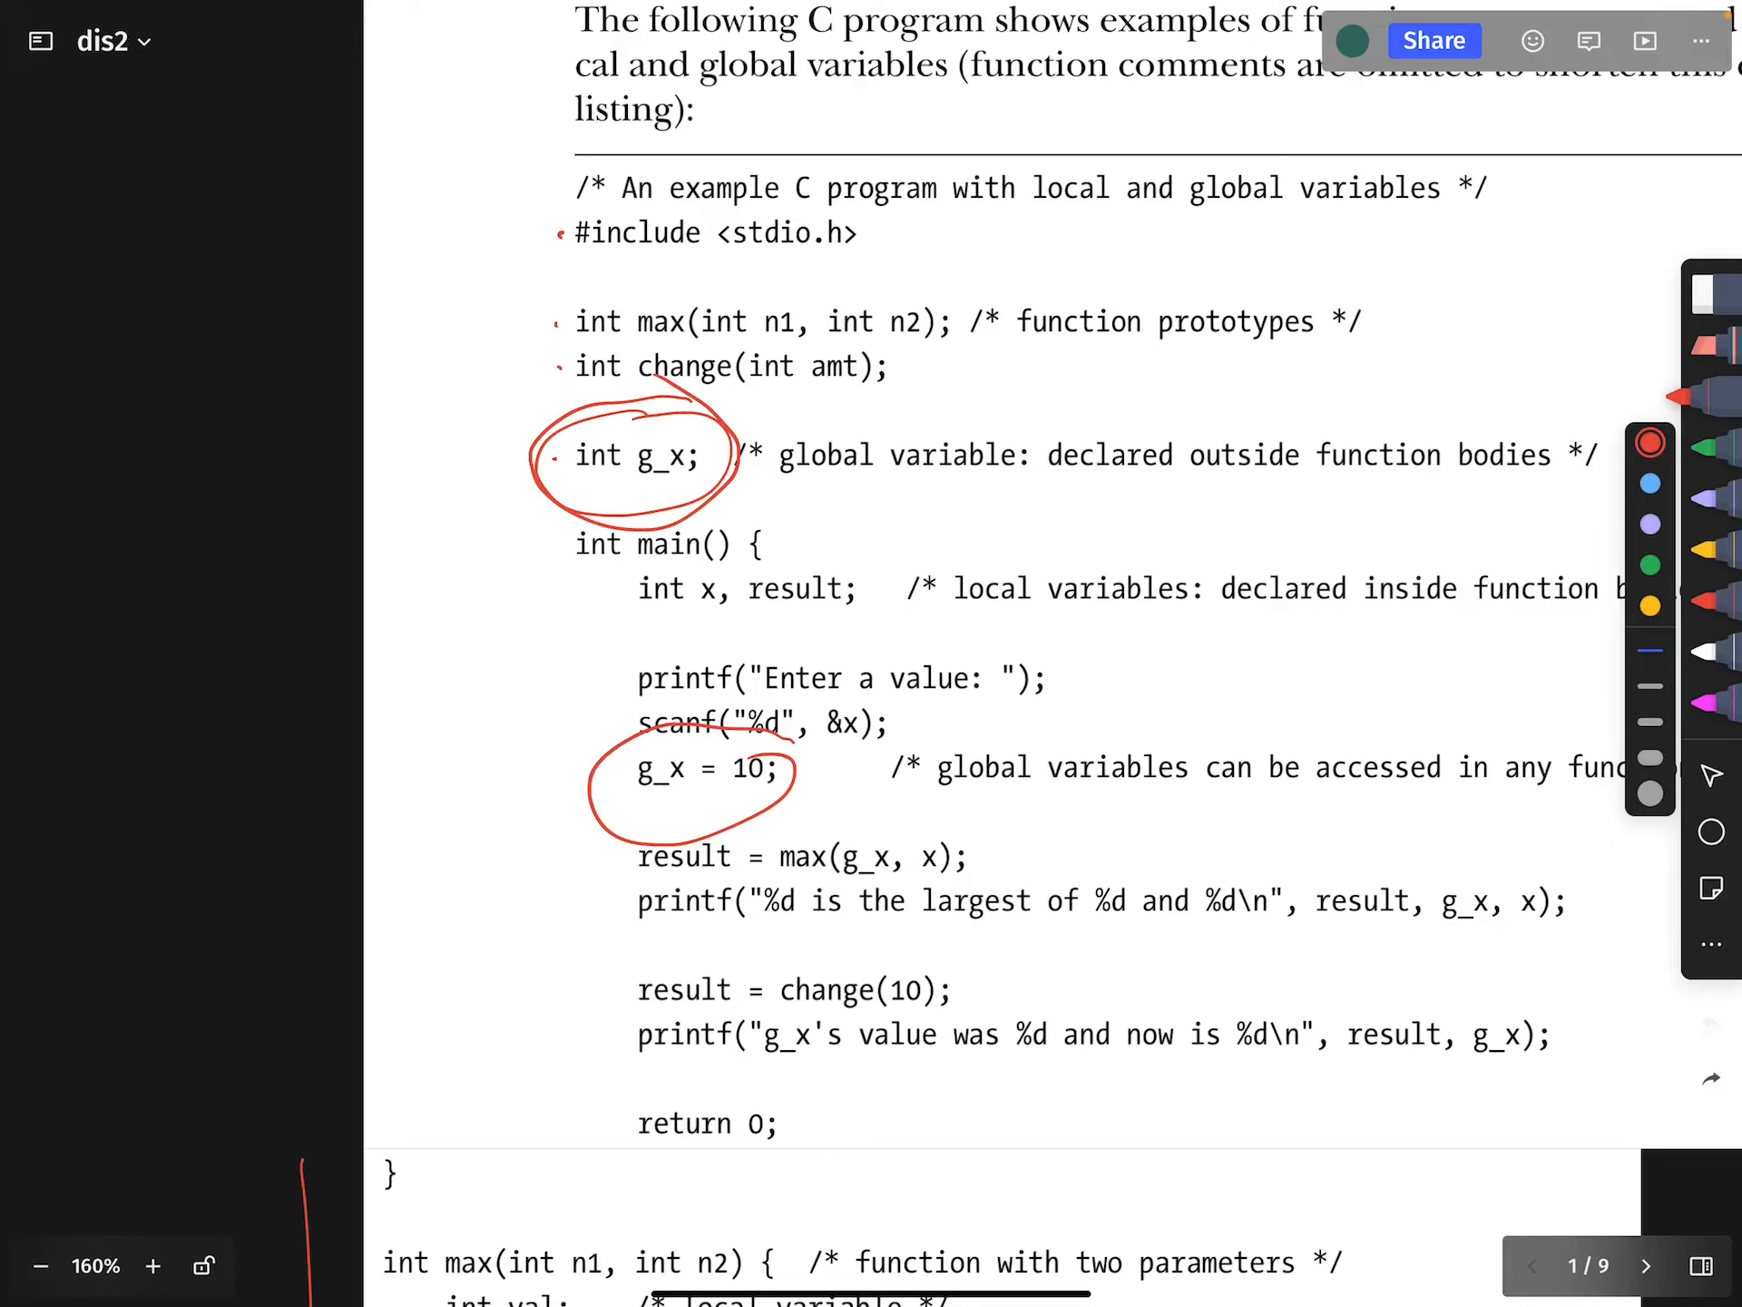
scroll(down, 3)
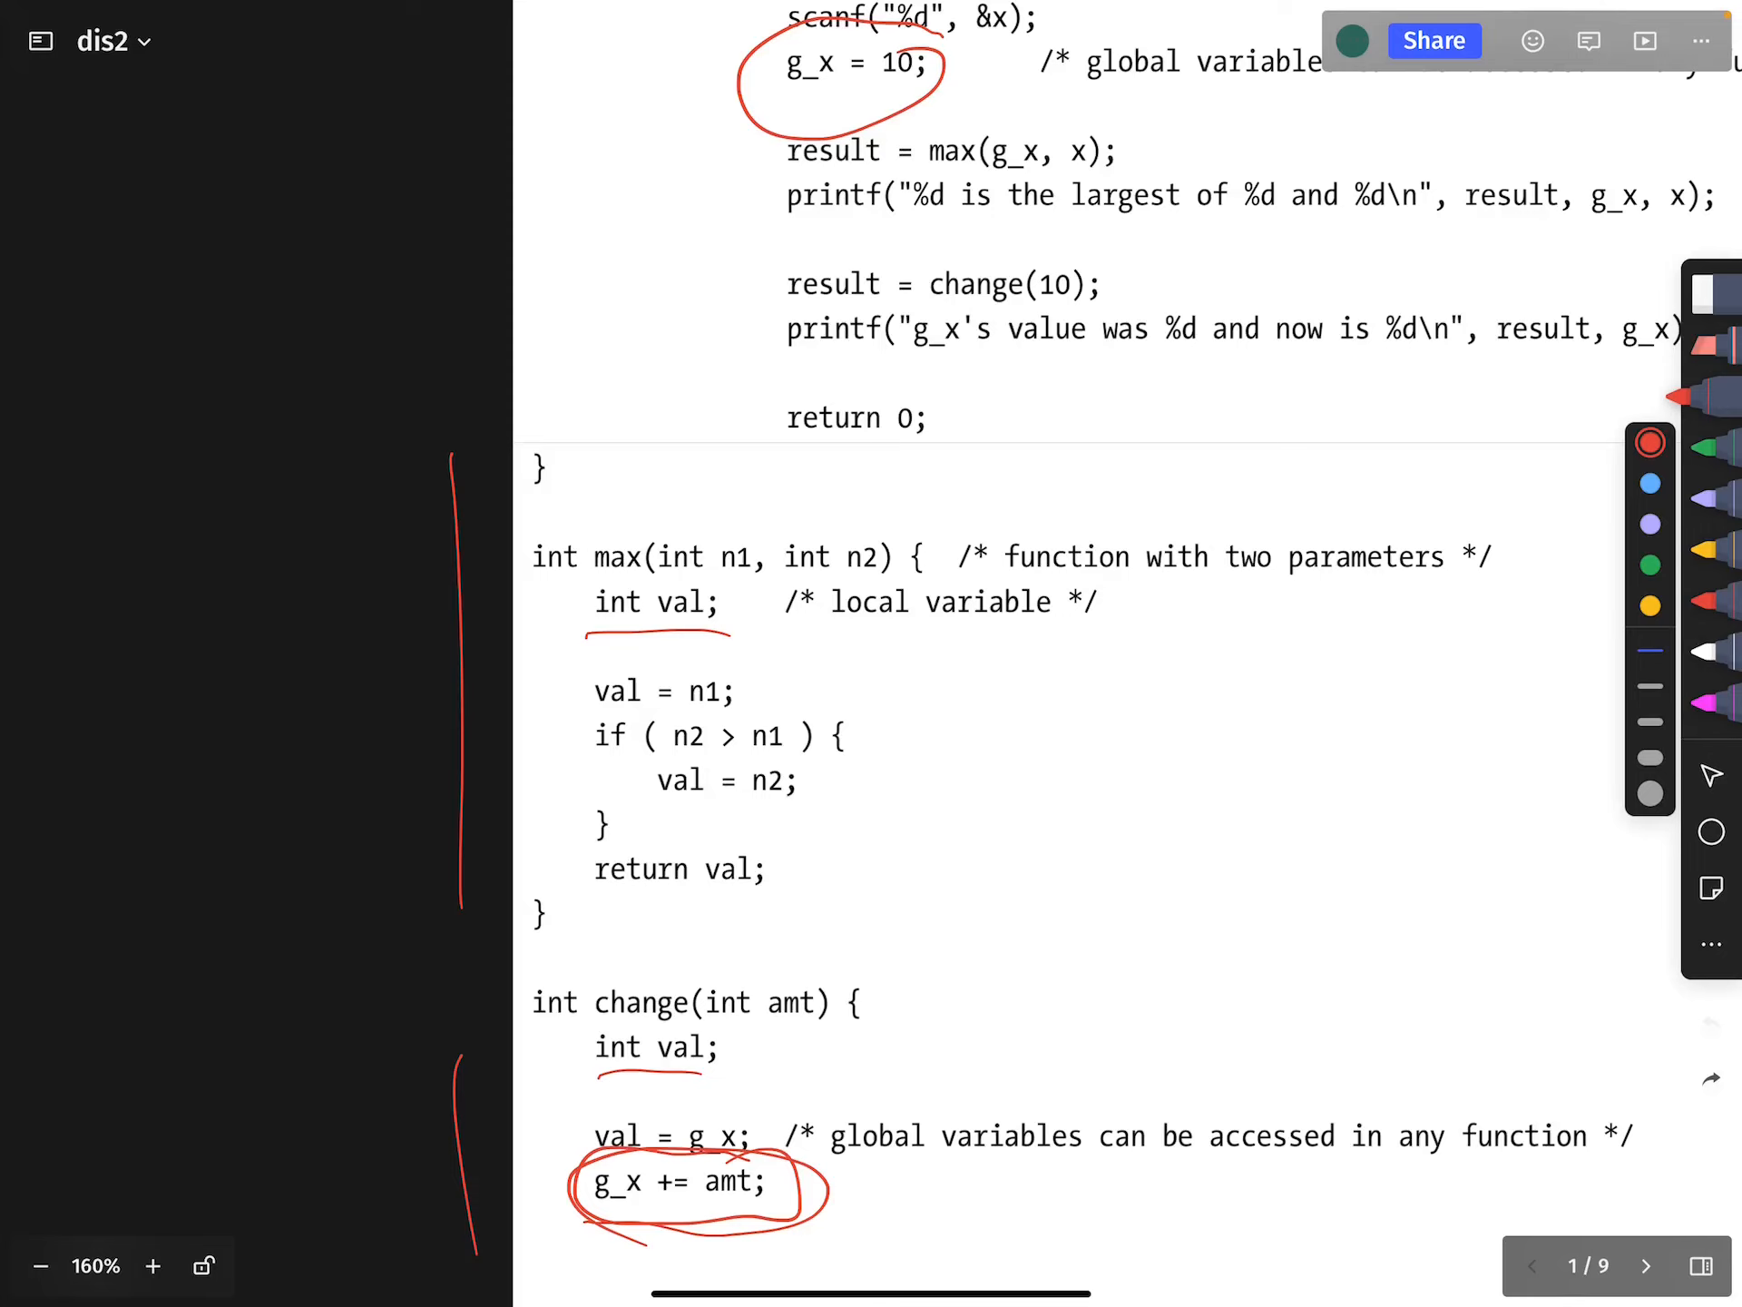
scroll(down, 3)
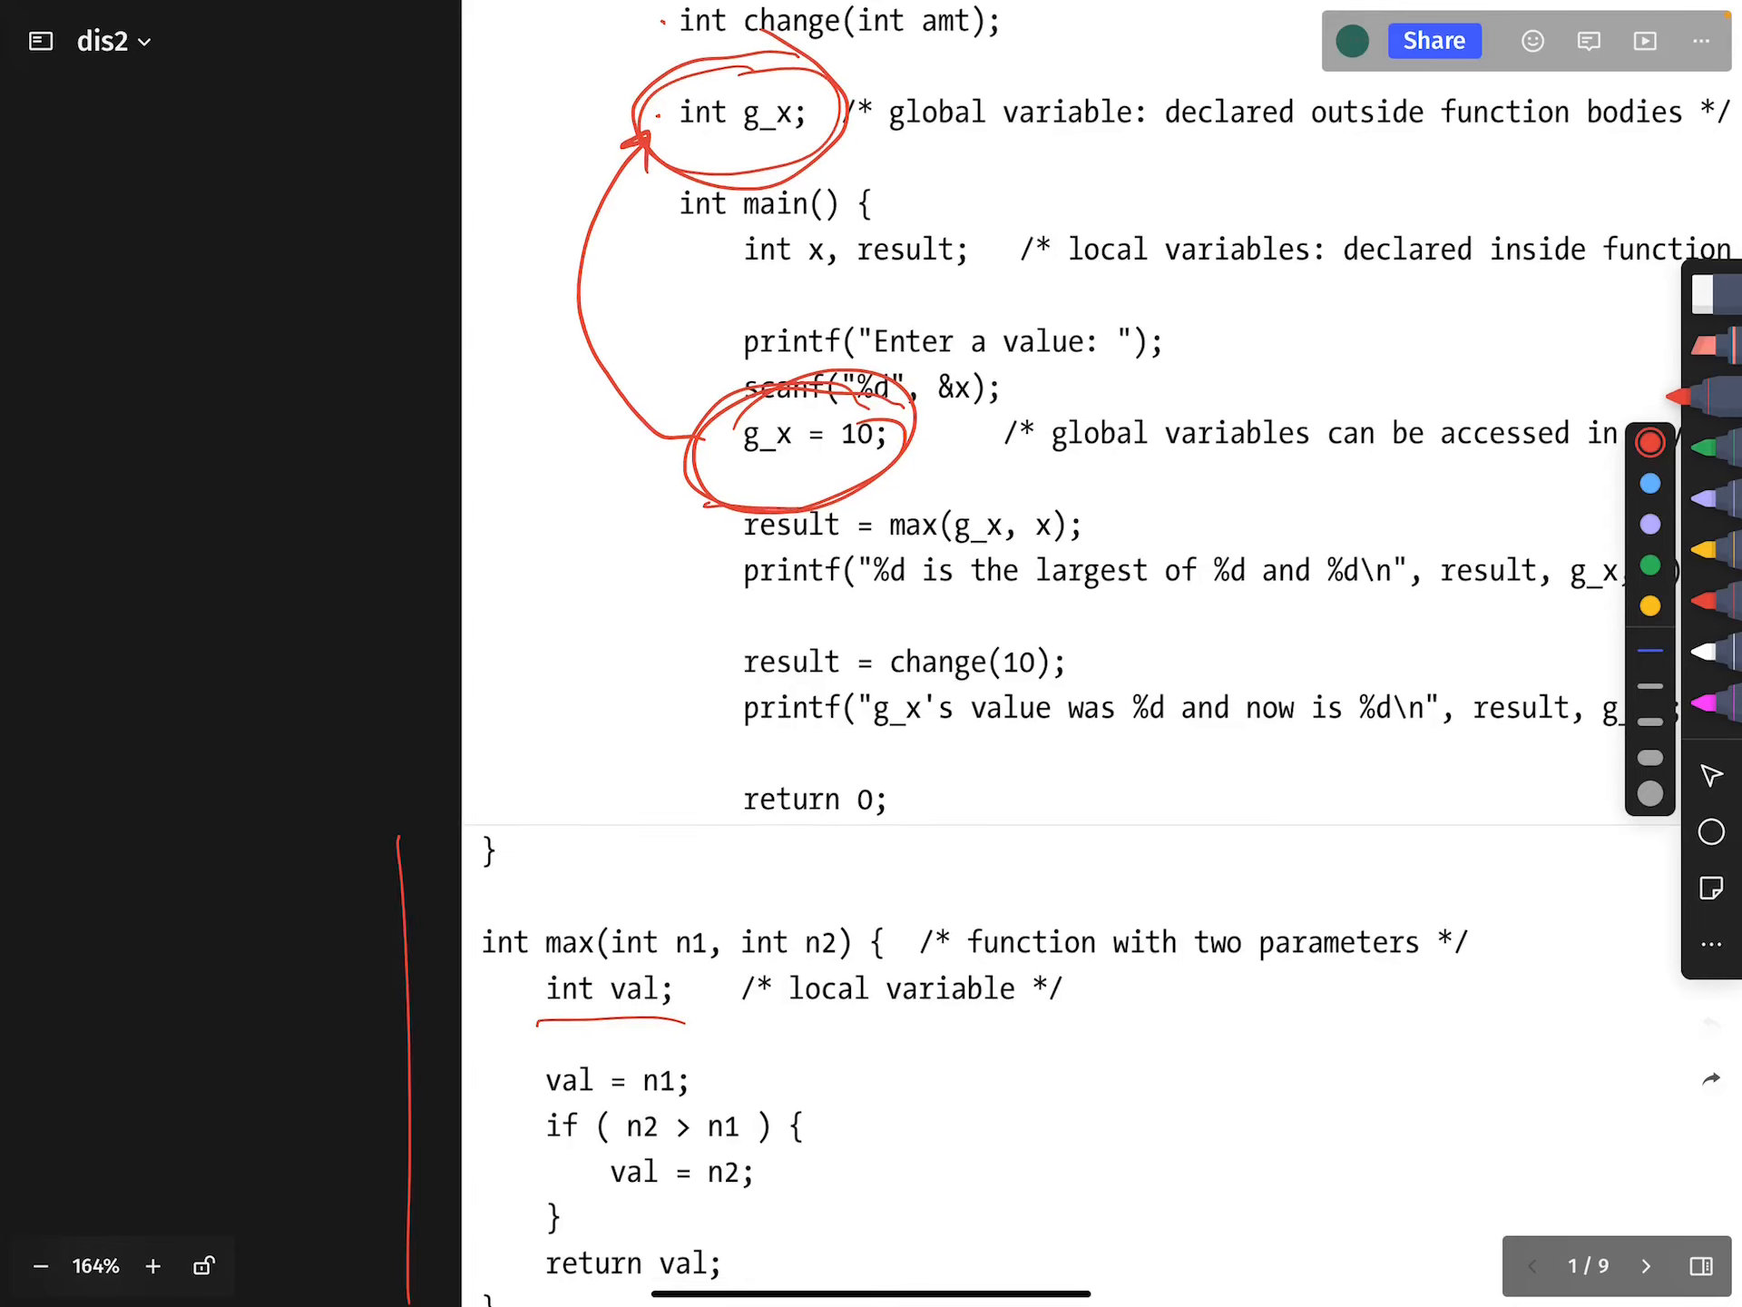
Underline the amt parameter in change(int amt) and retrace the circle on g_x += amt;
scroll(down, 3)
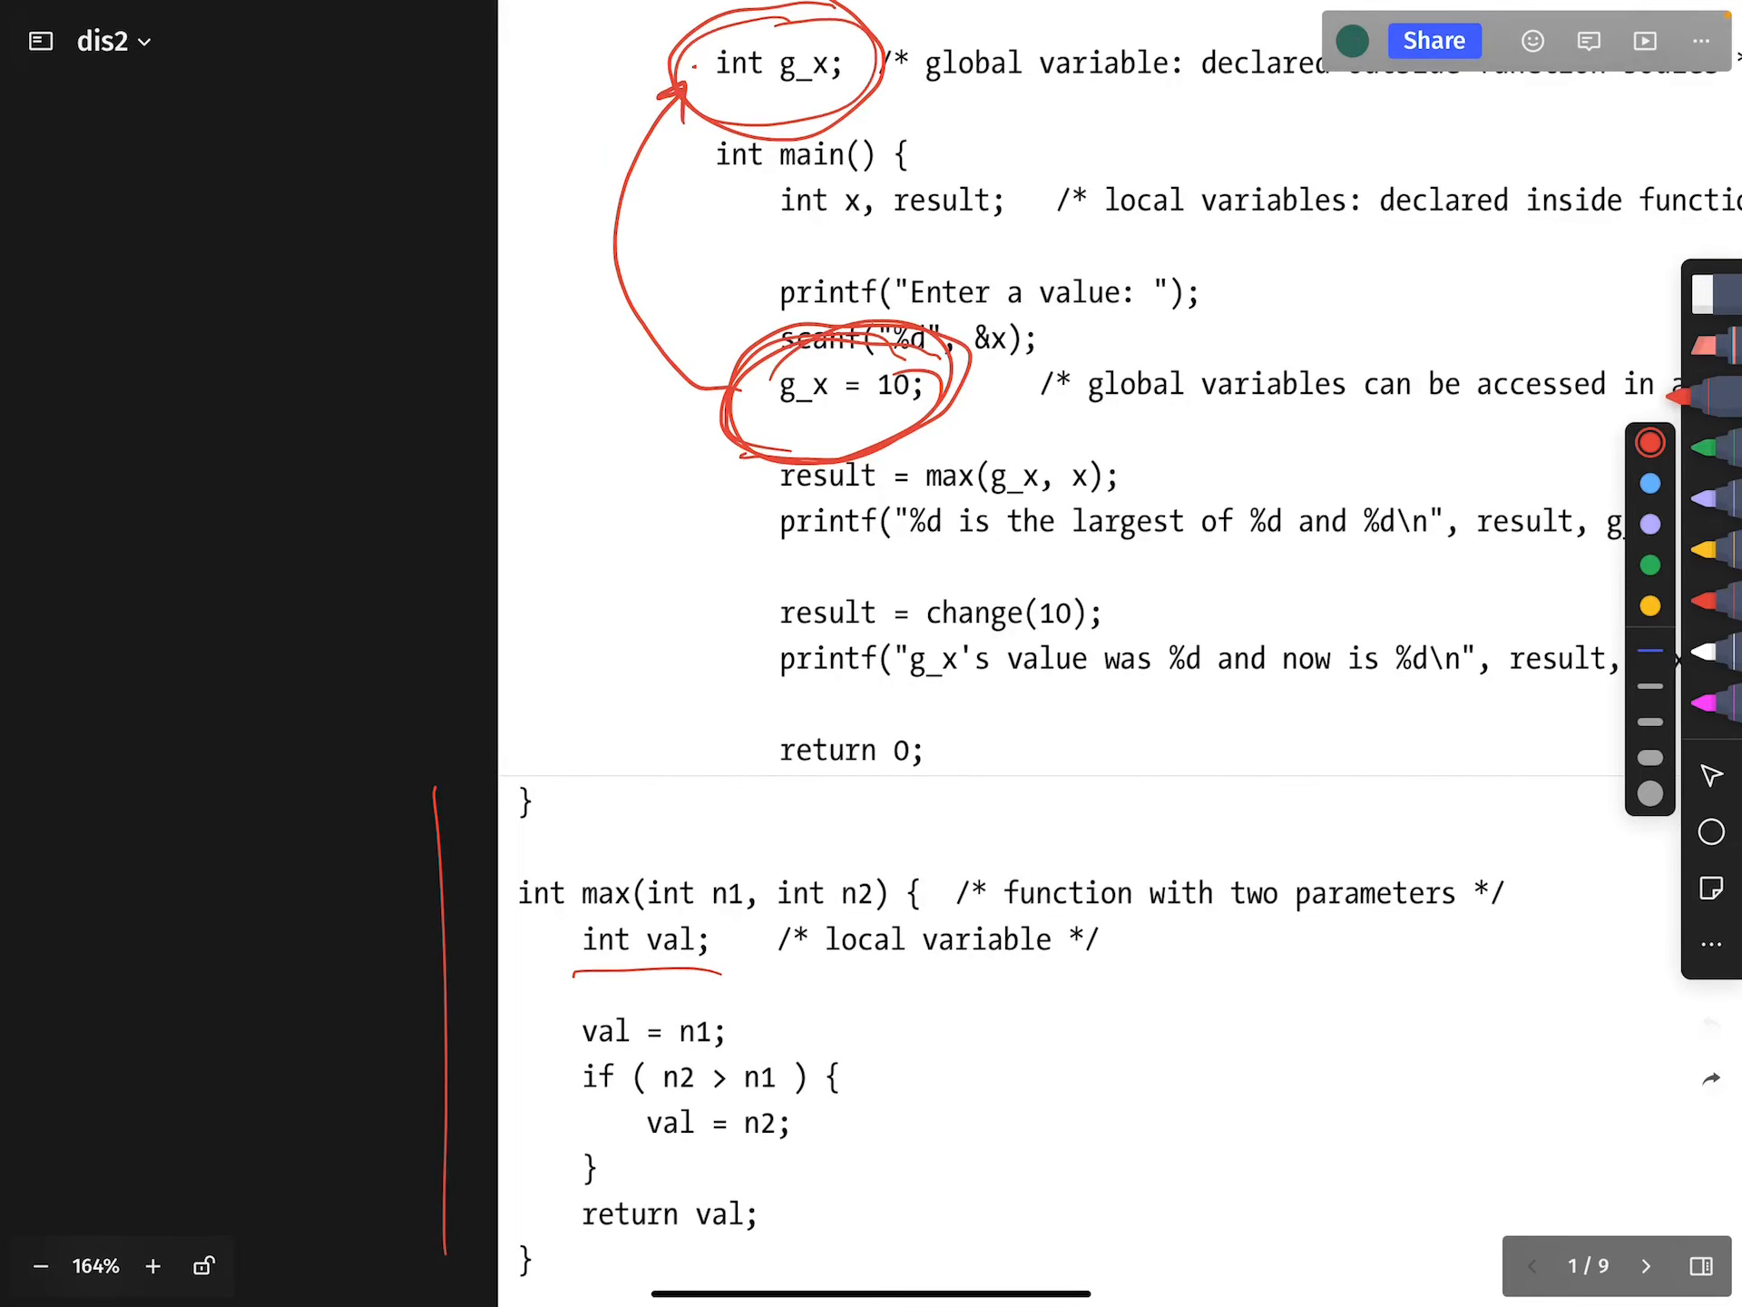
scroll(down, 3)
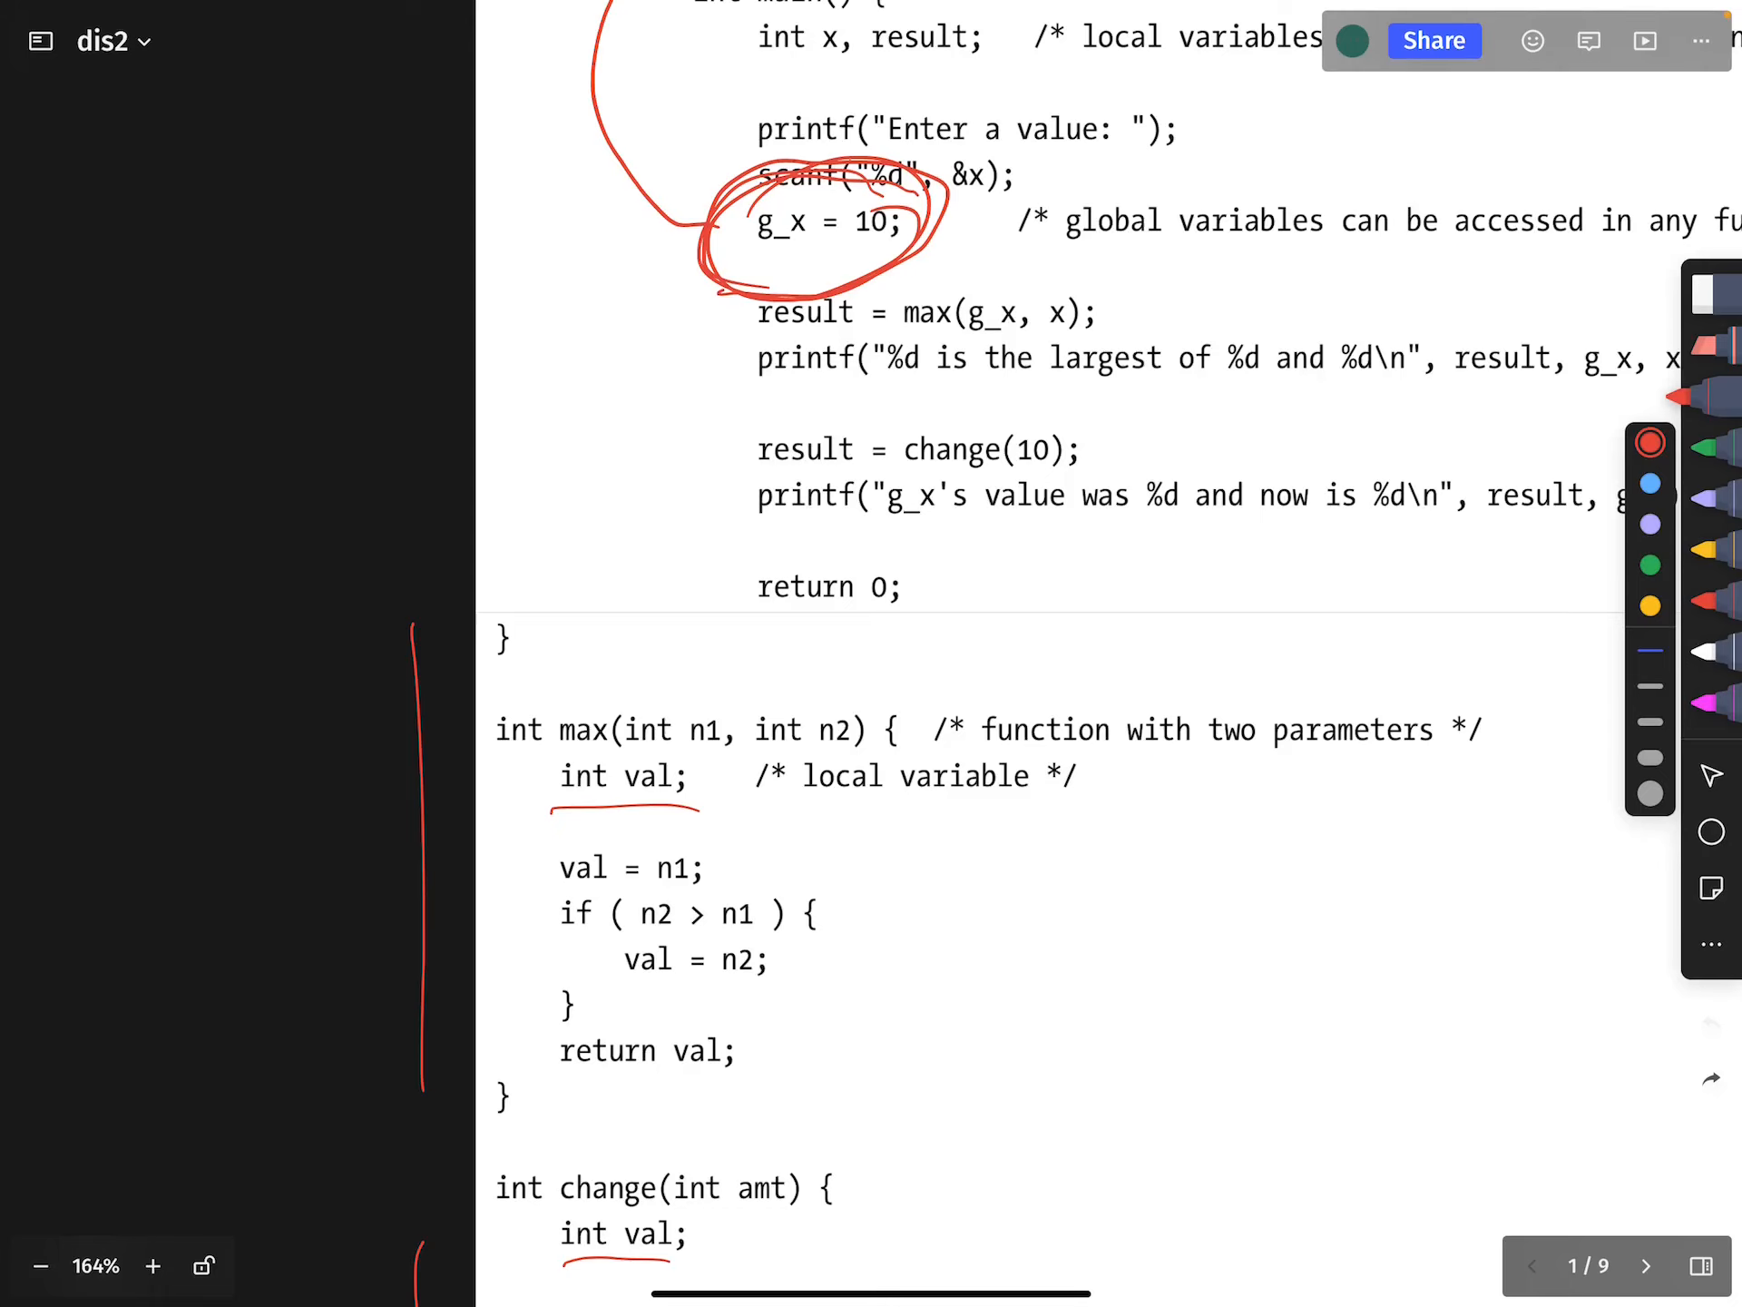
scroll(down, 3)
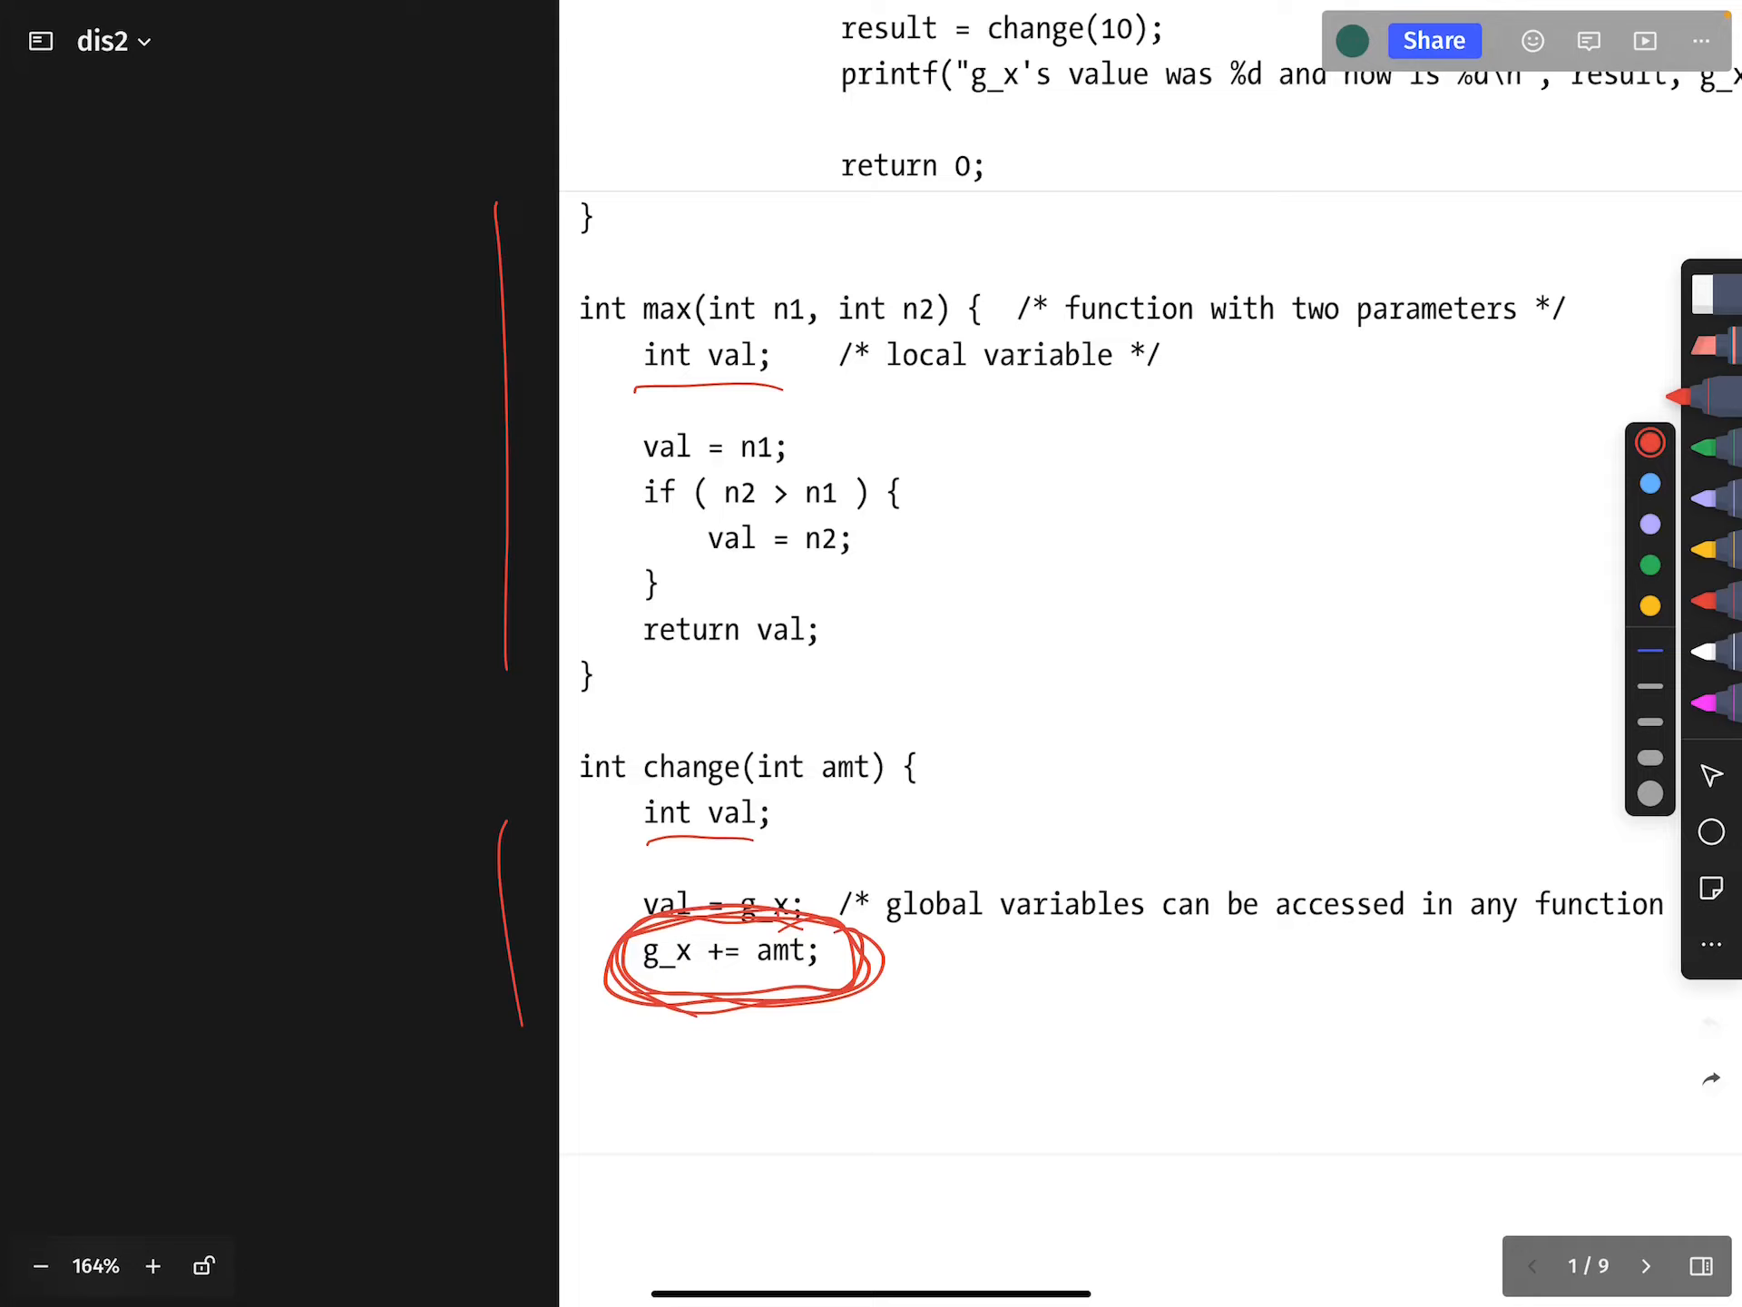
drag(827, 791, 873, 798)
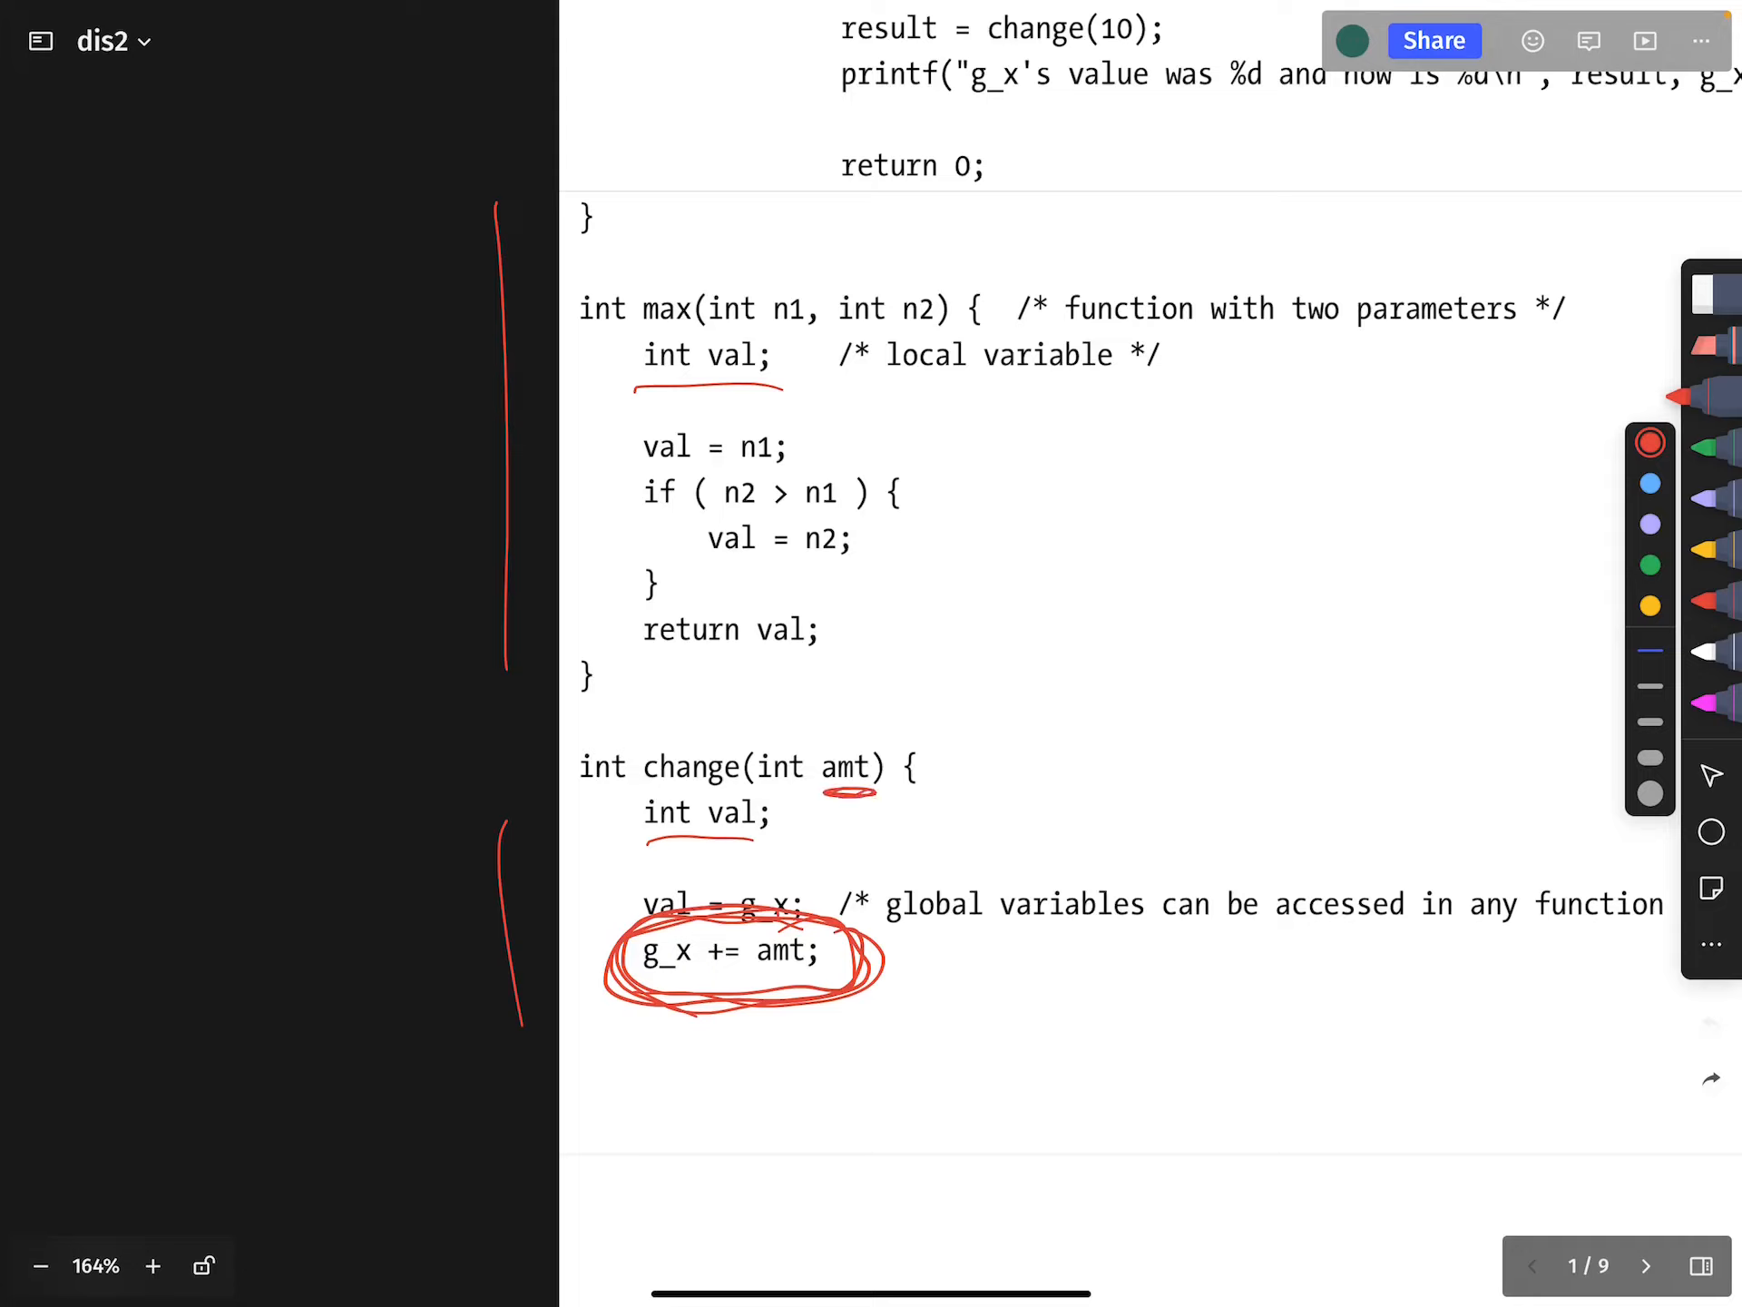
drag(755, 978, 801, 980)
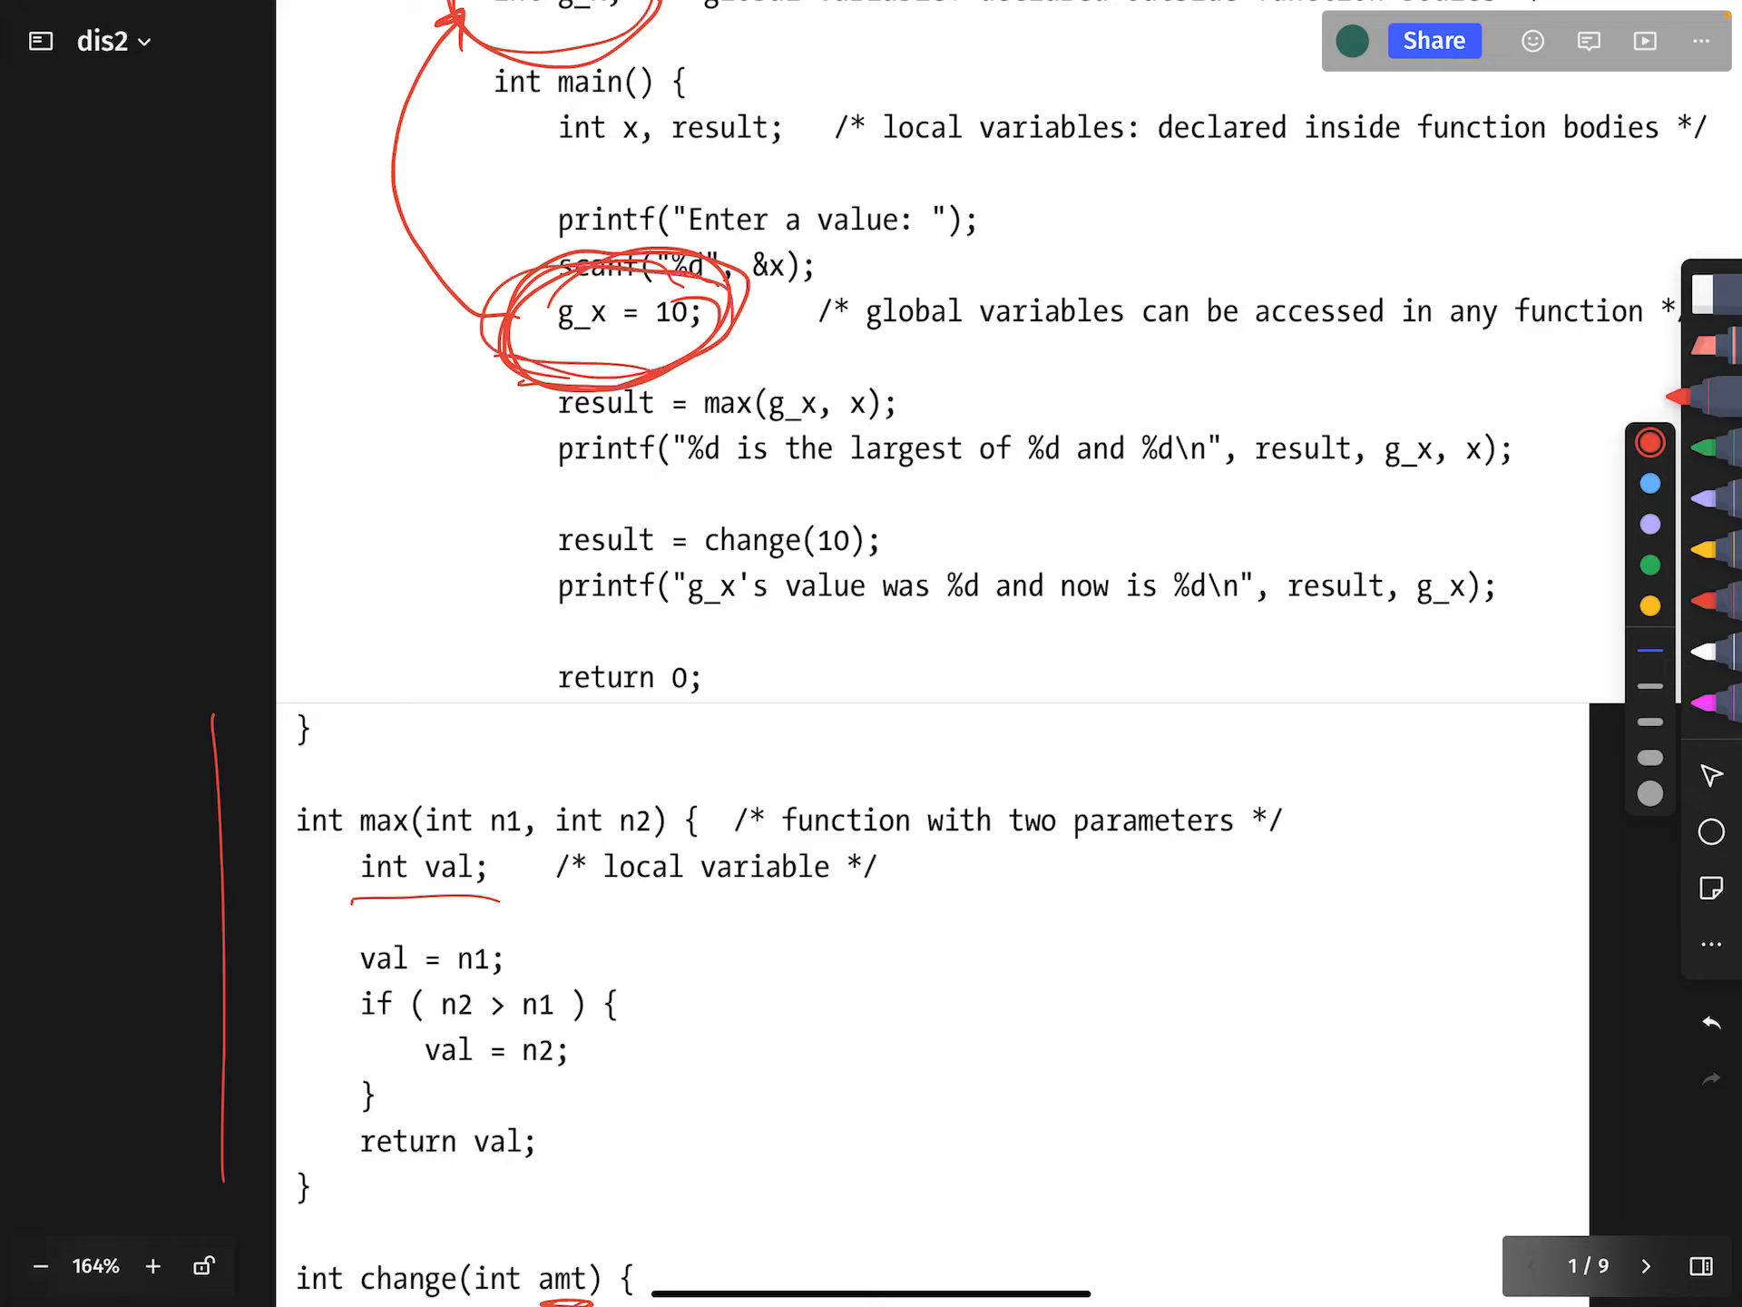
Circle the change(10) call in main and underline amt in the g_x += amt line
drag(690, 522, 901, 556)
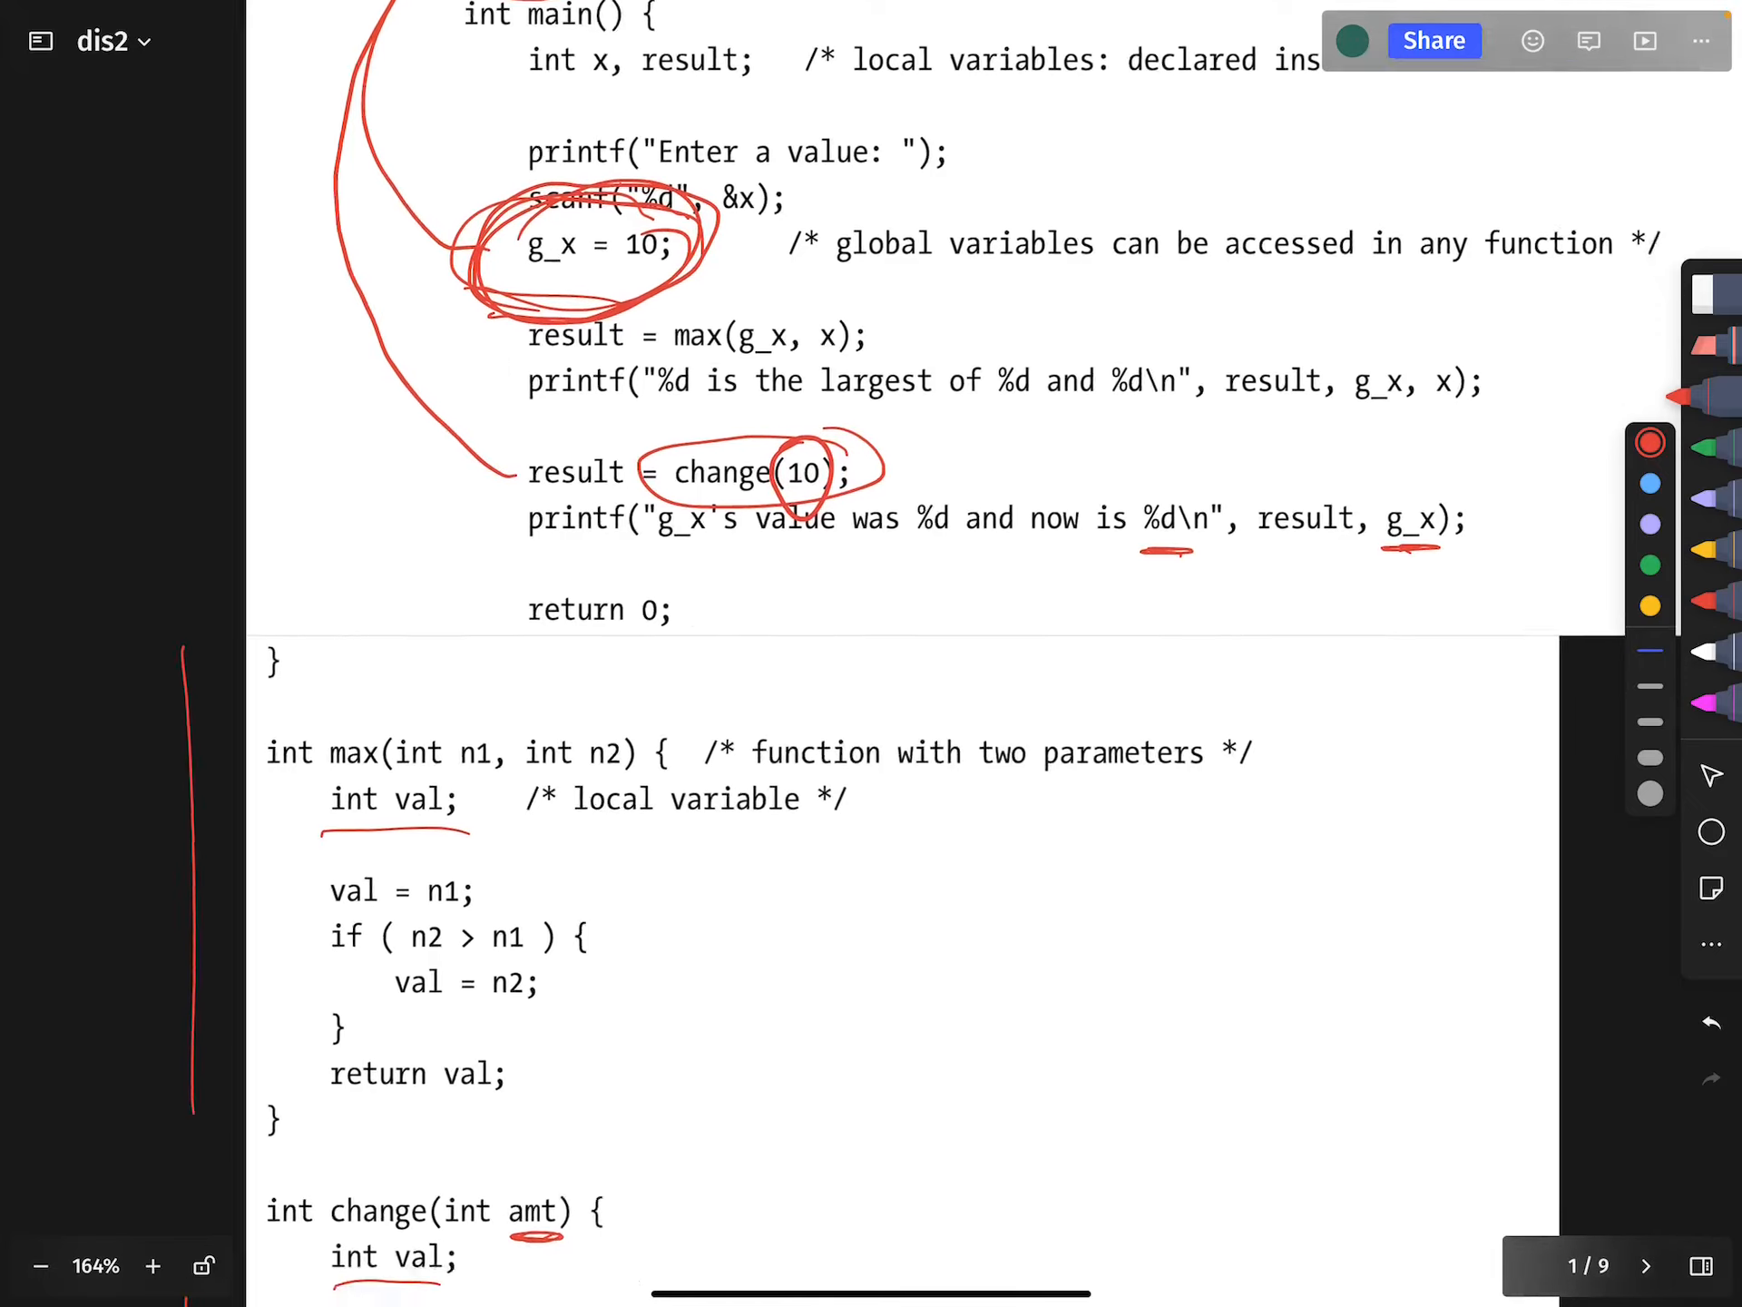
scroll(down, 3)
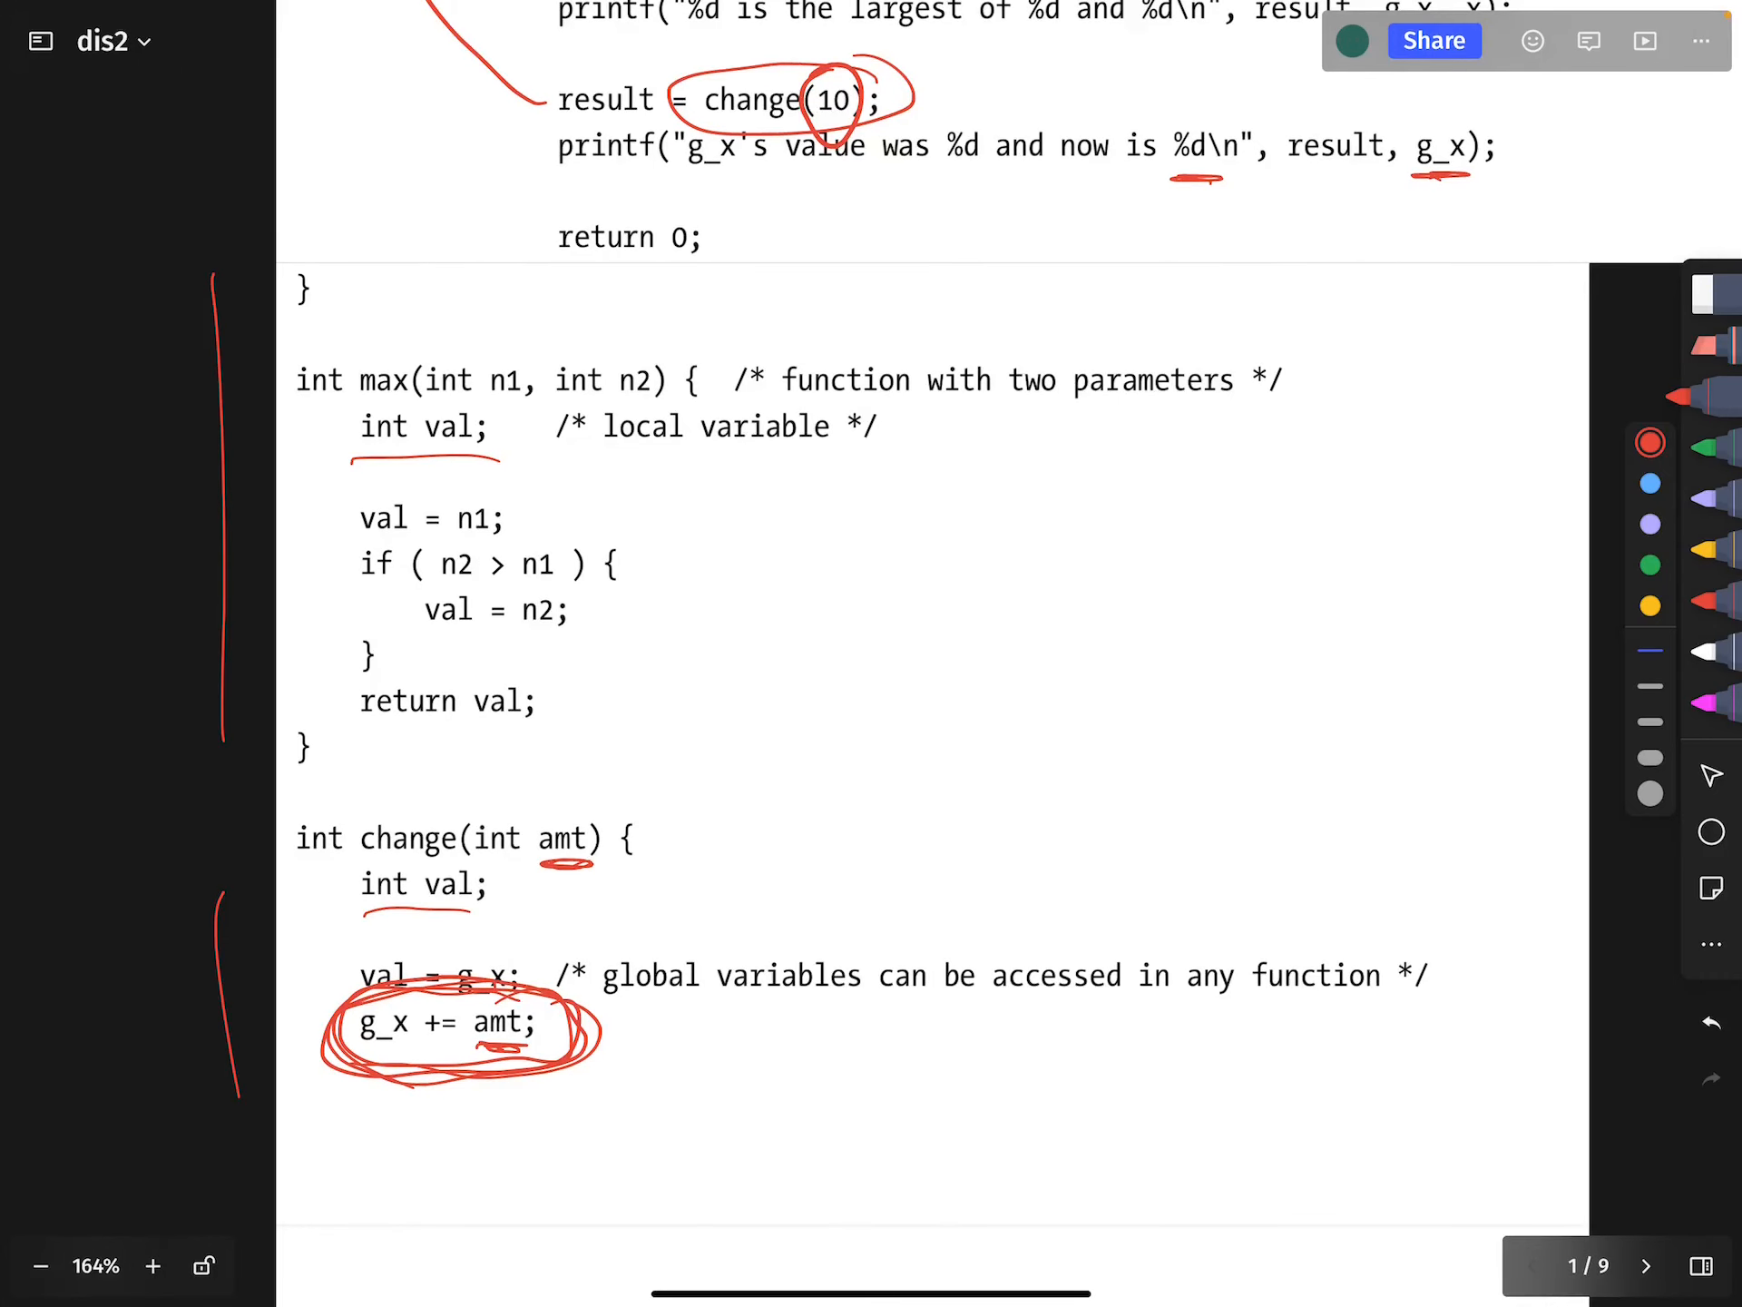
drag(356, 400, 507, 478)
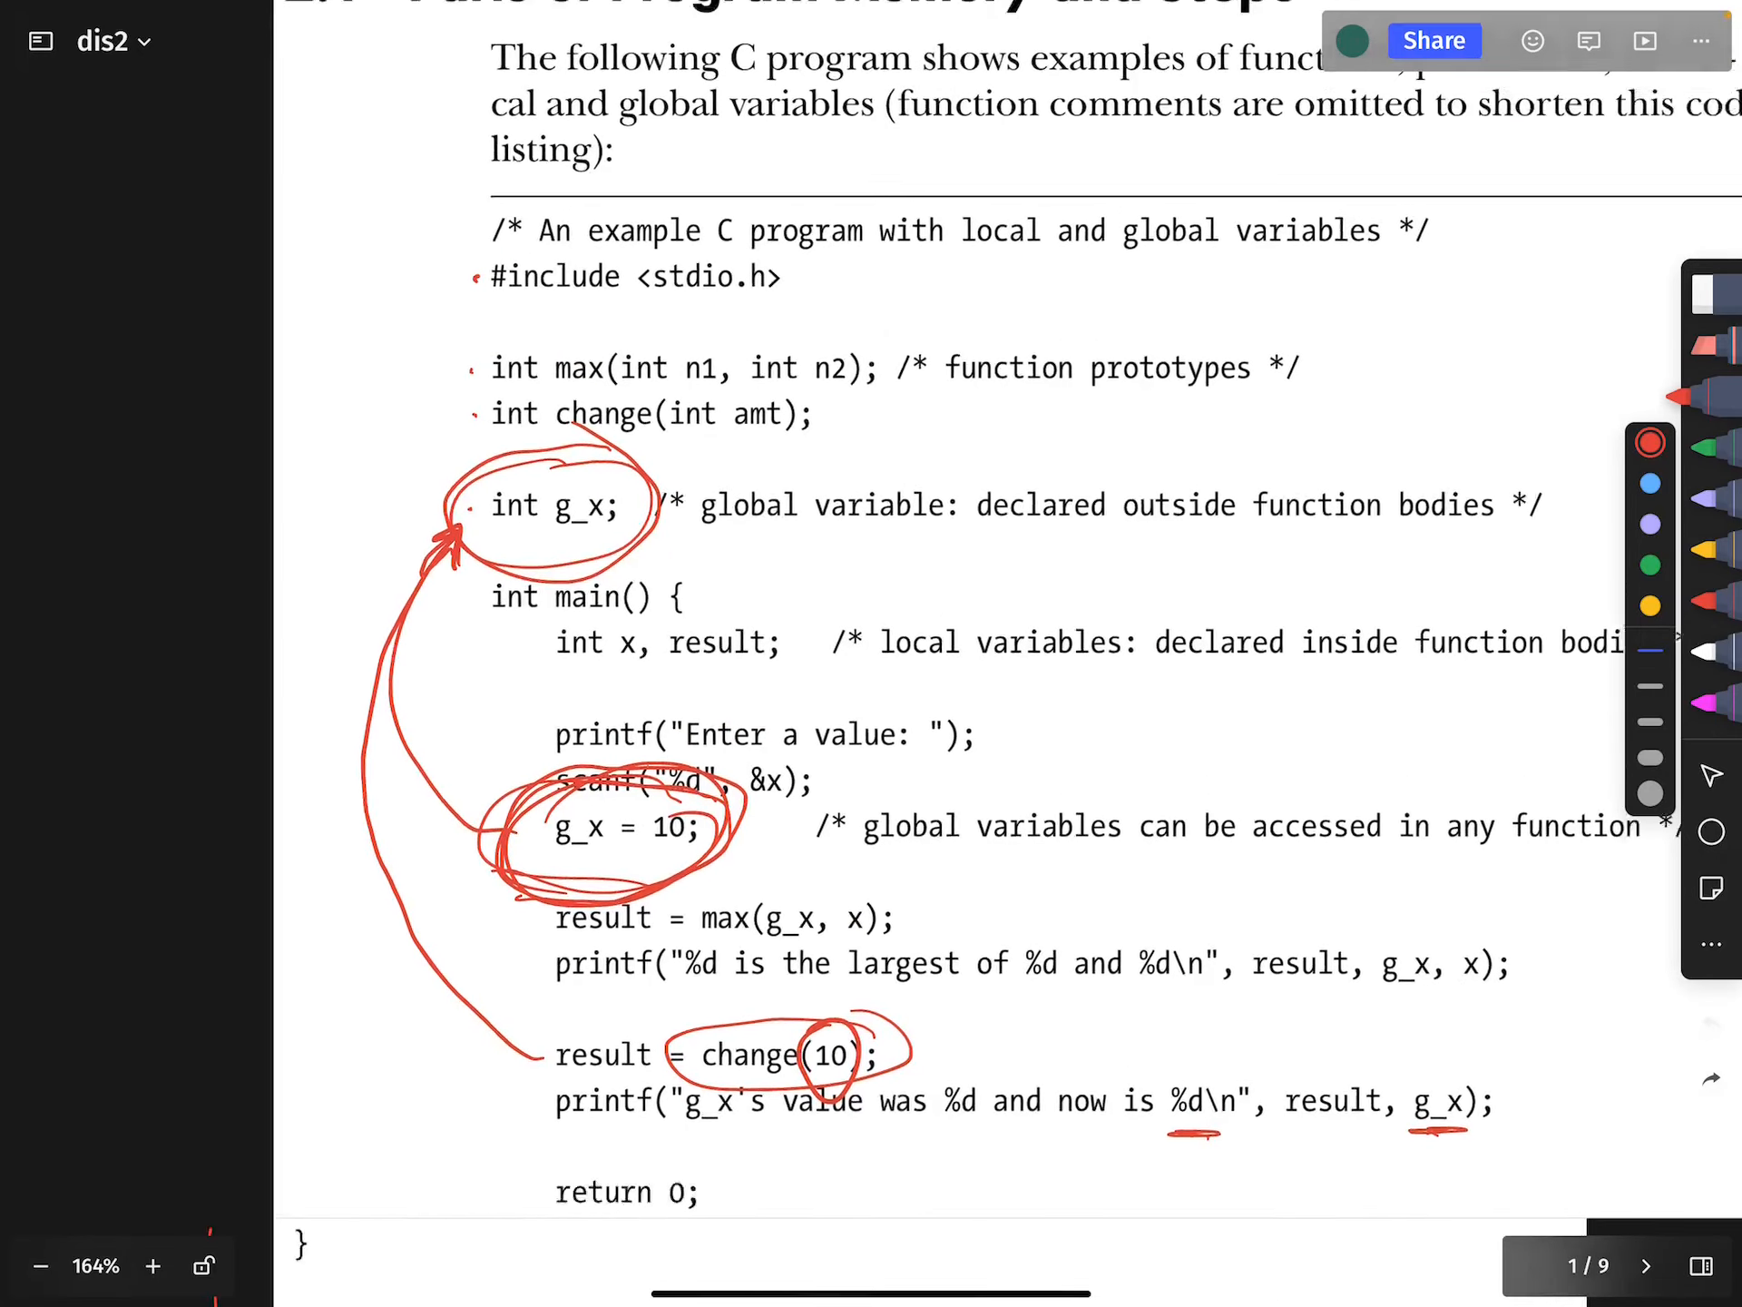
Scroll down to the paragraph about avoiding global variables after the code listing
scroll(down, 3)
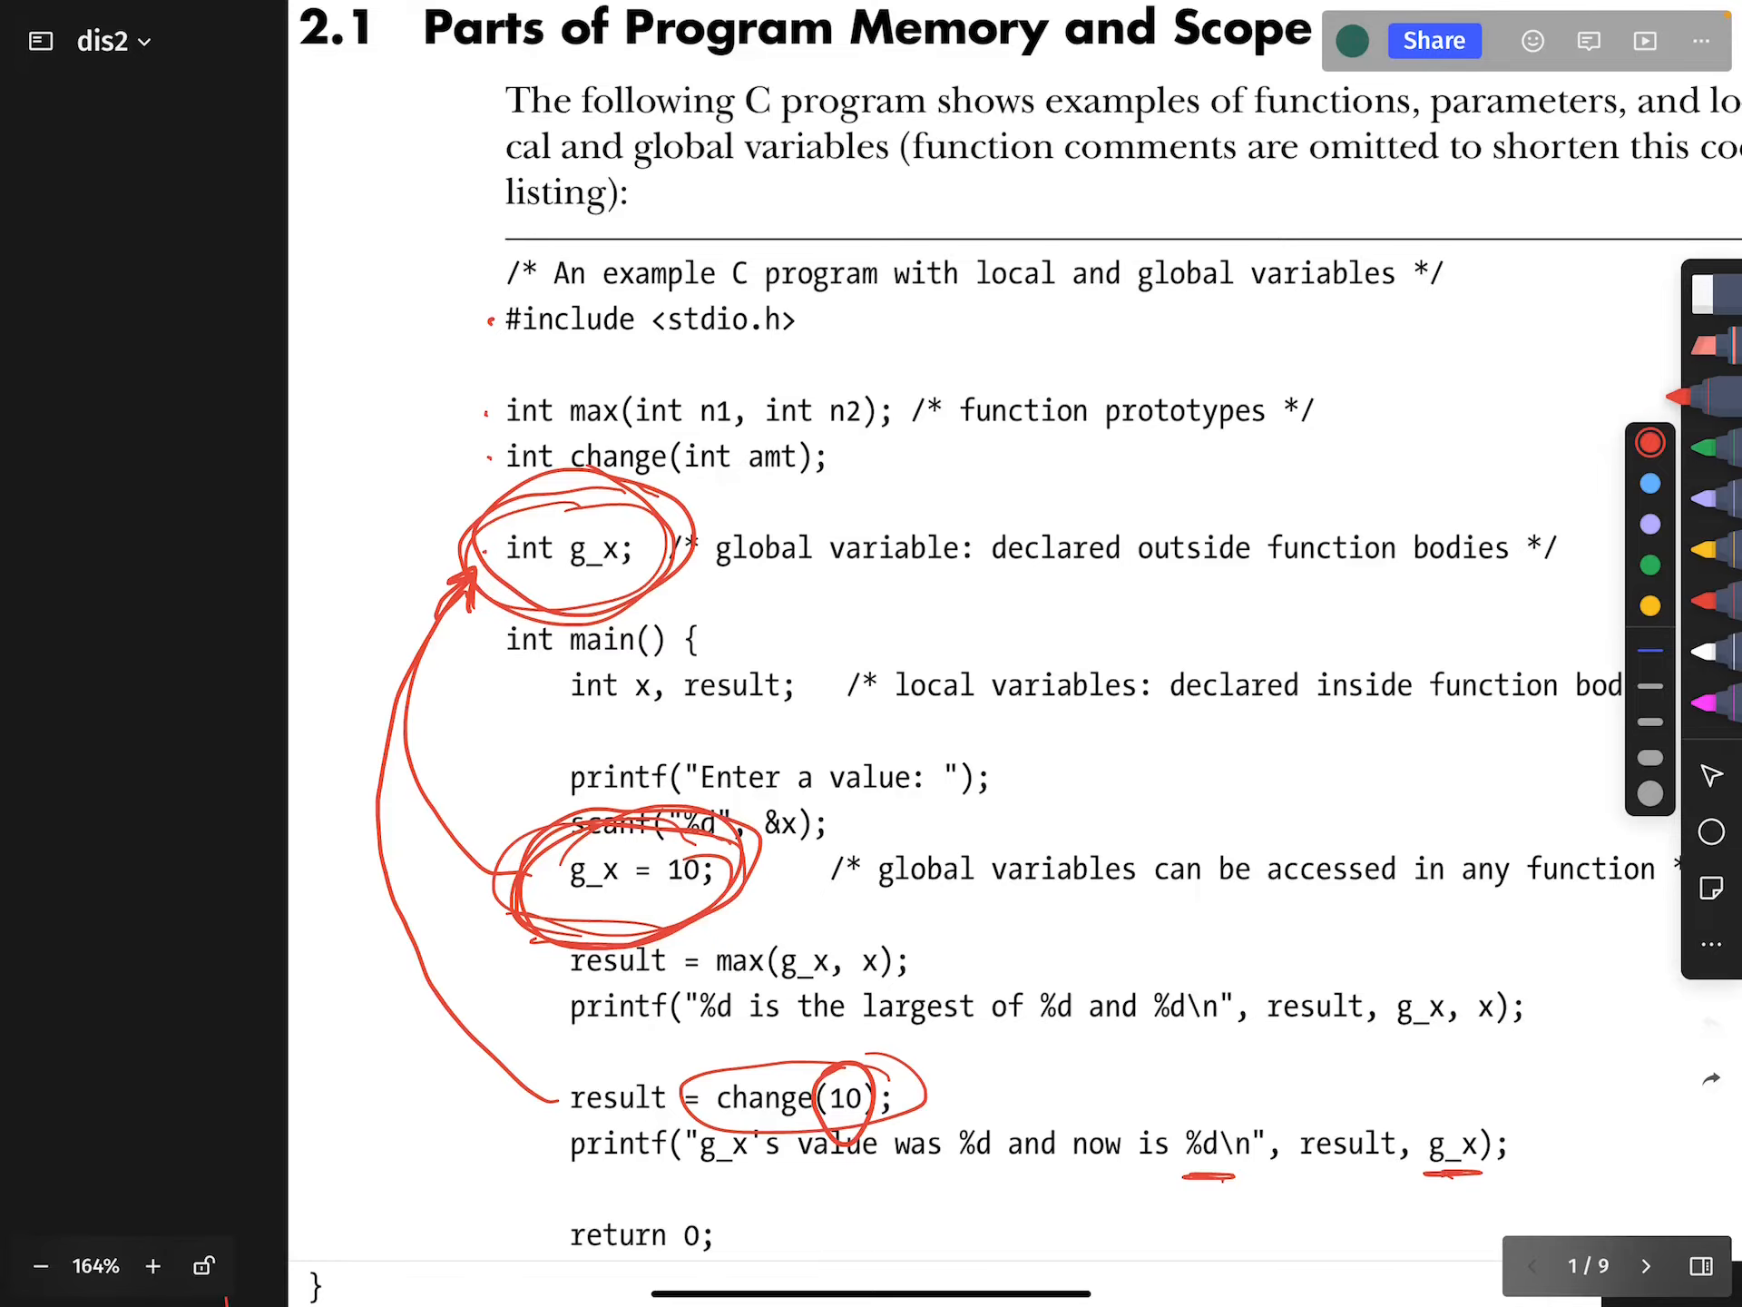
scroll(down, 3)
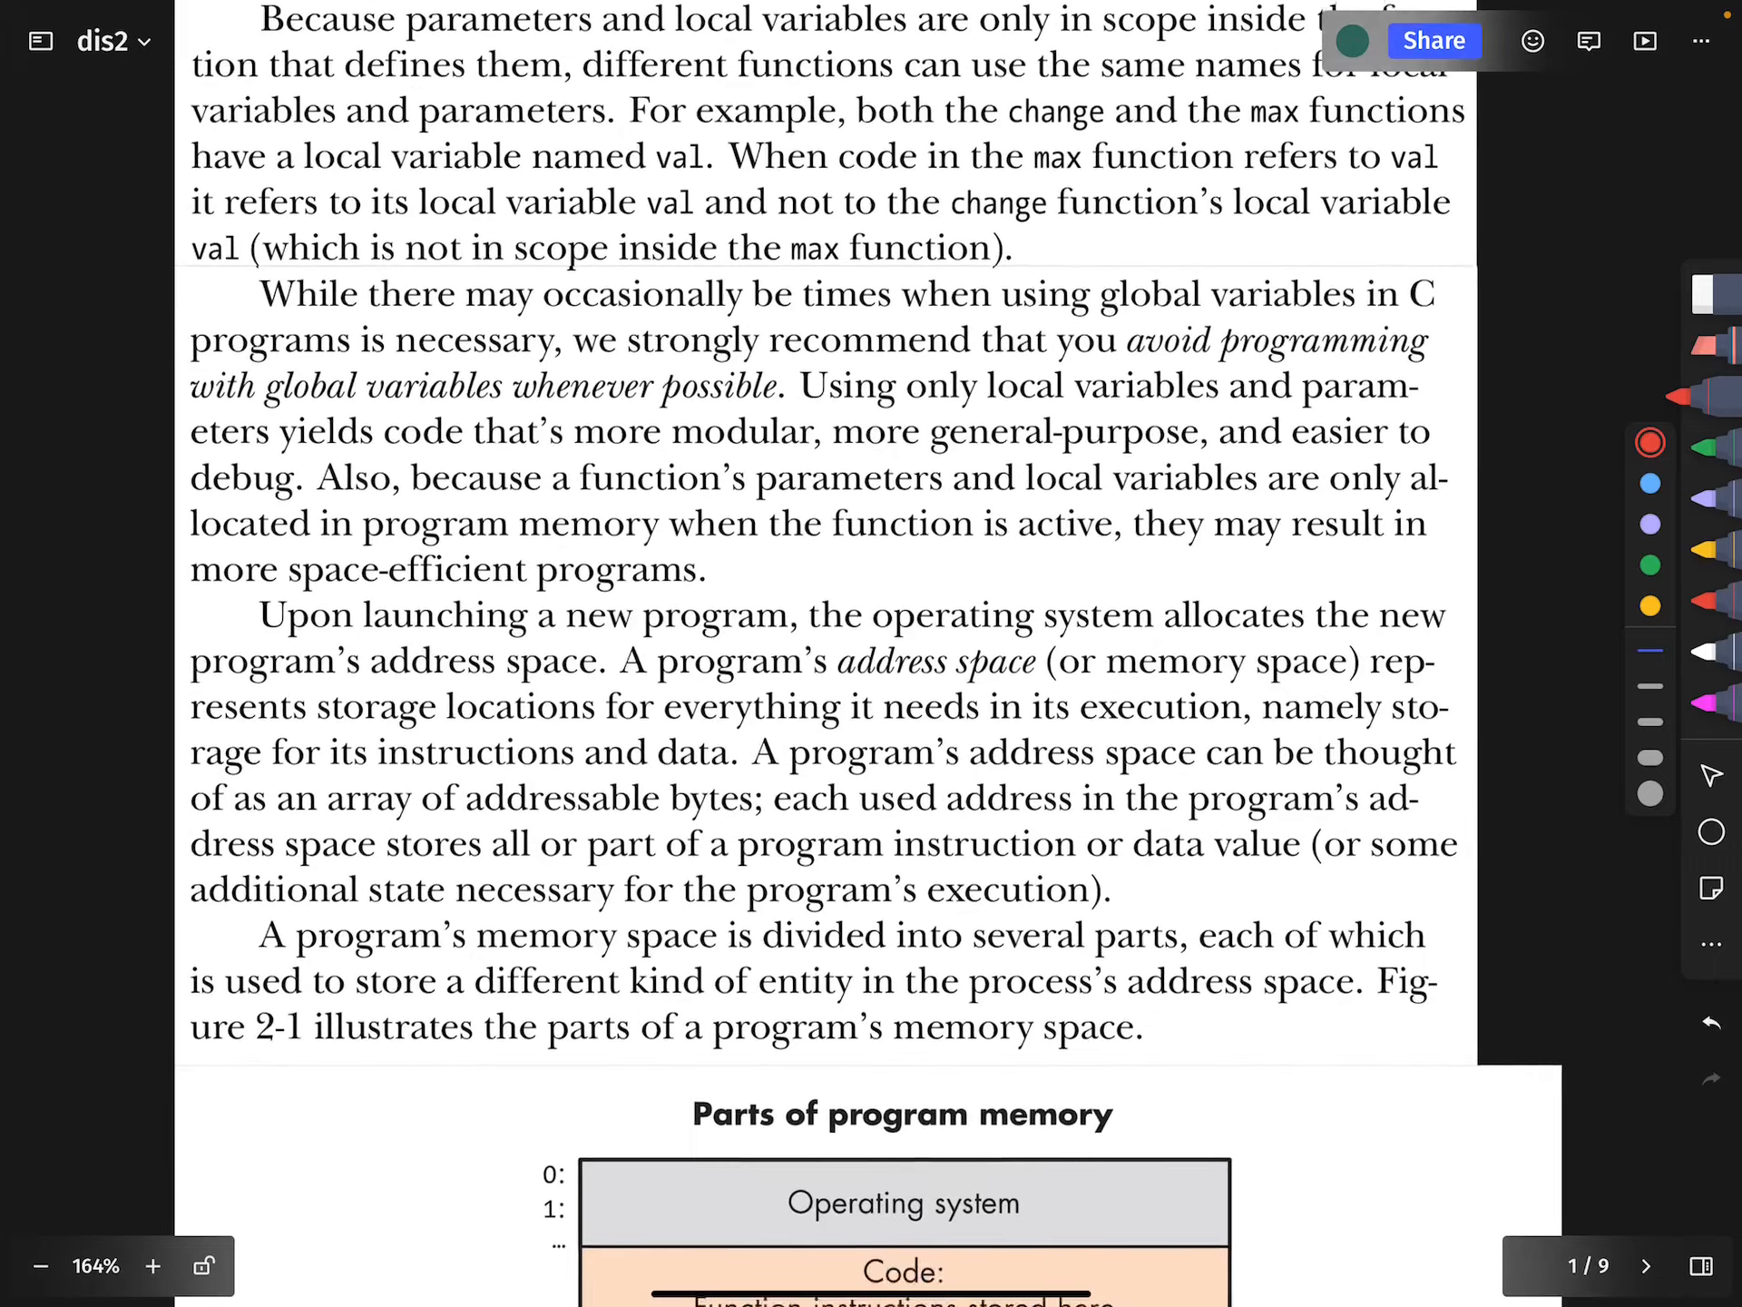
Underline the advice to avoid global variables in red
scroll(down, 3)
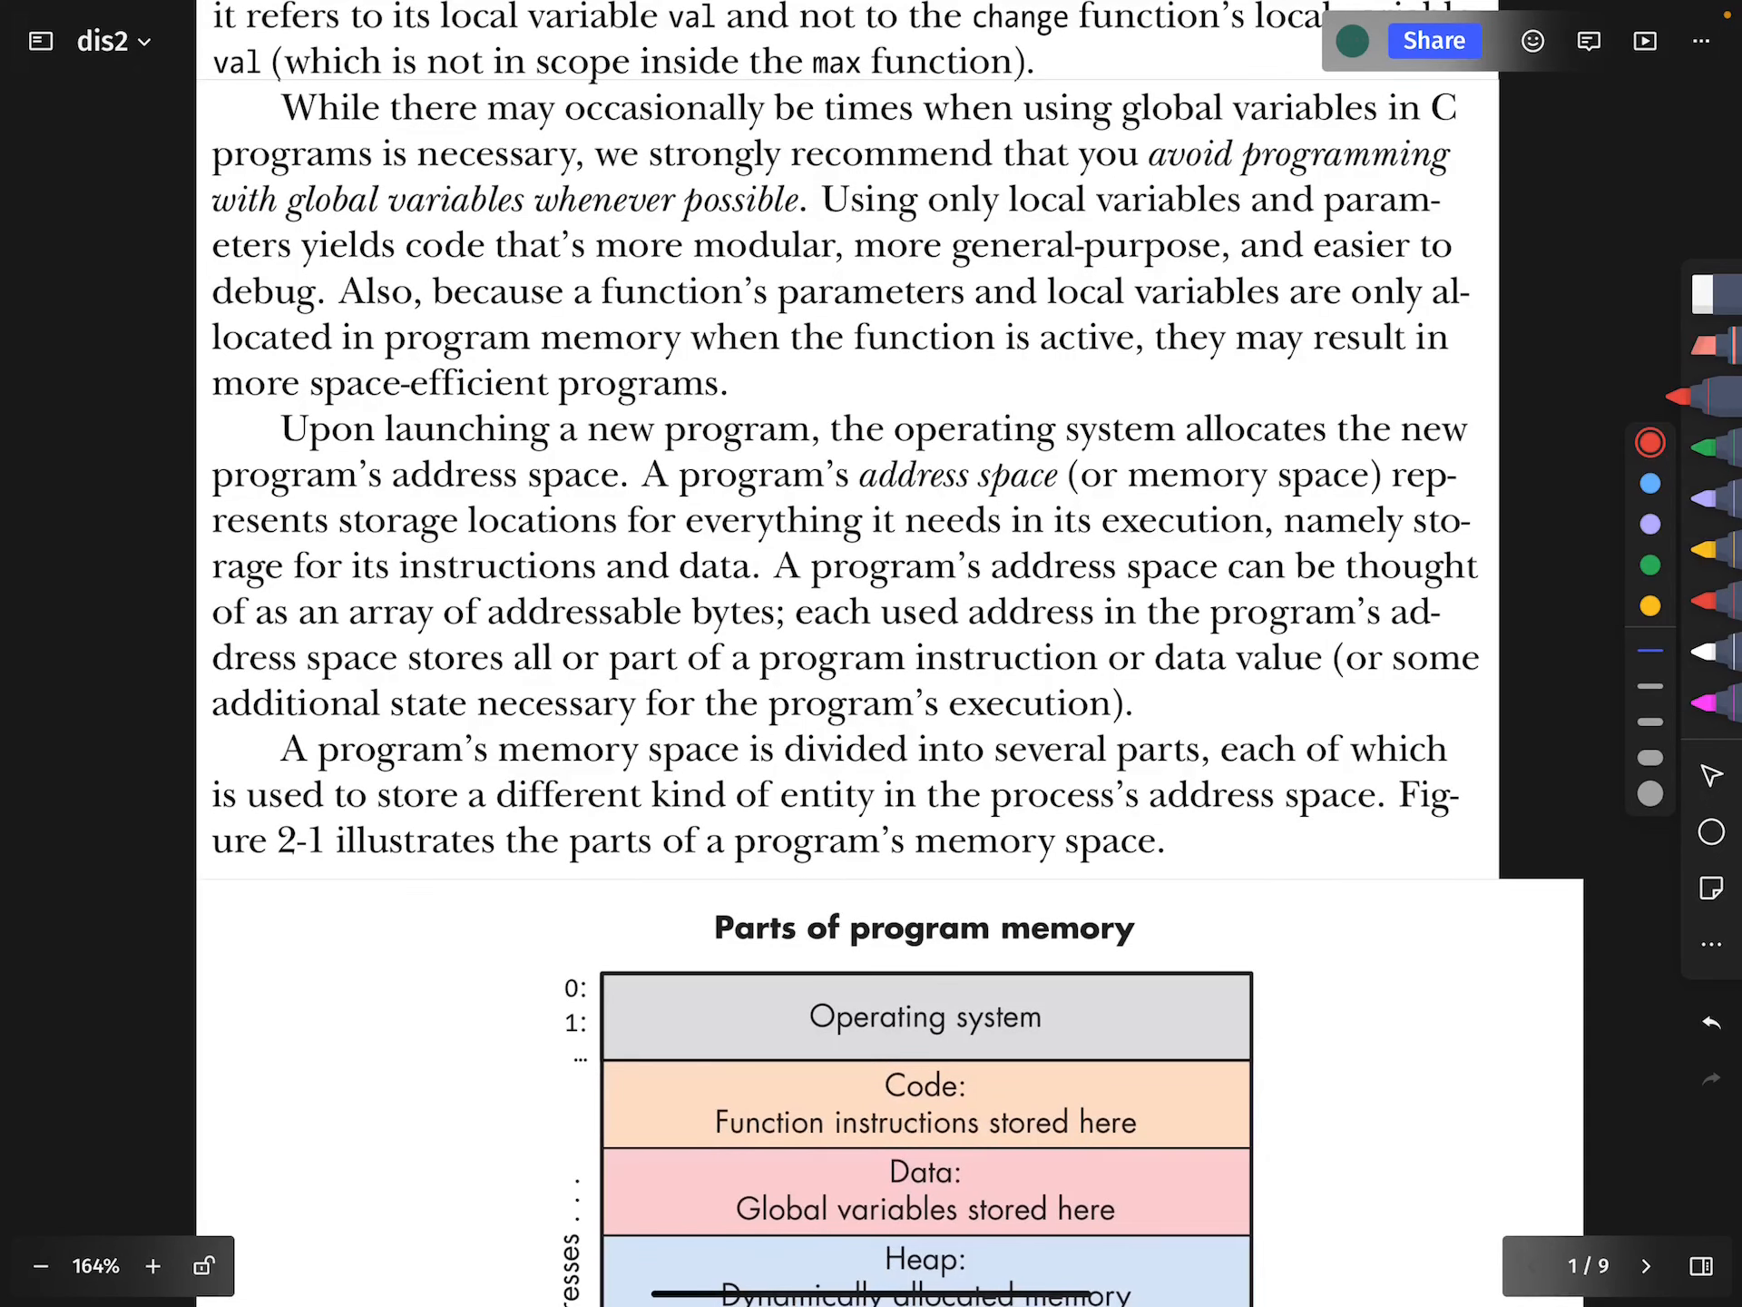
drag(210, 229, 1399, 183)
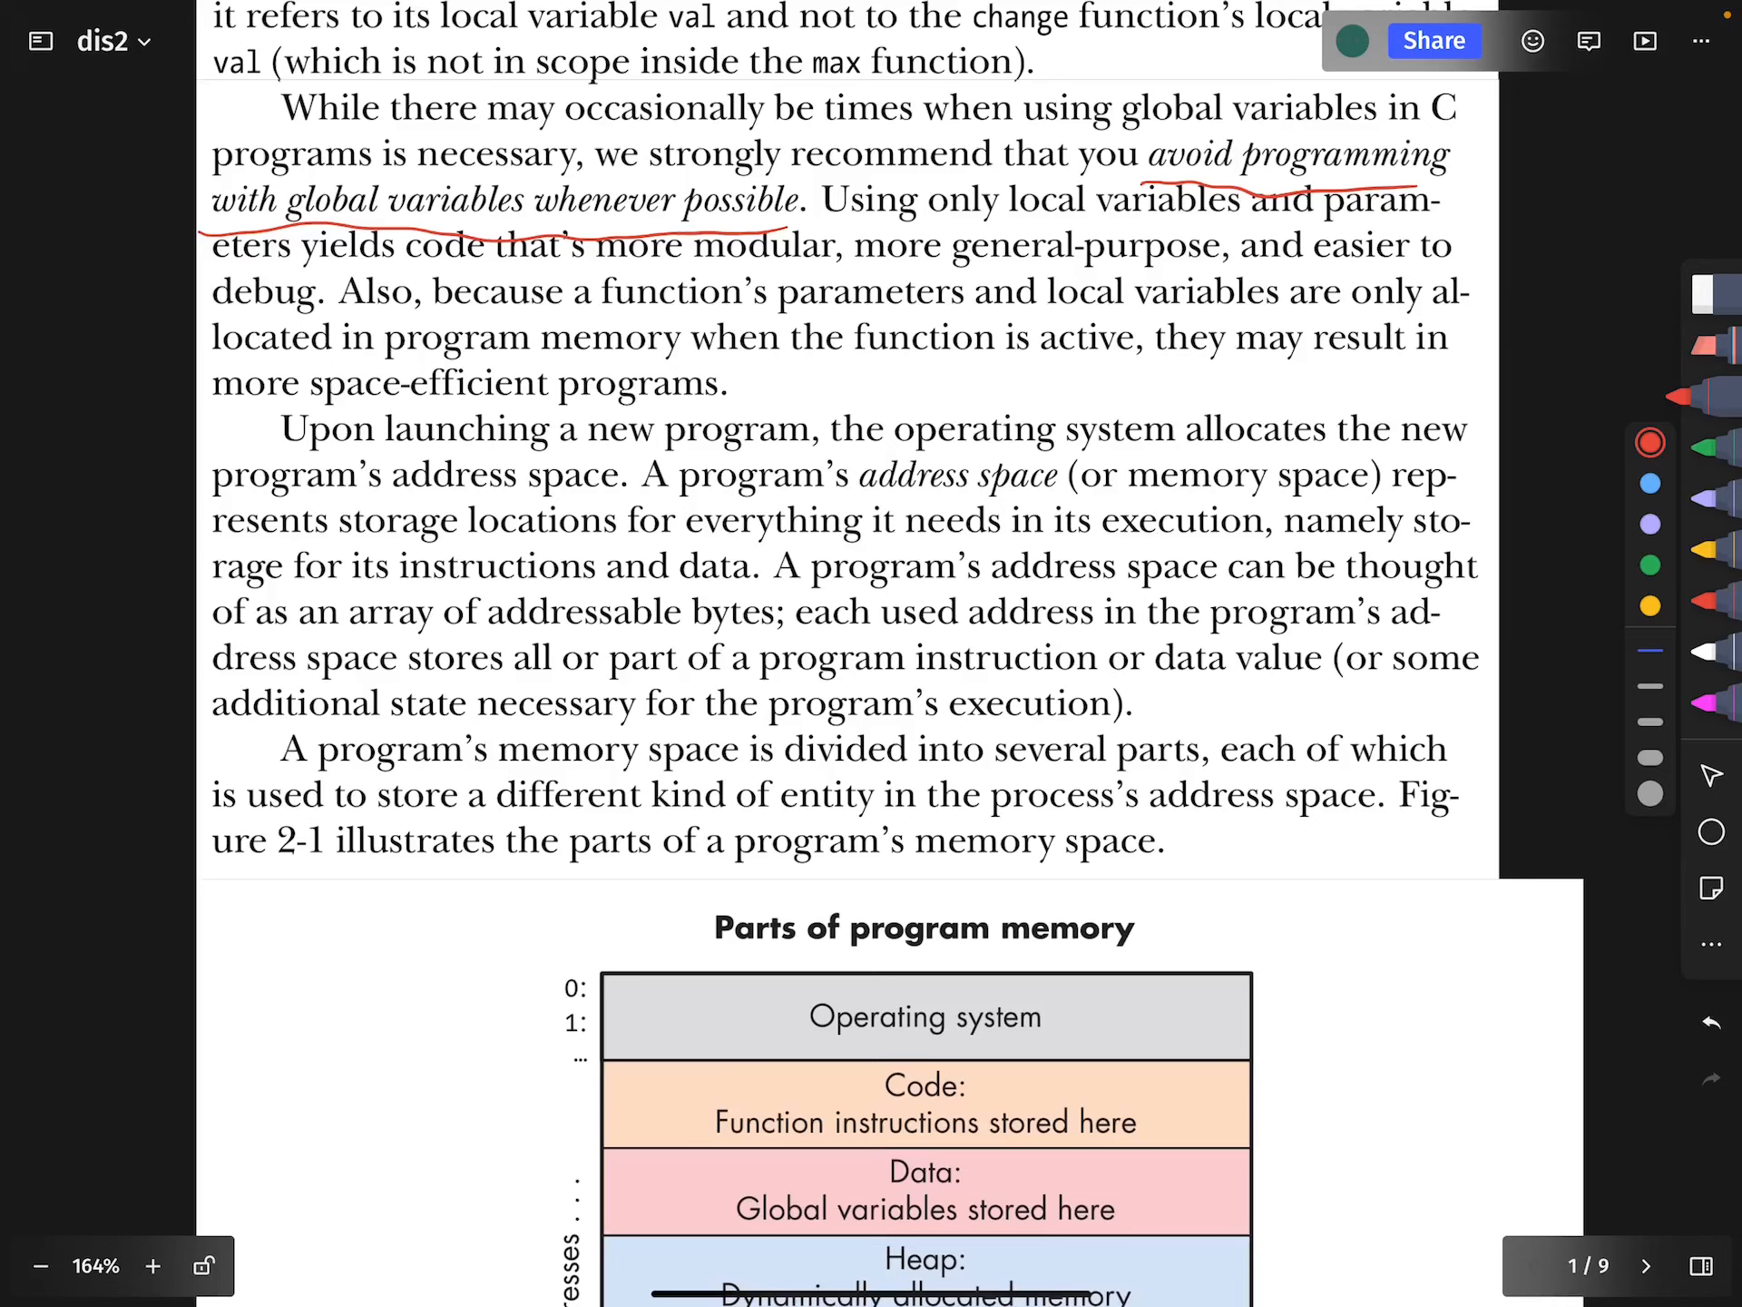
scroll(down, 3)
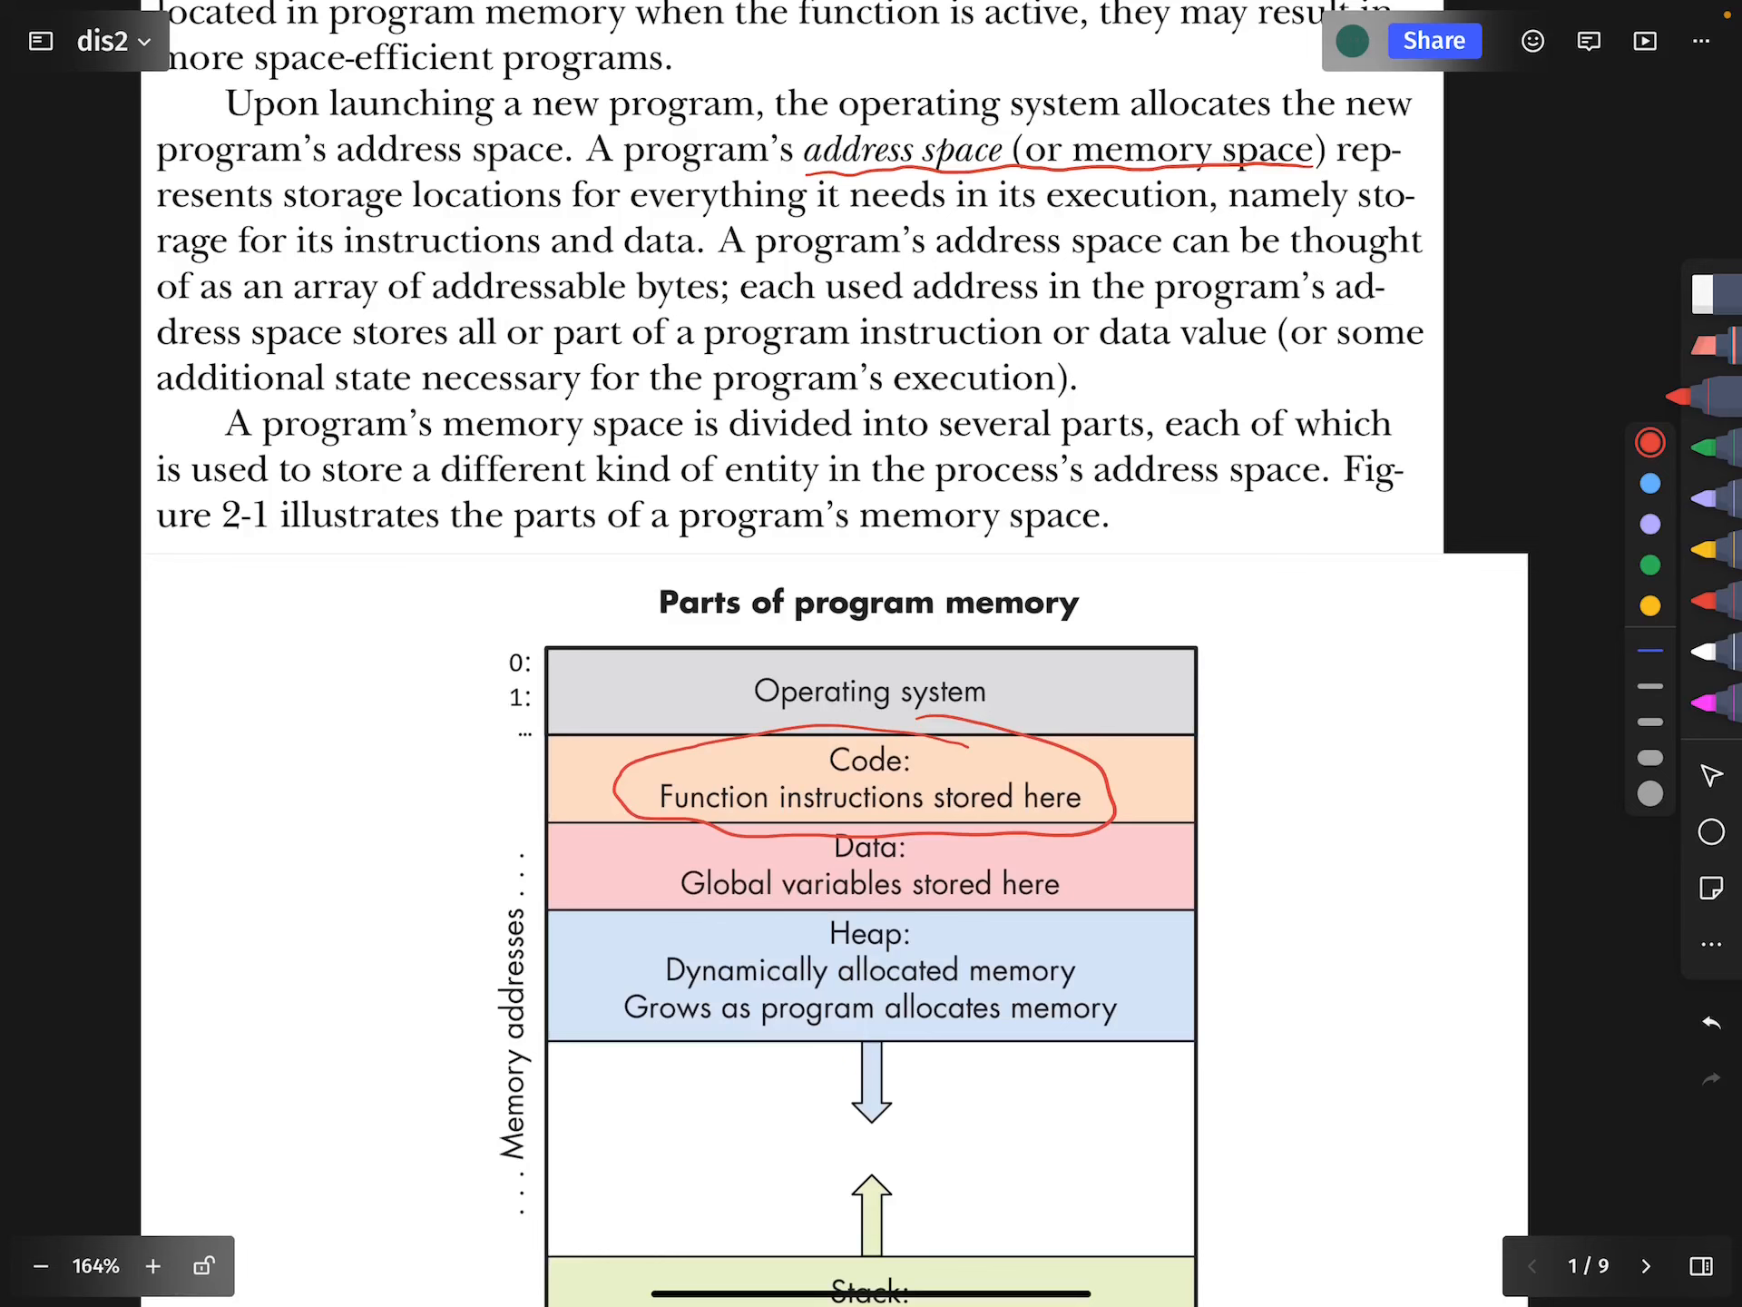
Circle the Data section, trace the heap and stack growth arrows, and underline 'heap portion'
scroll(down, 3)
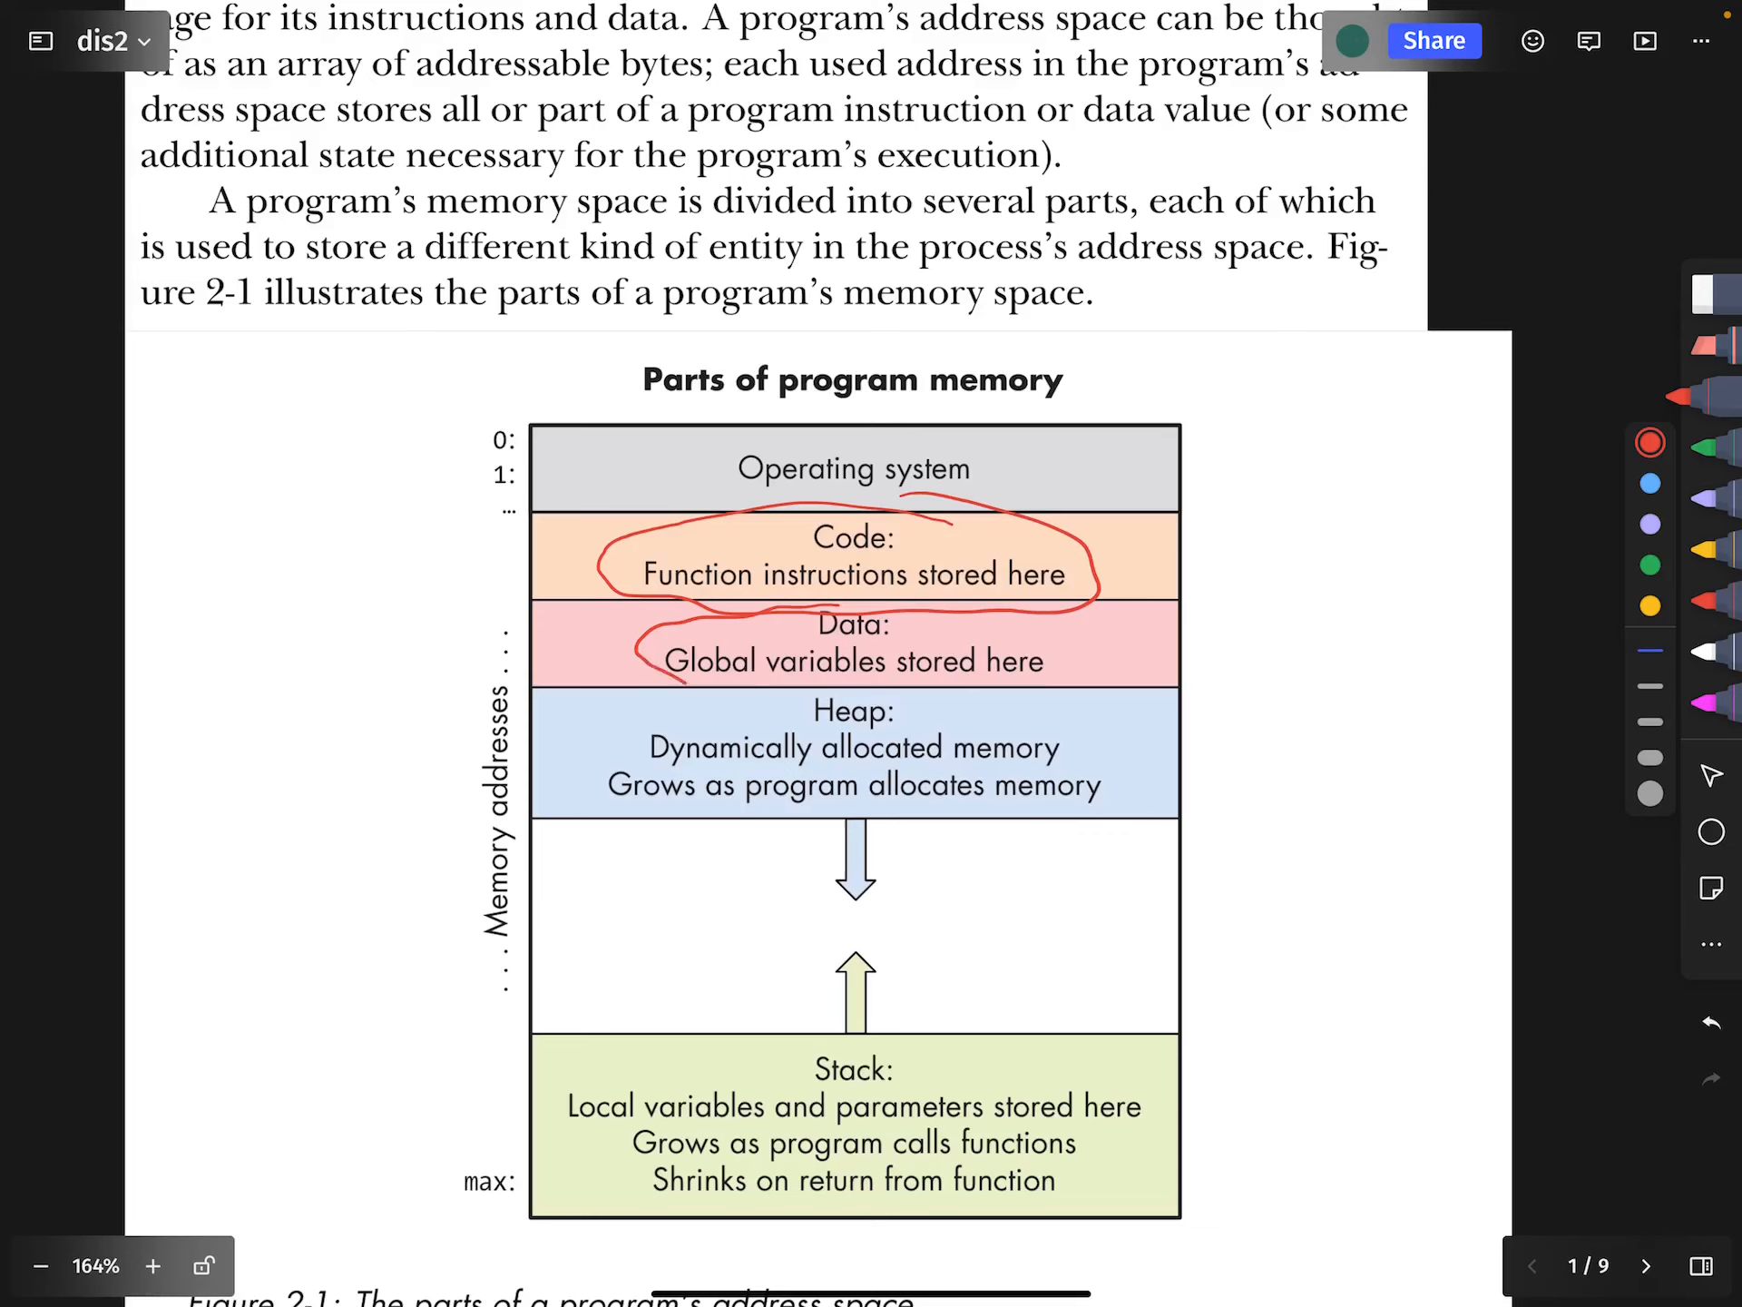
drag(689, 660, 1067, 661)
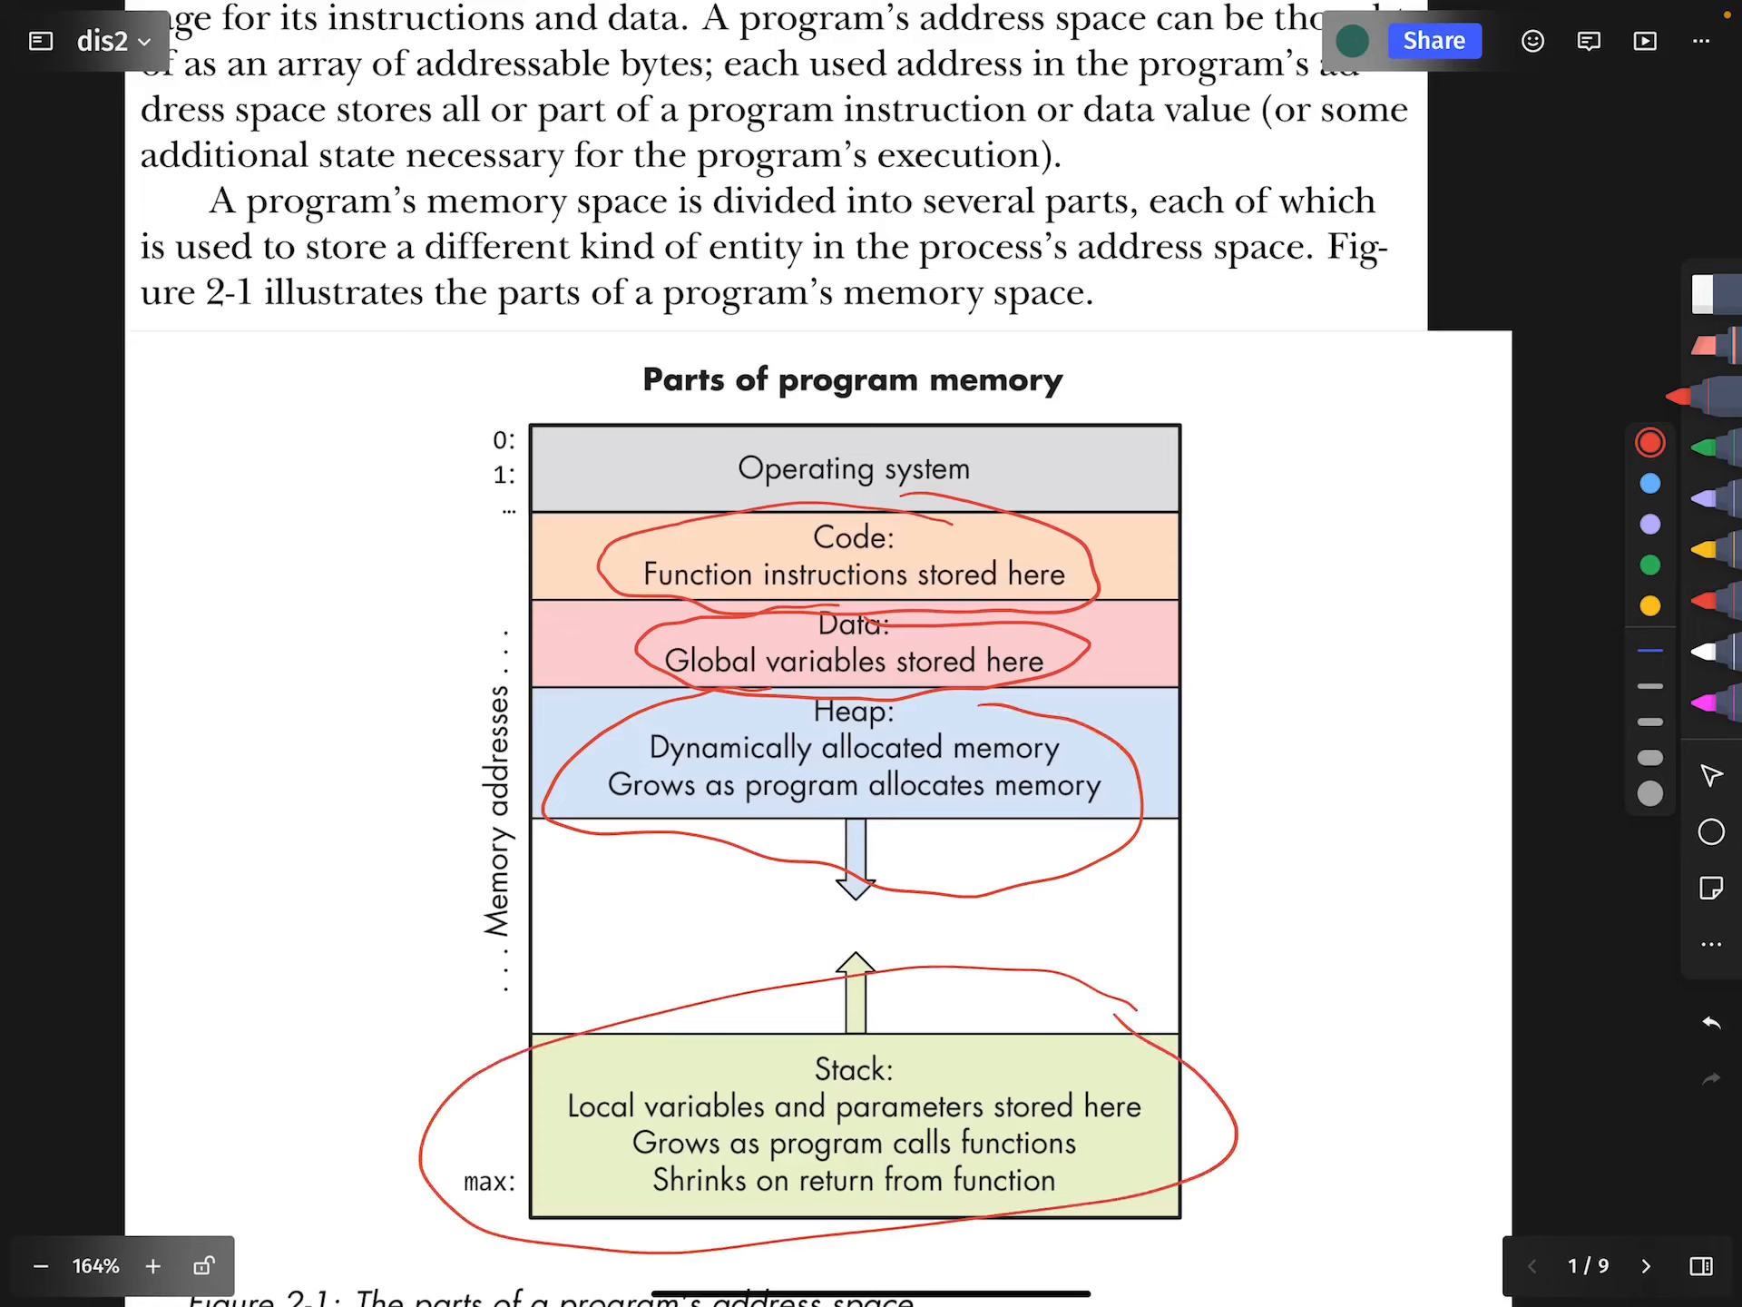
drag(855, 823, 858, 1033)
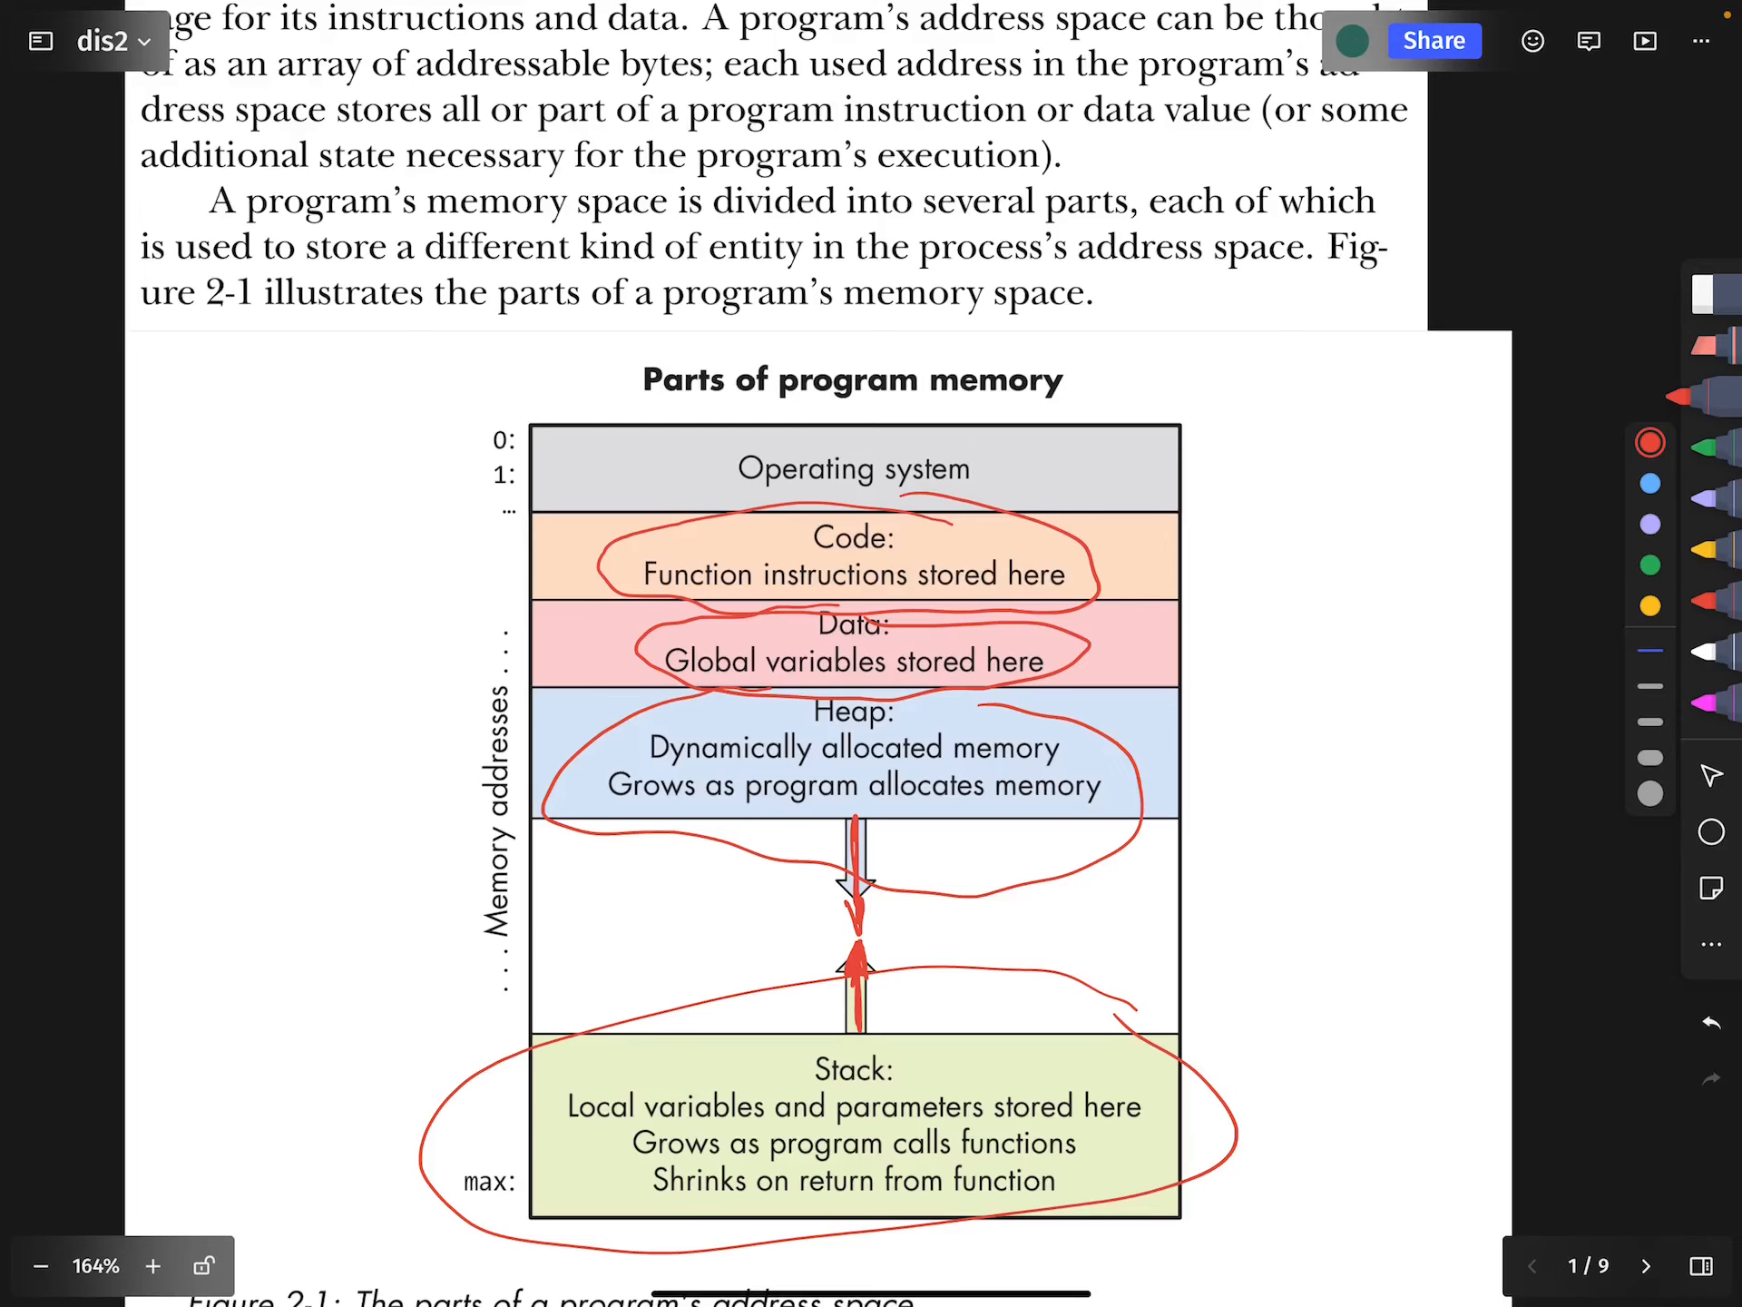
scroll(down, 3)
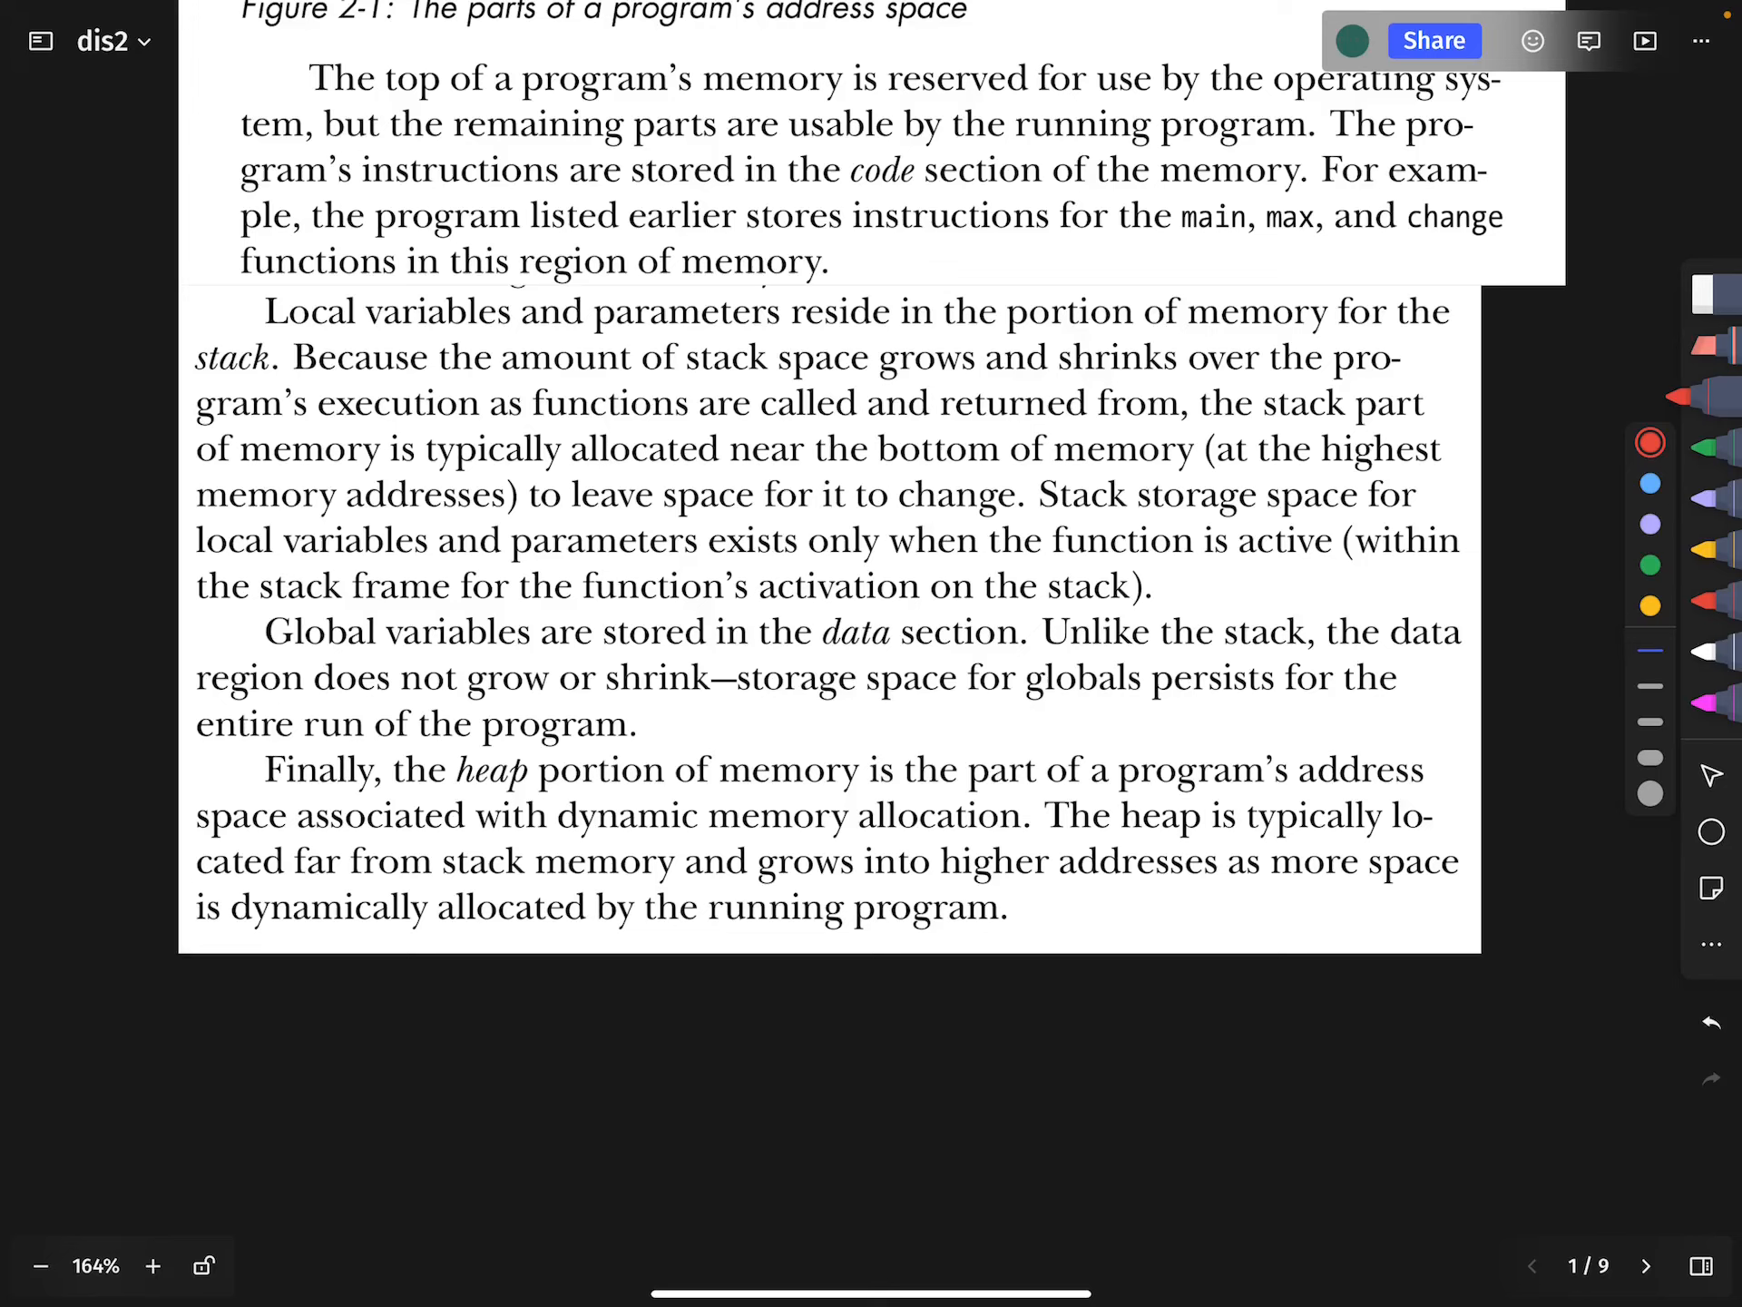
drag(436, 801, 656, 800)
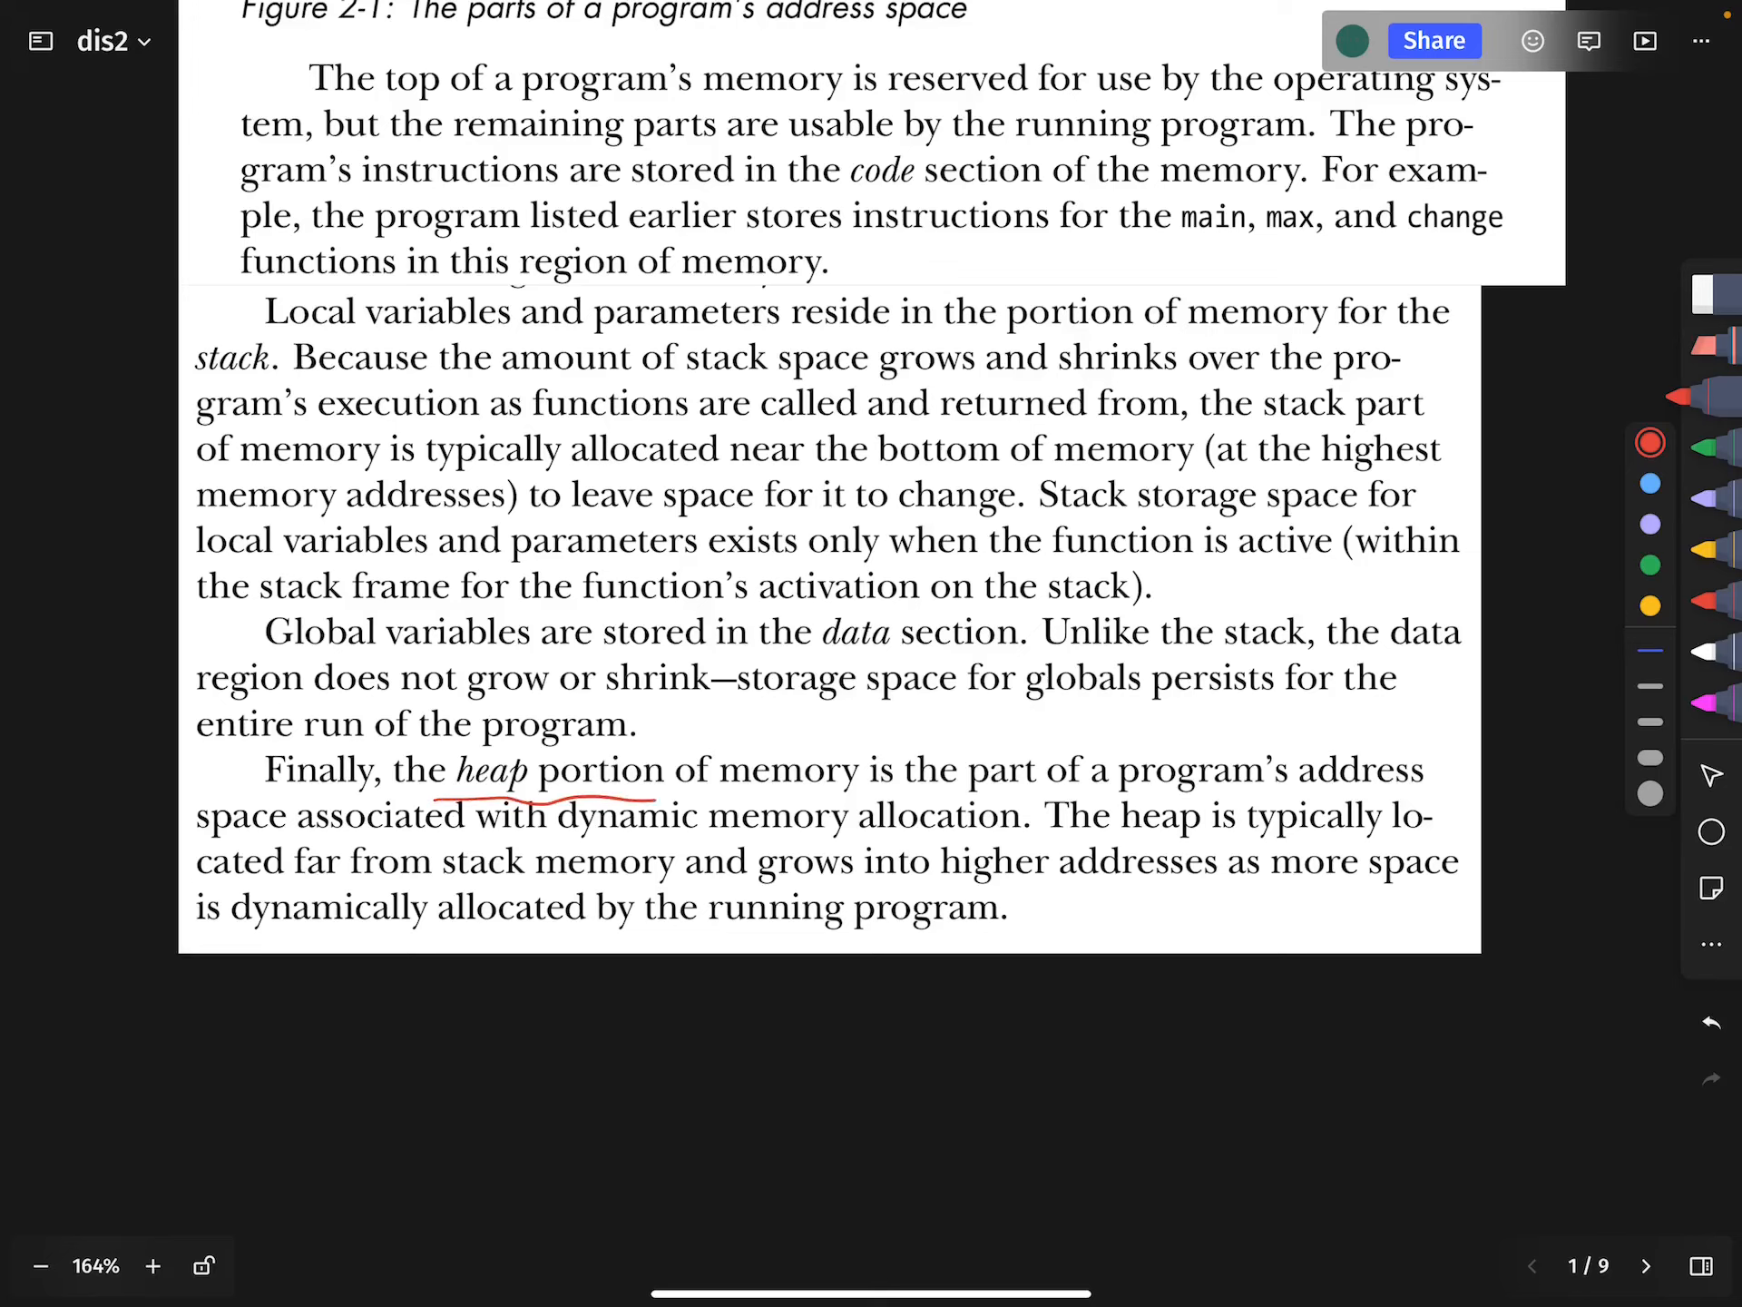